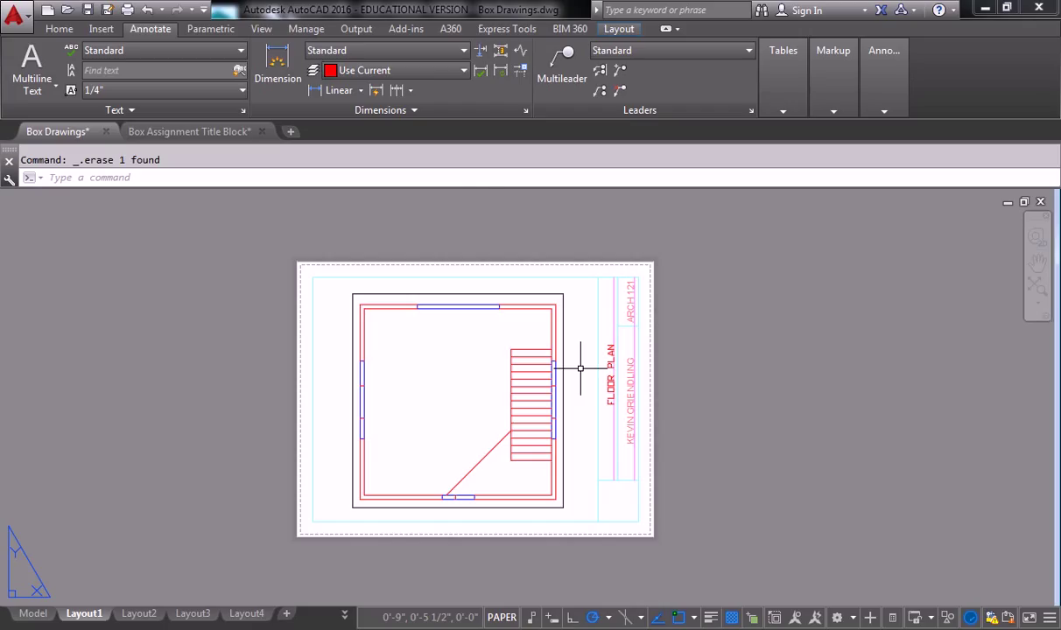
mouse_move(464, 194)
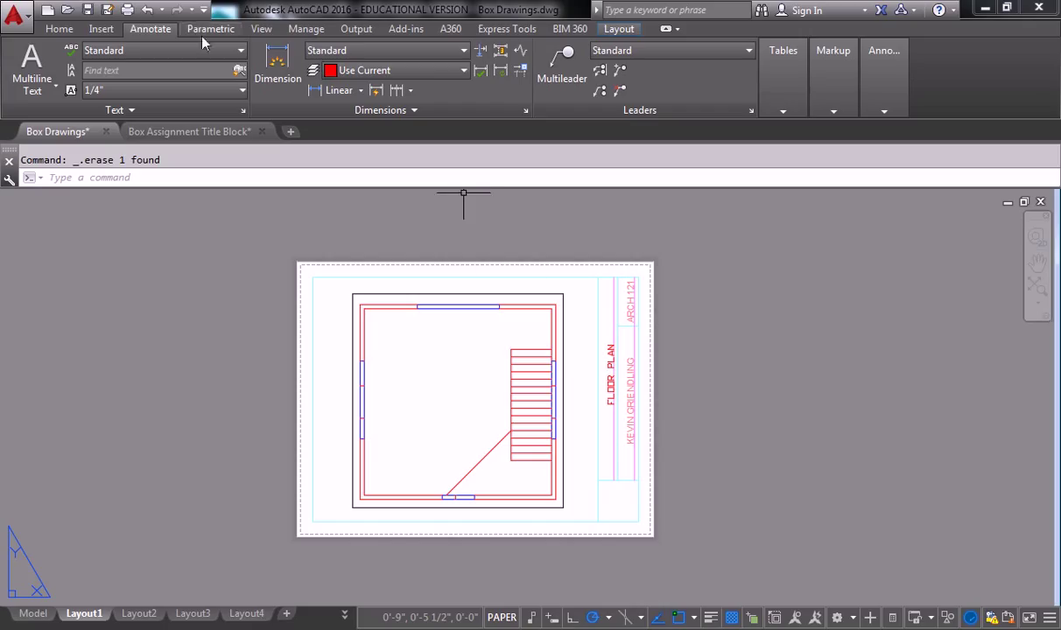
Head to the Annotate tools to reach the Text Style settings for the floor plan.
left_click(239, 49)
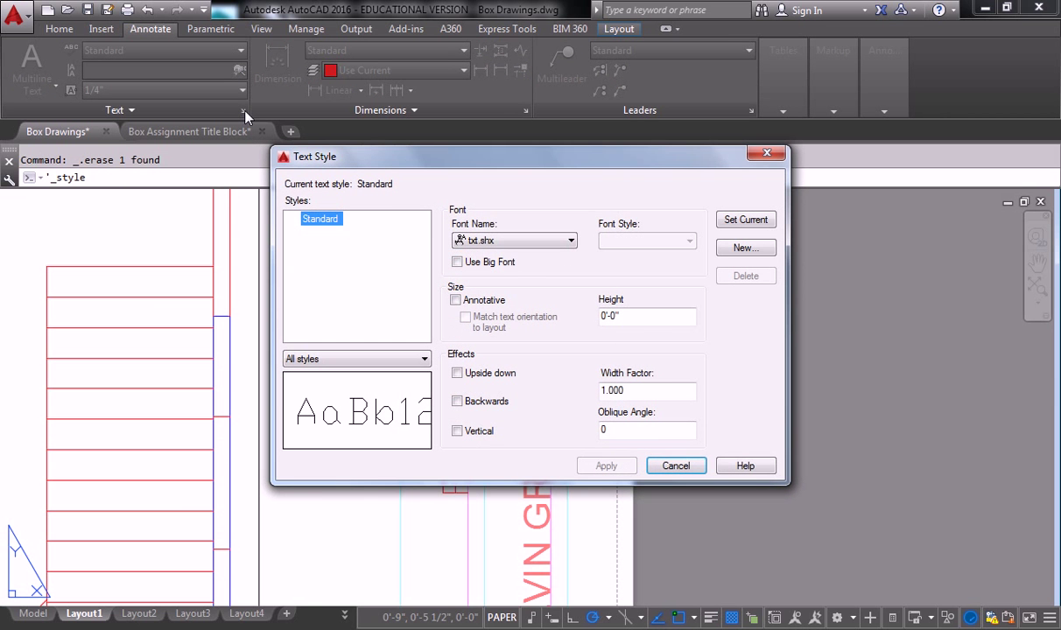
left_click(676, 465)
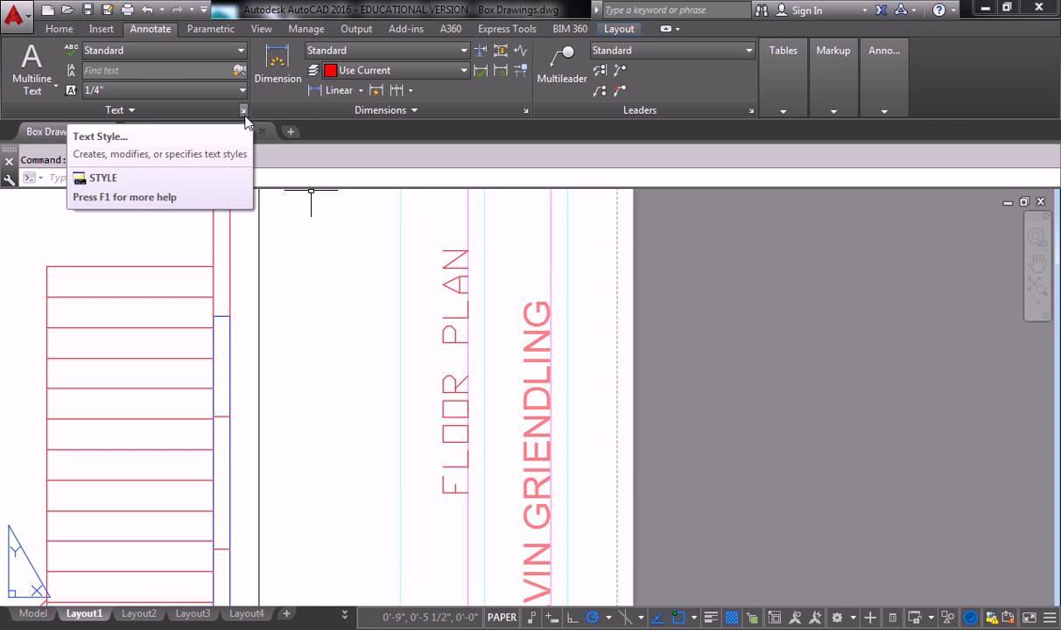
mouse_move(243, 108)
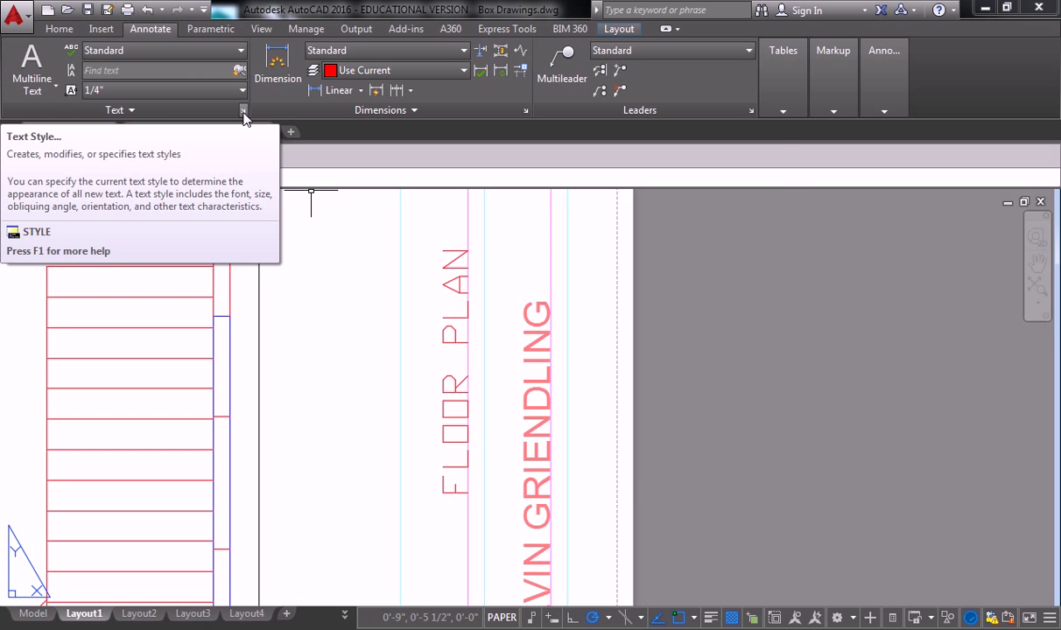
left_click(243, 109)
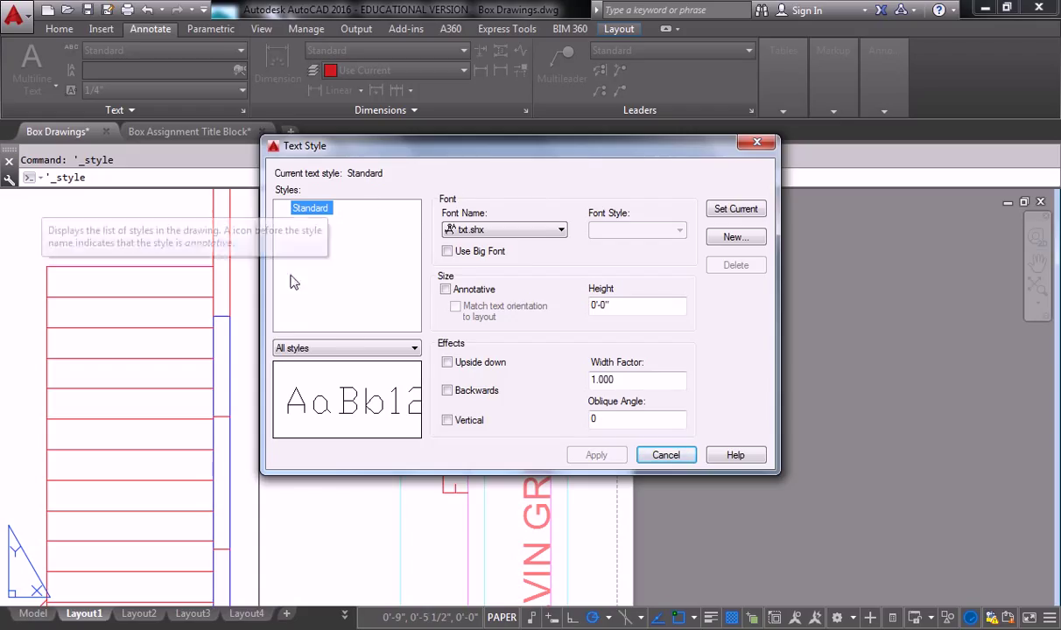
mouse_move(343, 317)
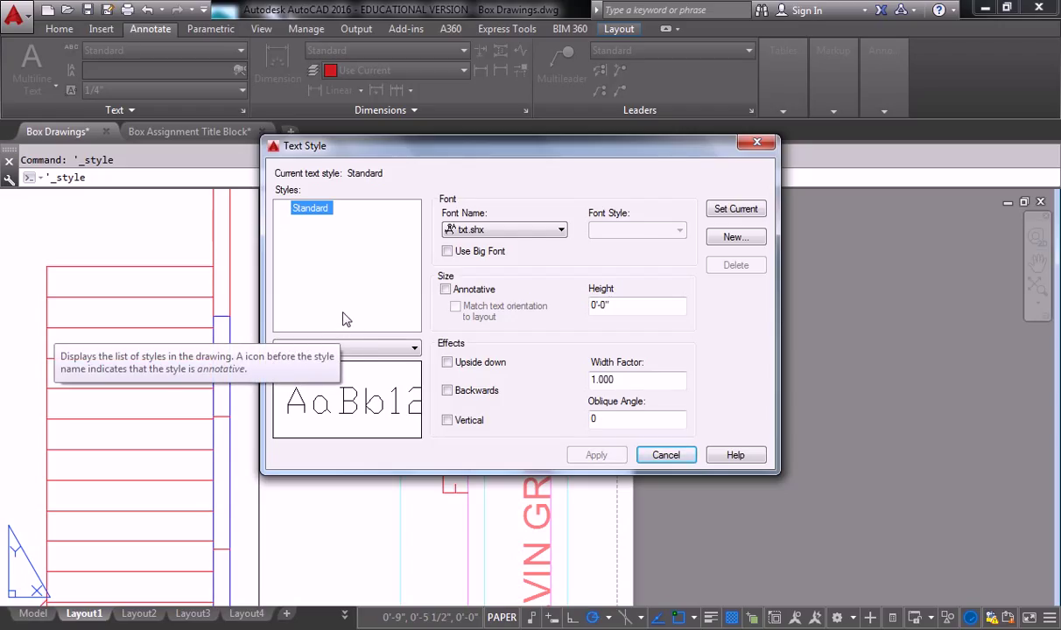
mouse_move(406, 308)
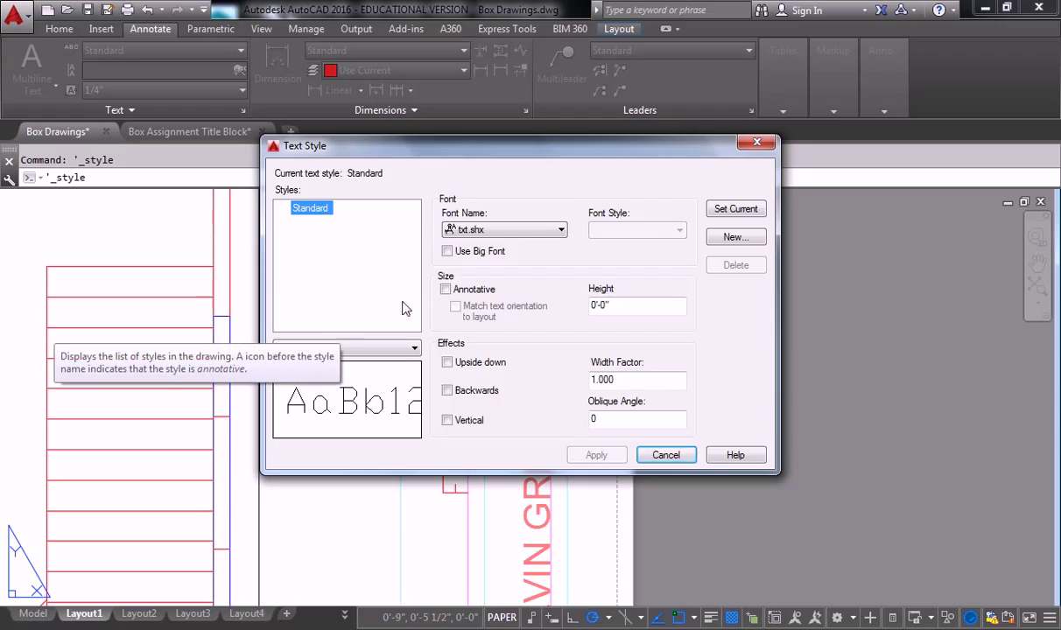
mouse_move(656, 227)
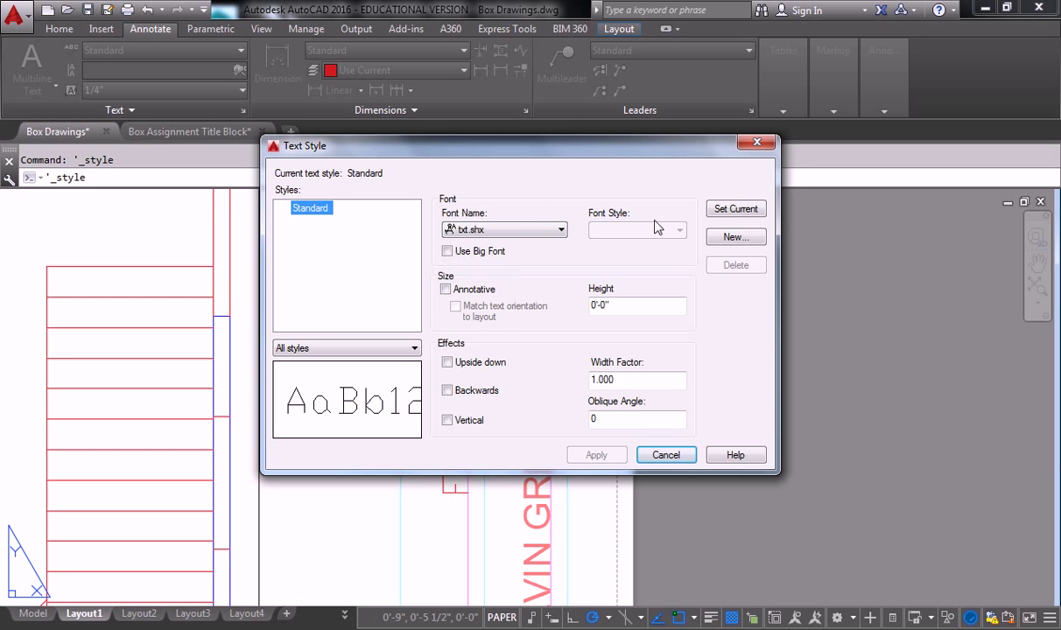
Start a new text style named Arial 3/16", dismiss the invalid-characters warning and trim the name to Arial.
left_click(735, 238)
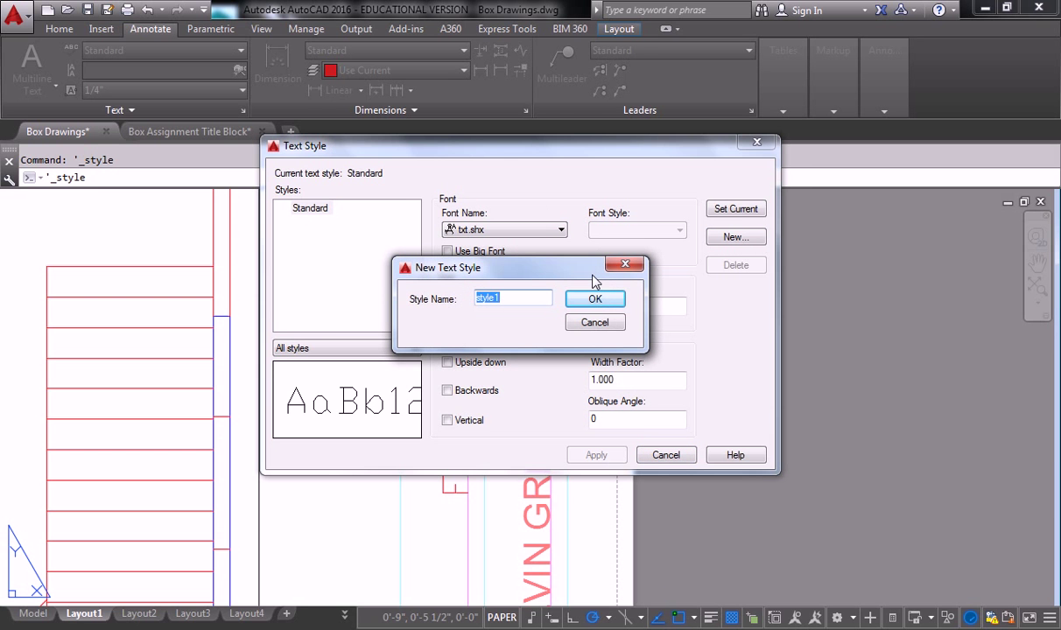
type("A")
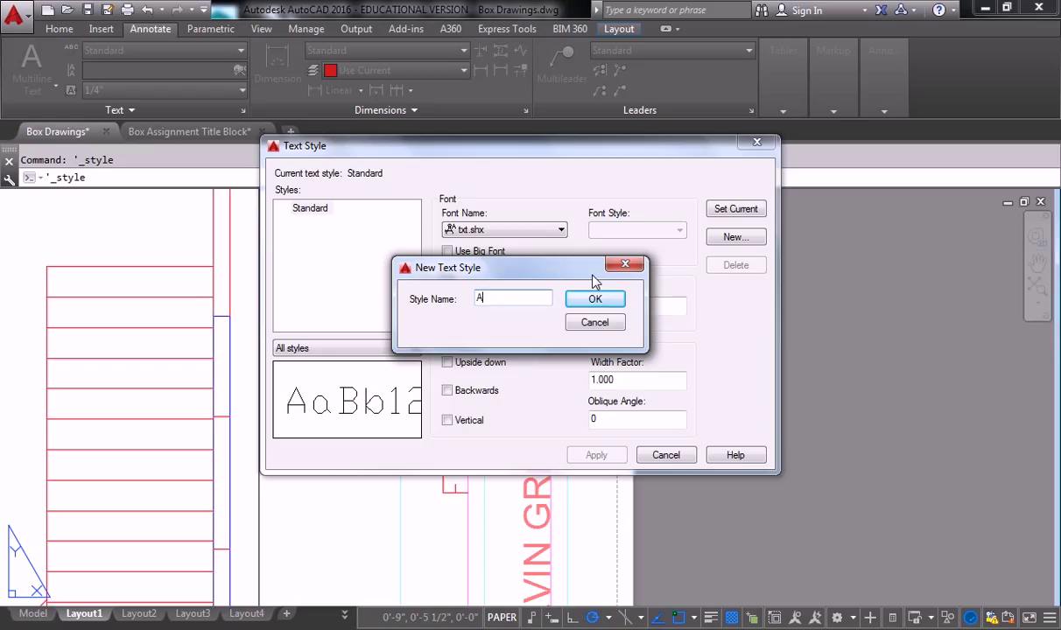
type("rial")
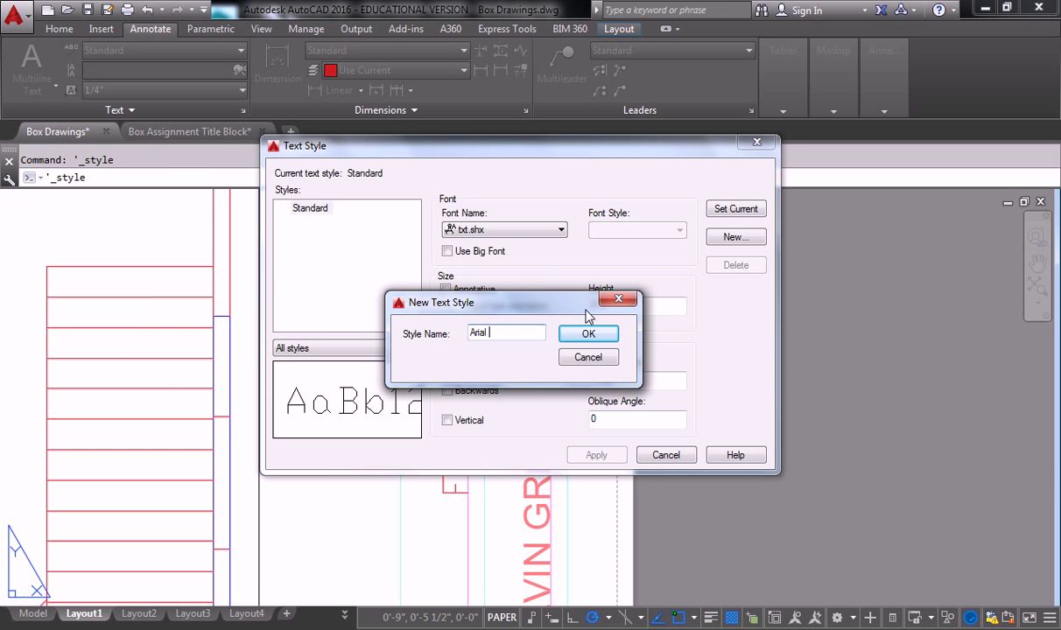
type("3/16\"")
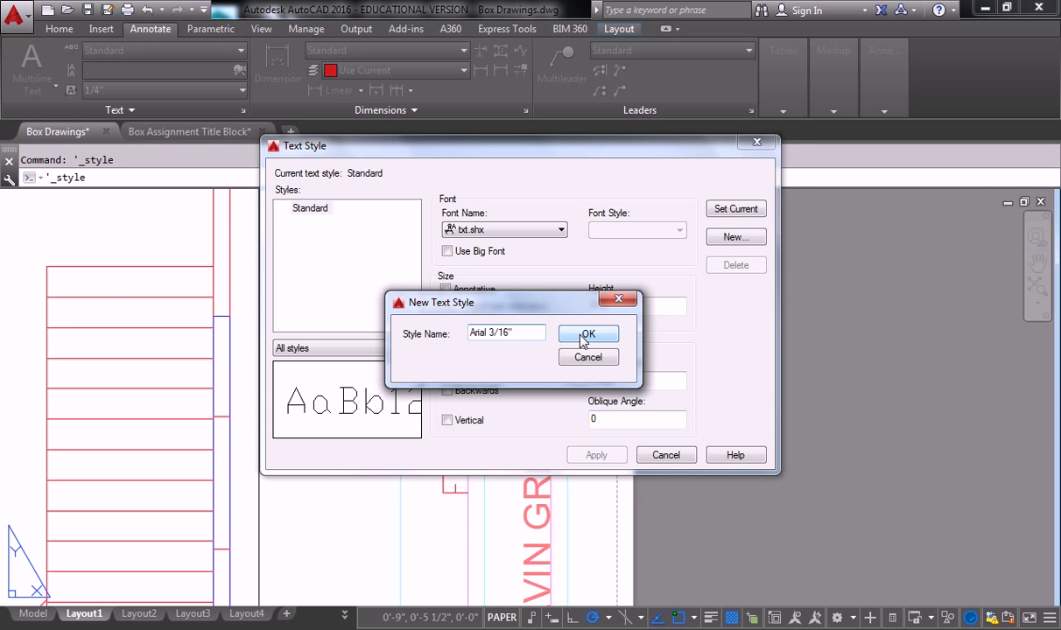
left_click(588, 336)
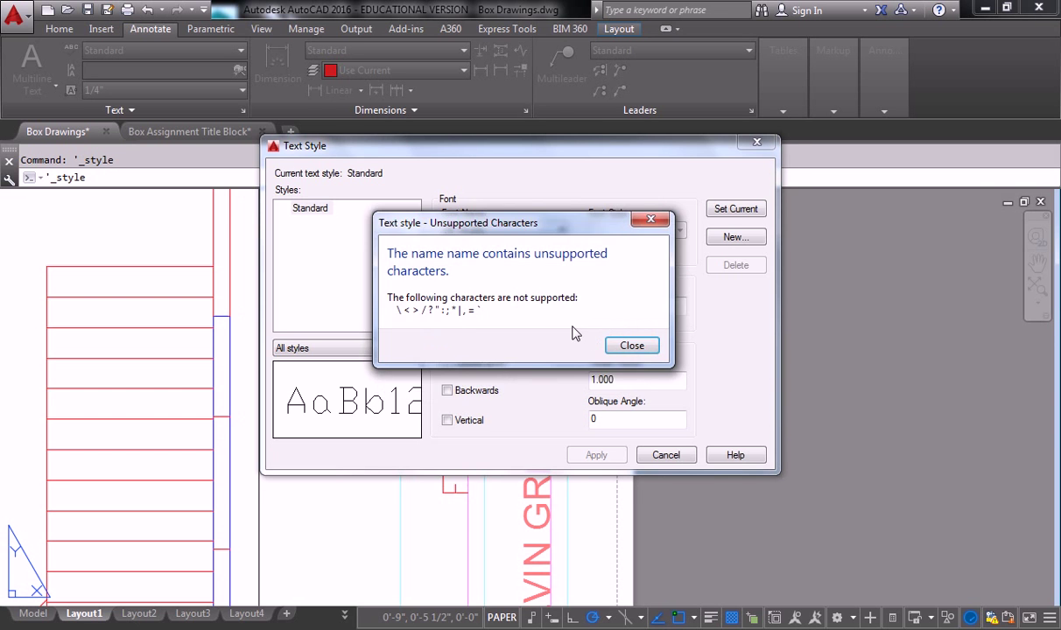
left_click(630, 345)
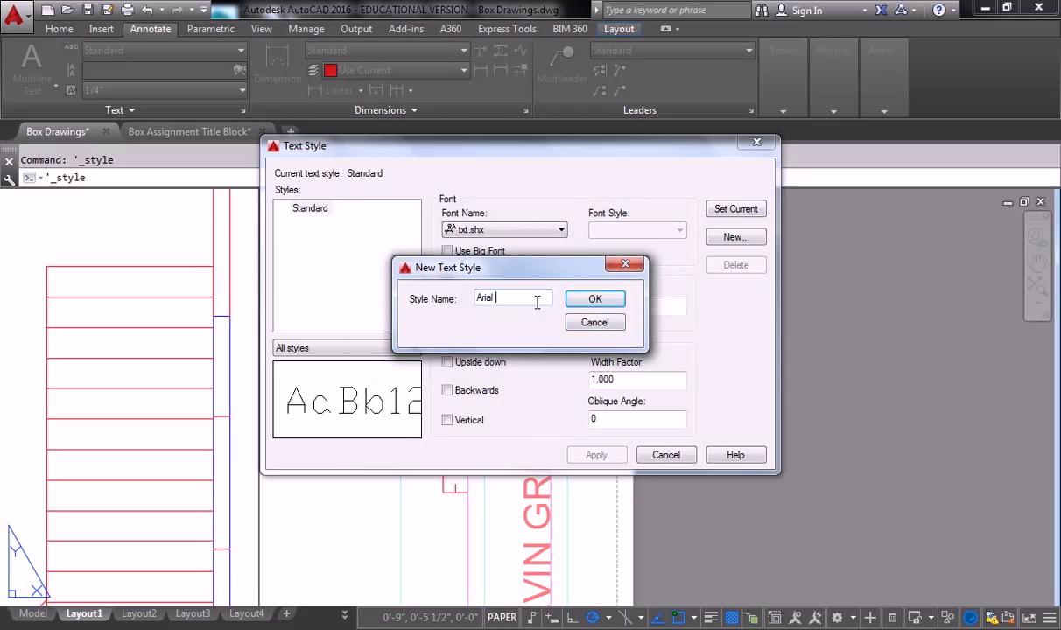
left_click(595, 298)
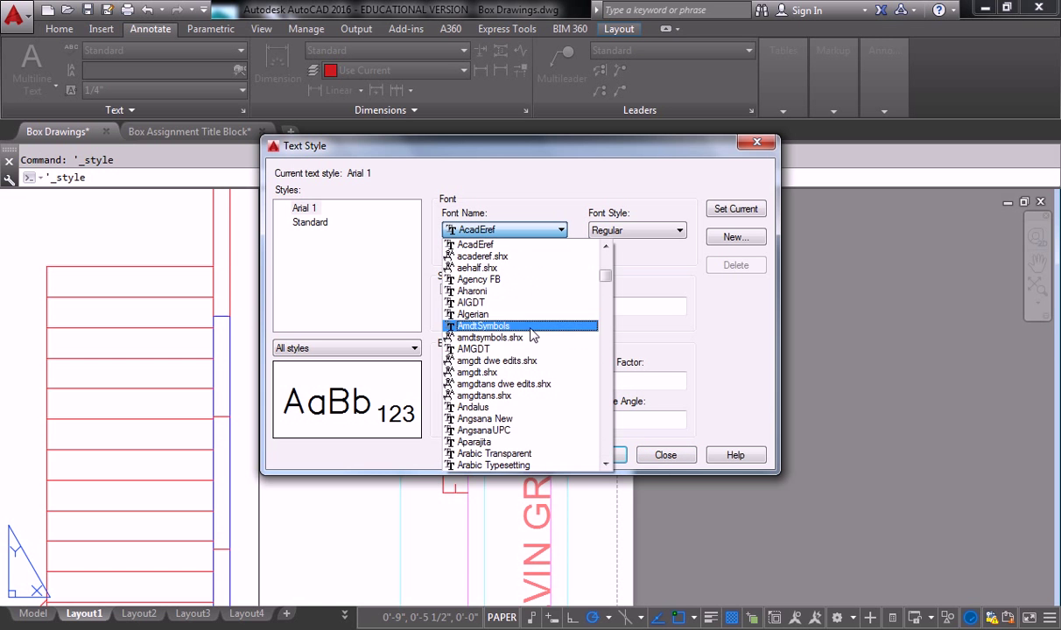
Give the Arial 1 style the Arial font and its fractional-inch height, then close Text Style.
scroll("down", 3)
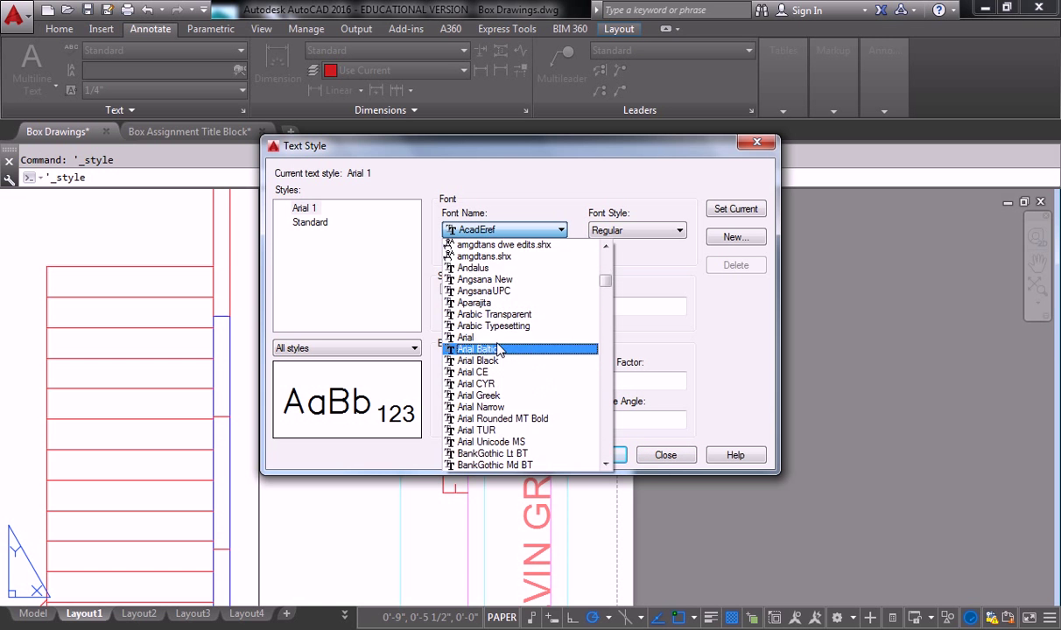
left_click(465, 336)
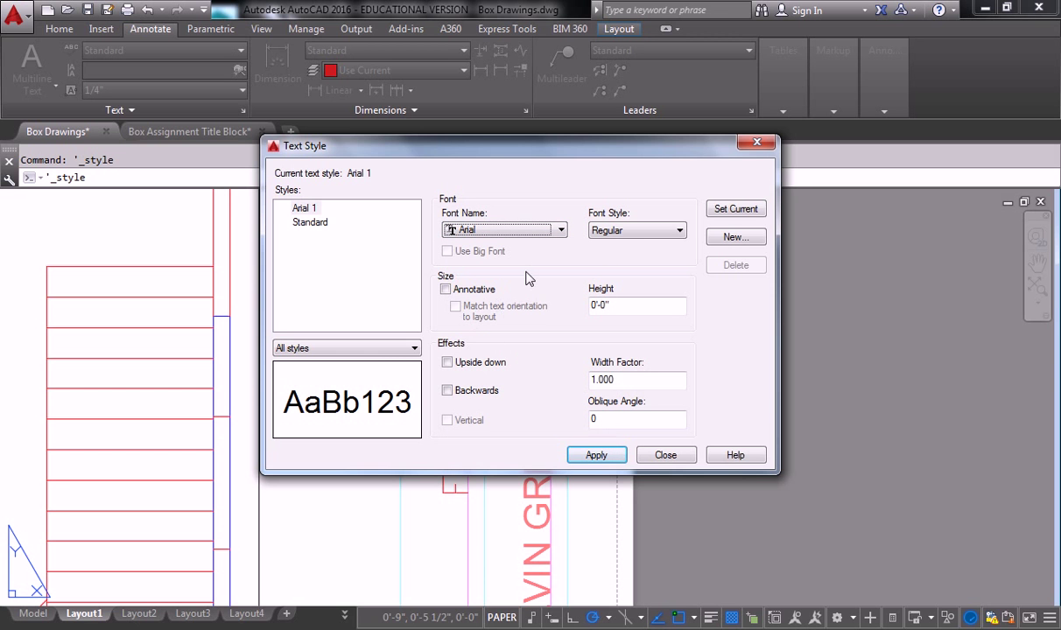
mouse_move(480, 298)
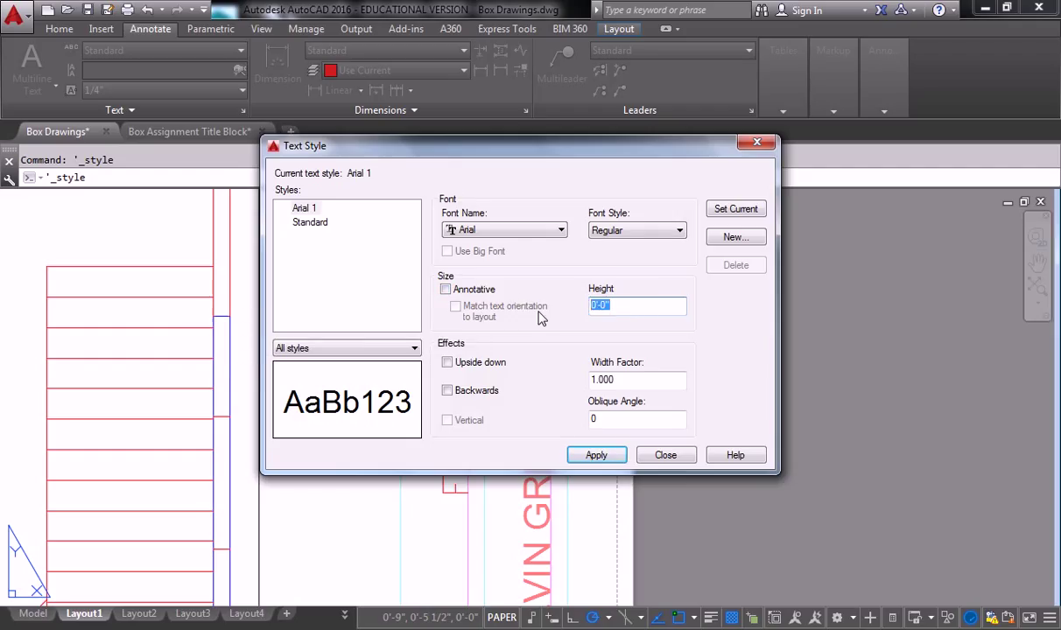
type("3/16")
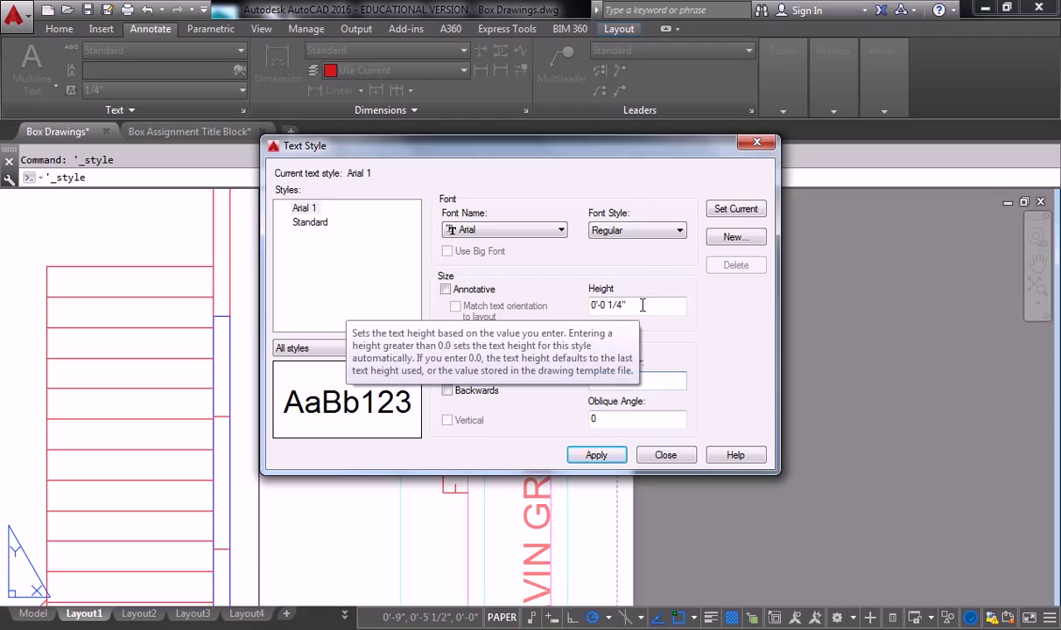
mouse_move(401, 259)
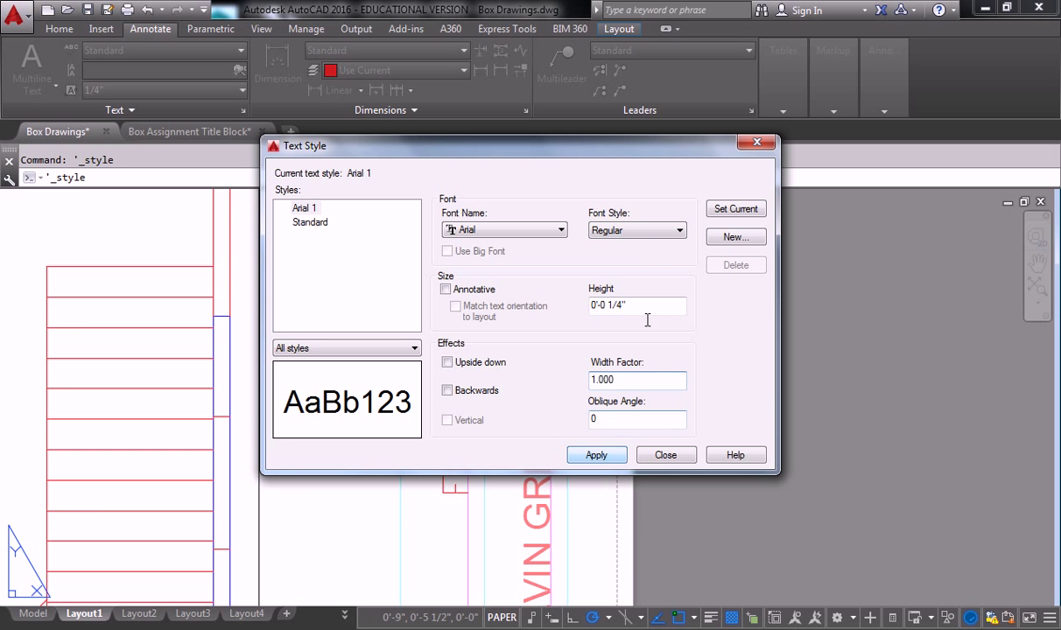
left_click(681, 231)
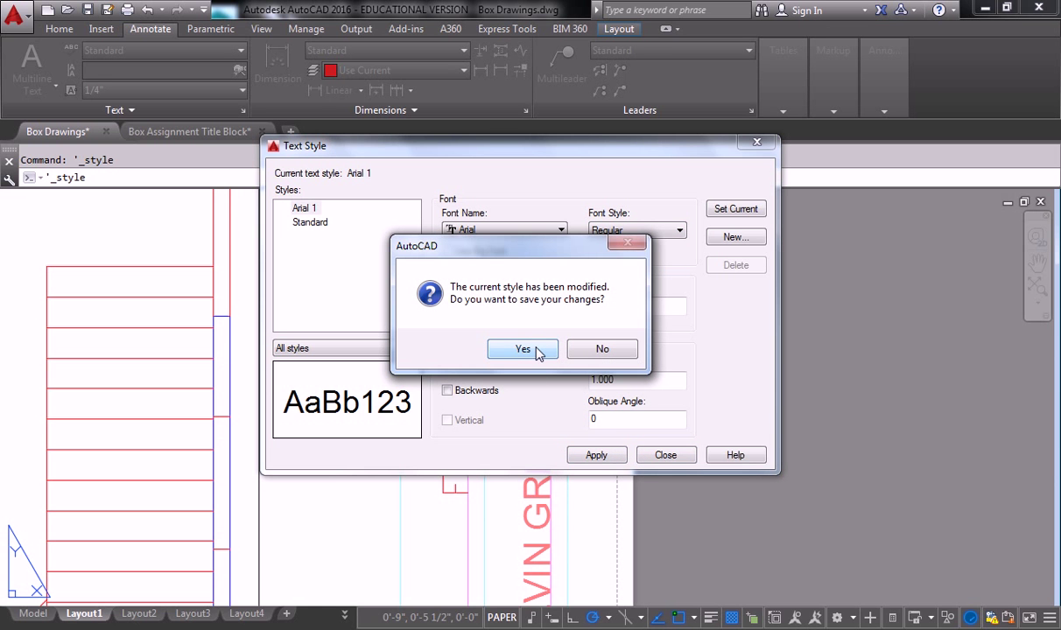
Answer Yes to save the changes made to the Arial 1 text style.
left_click(522, 349)
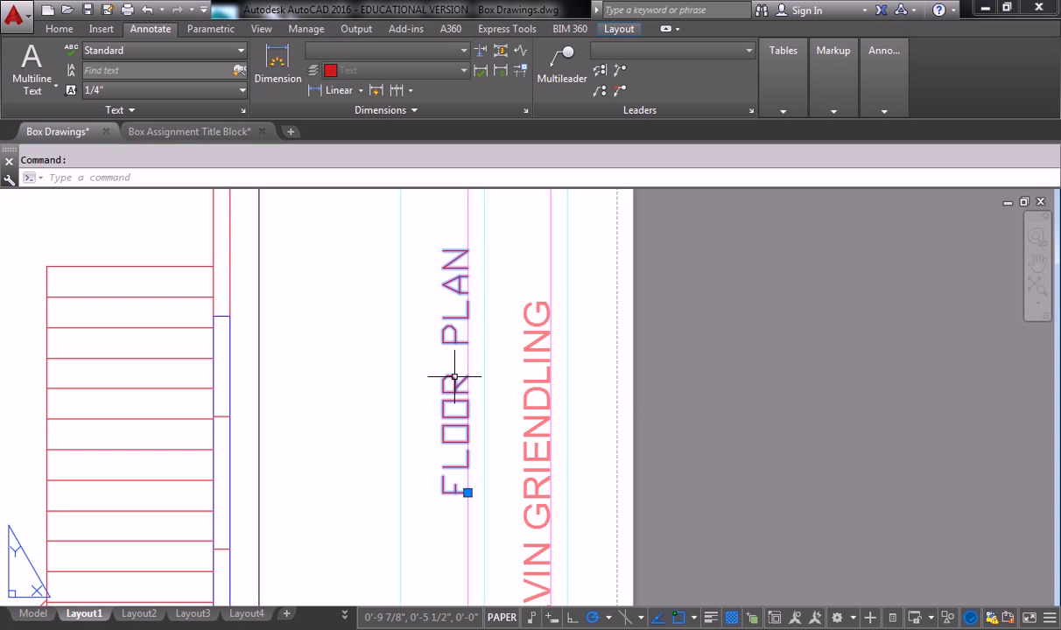
mouse_move(455, 294)
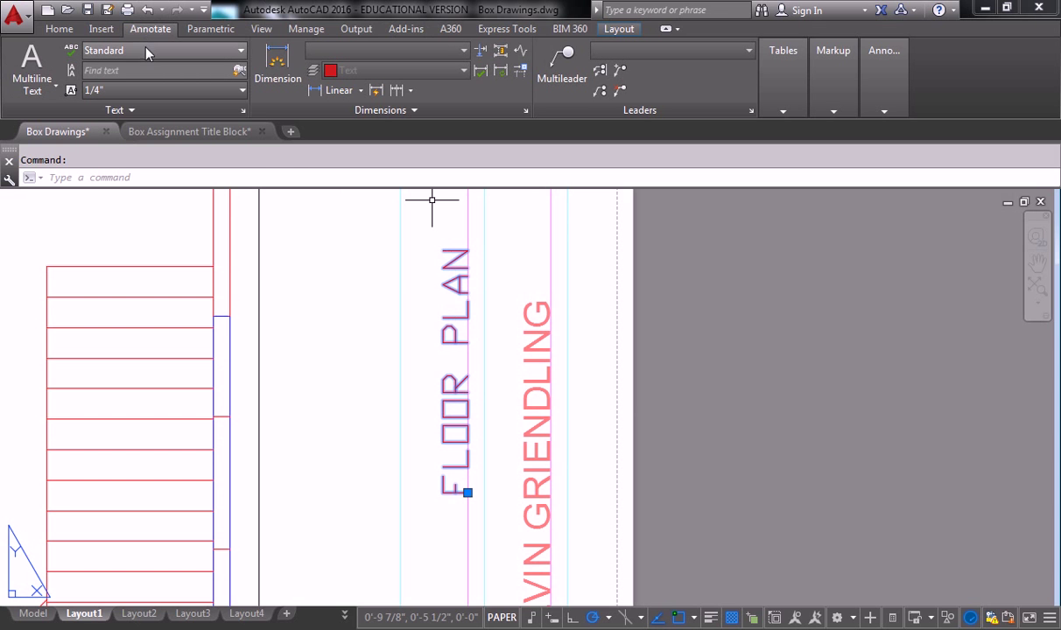
mouse_move(161, 49)
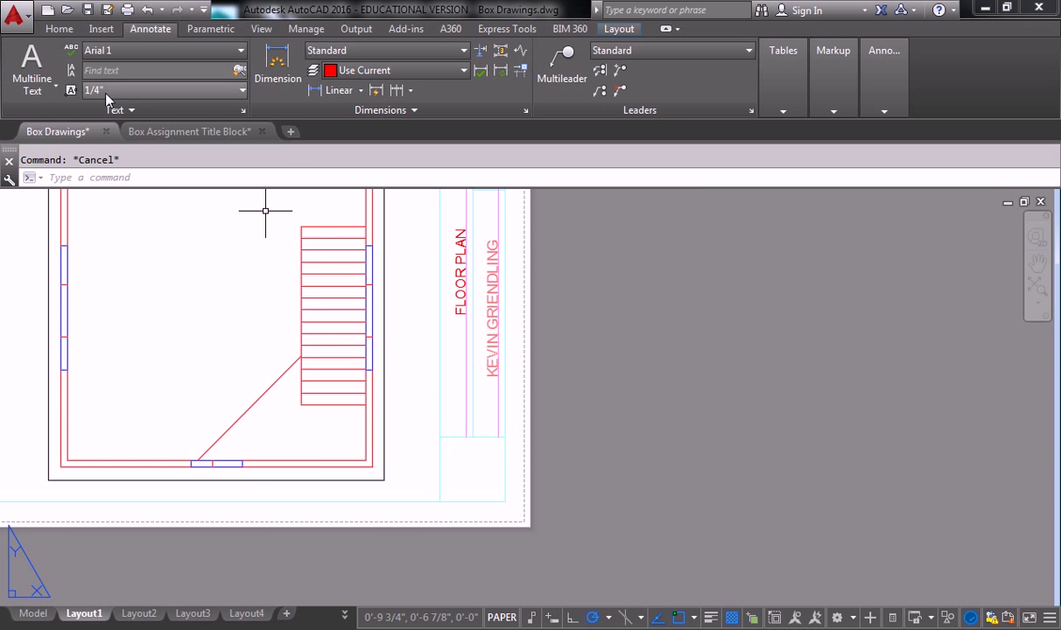
left_click(242, 91)
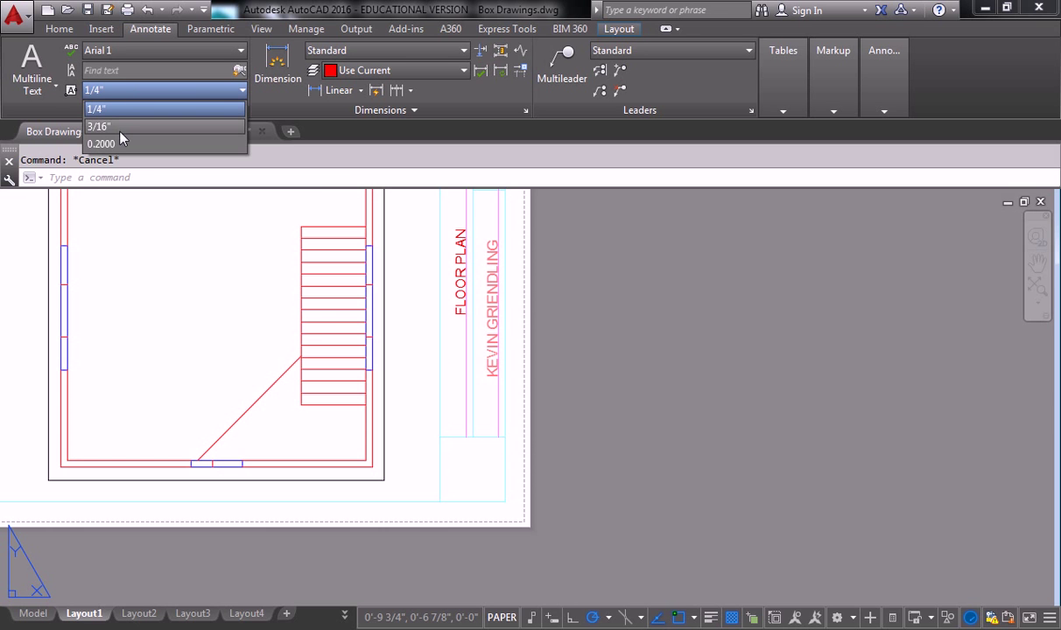
left_click(97, 108)
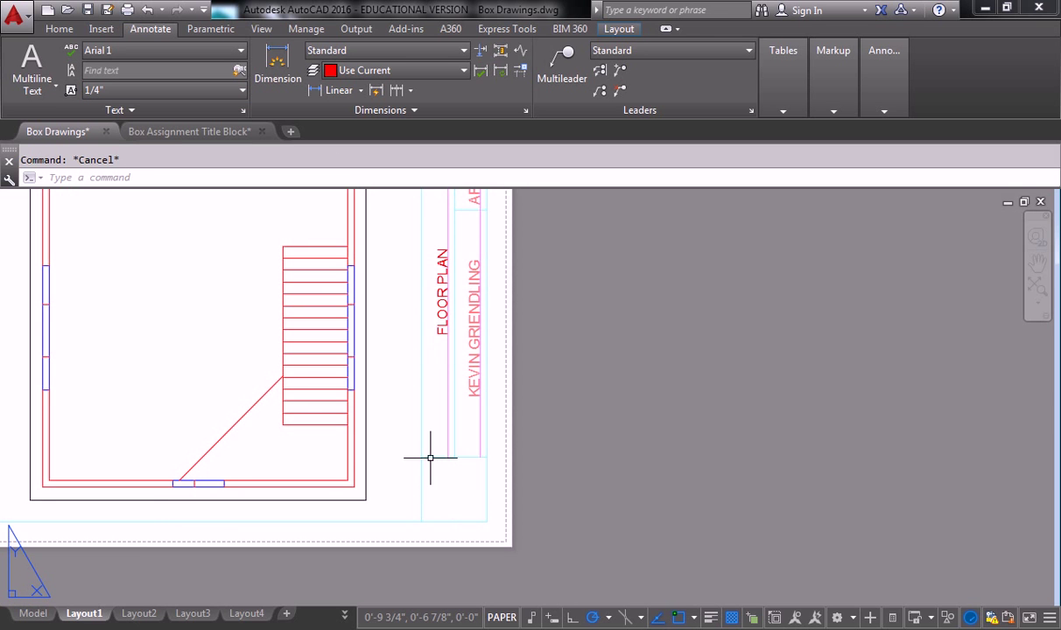
mouse_move(483, 473)
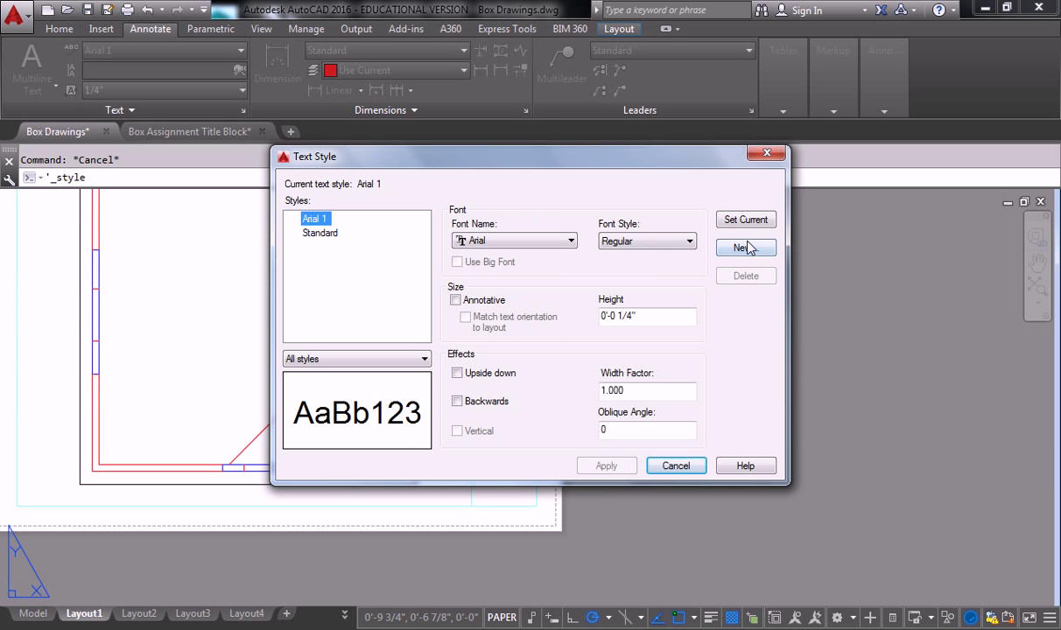
Create the Page text style on Arial with a 1/2" height and close the dialog.
left_click(746, 249)
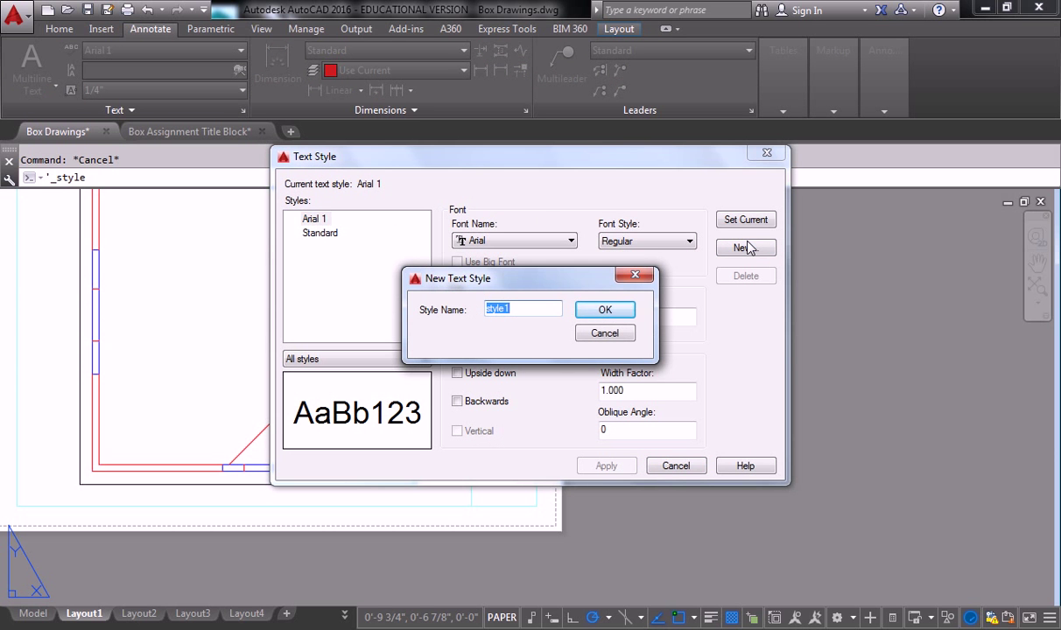
type("Page")
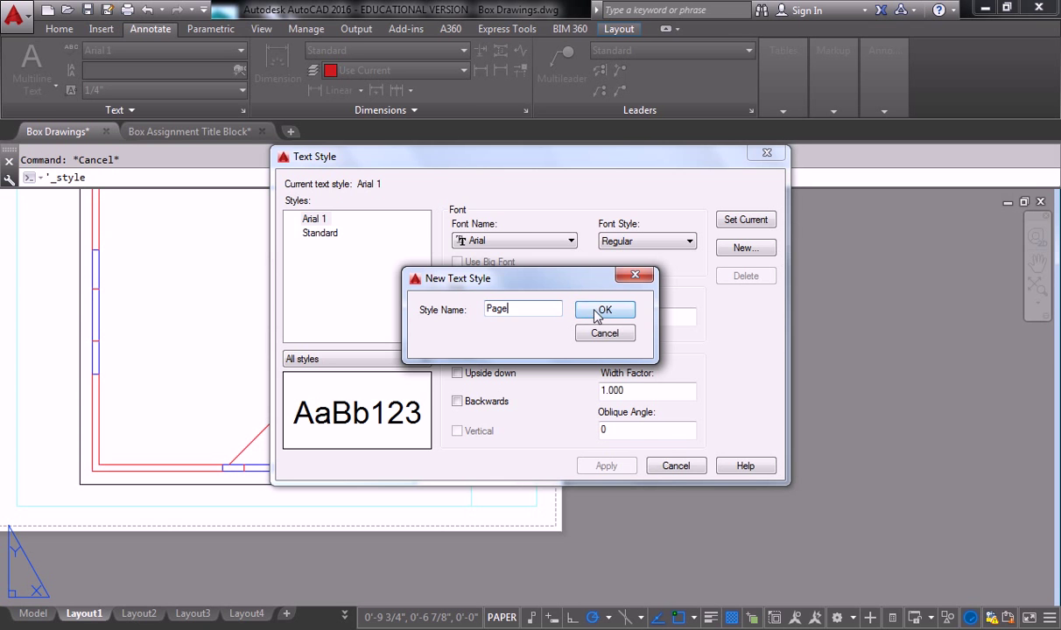
left_click(604, 311)
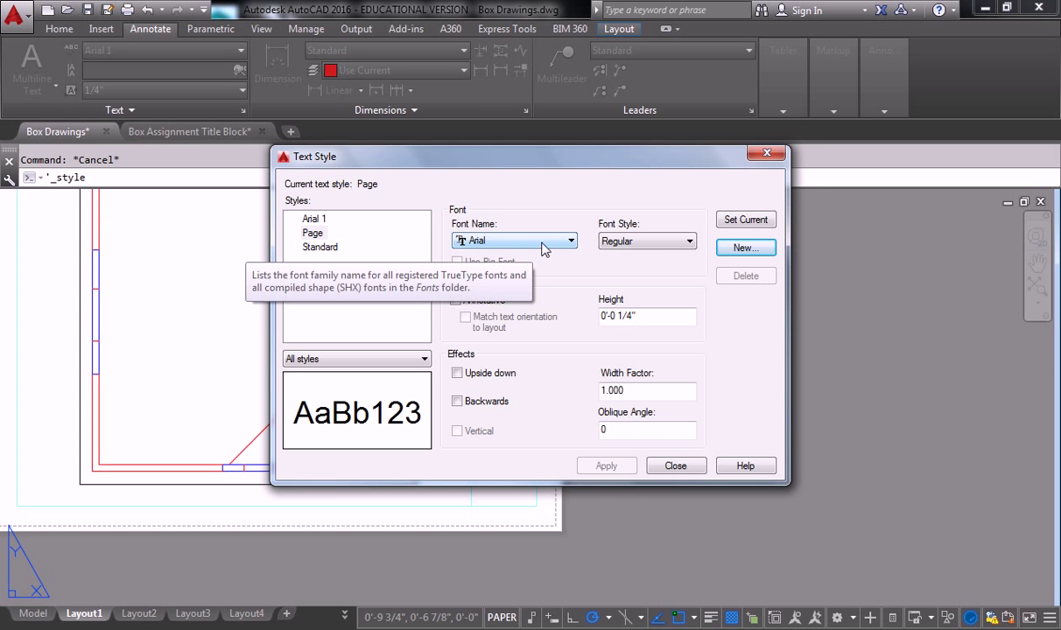
type("1/2\"")
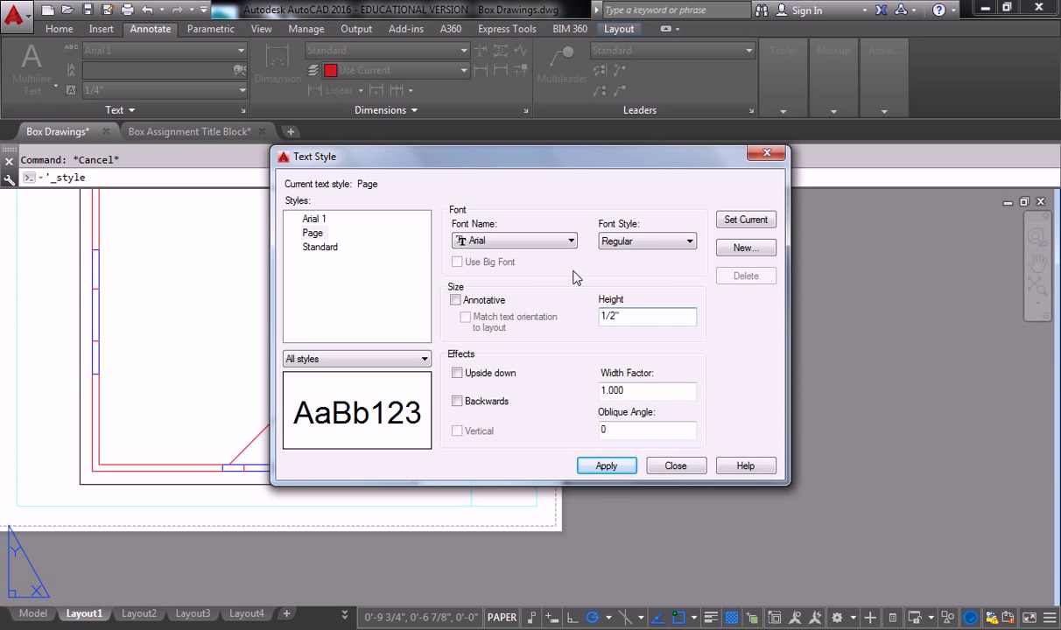
left_click(676, 466)
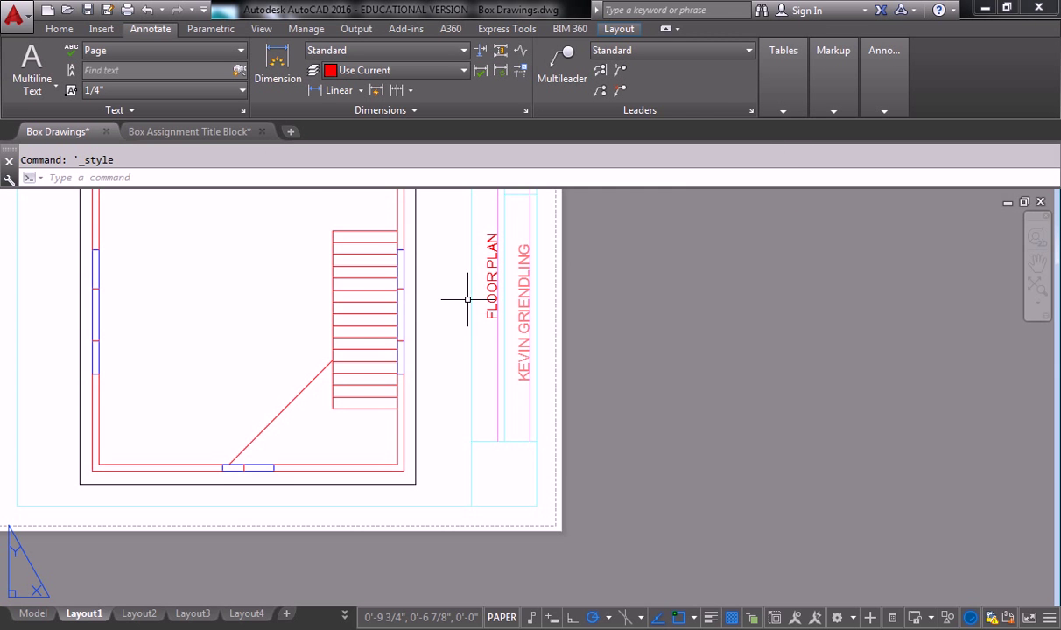
mouse_move(359, 207)
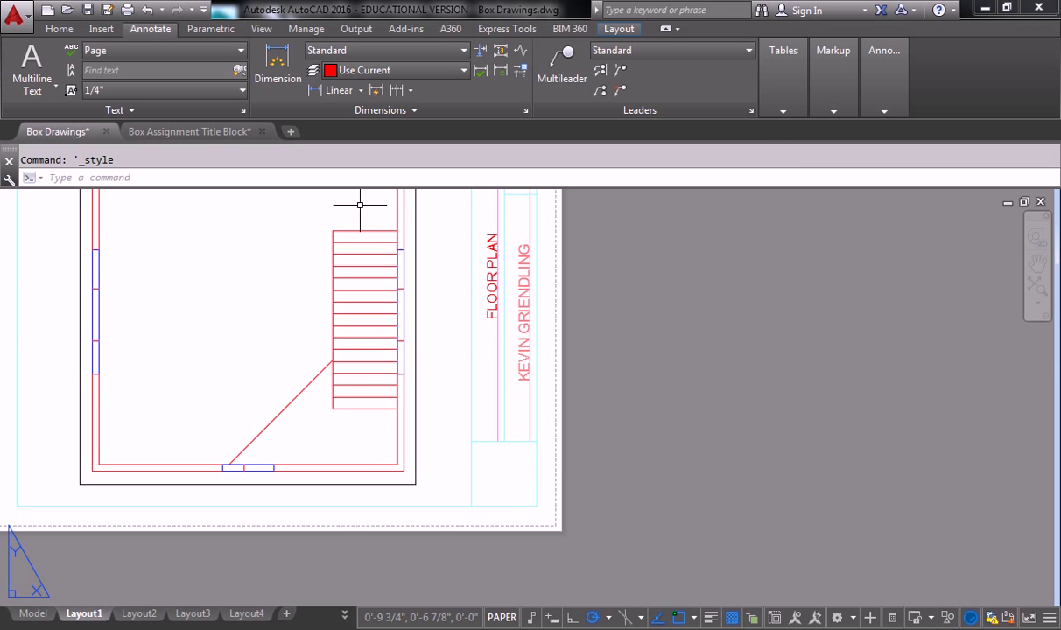
mouse_move(367, 210)
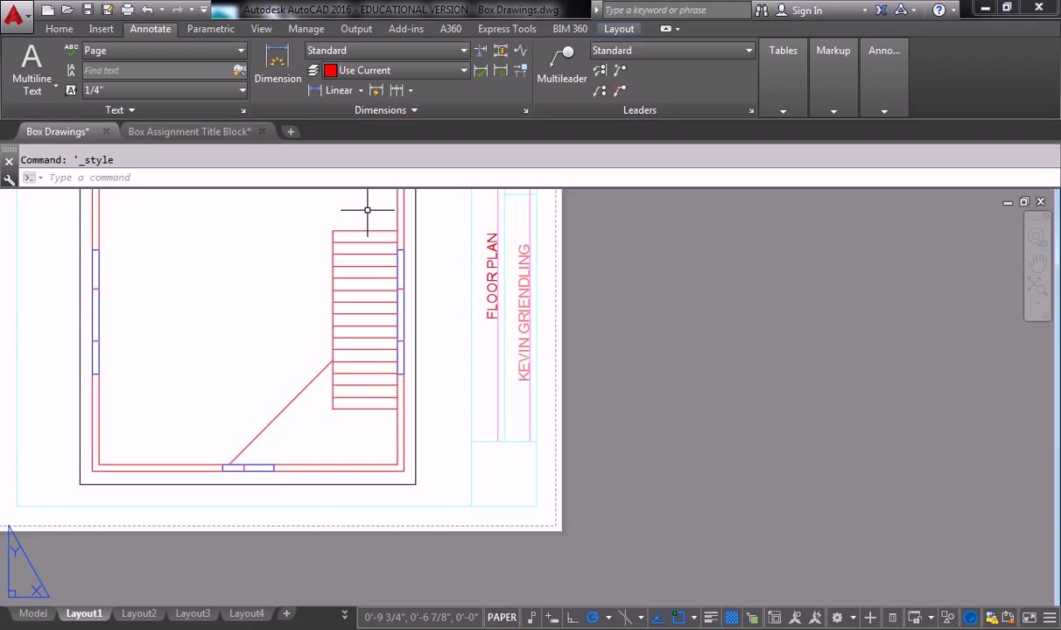
mouse_move(179, 193)
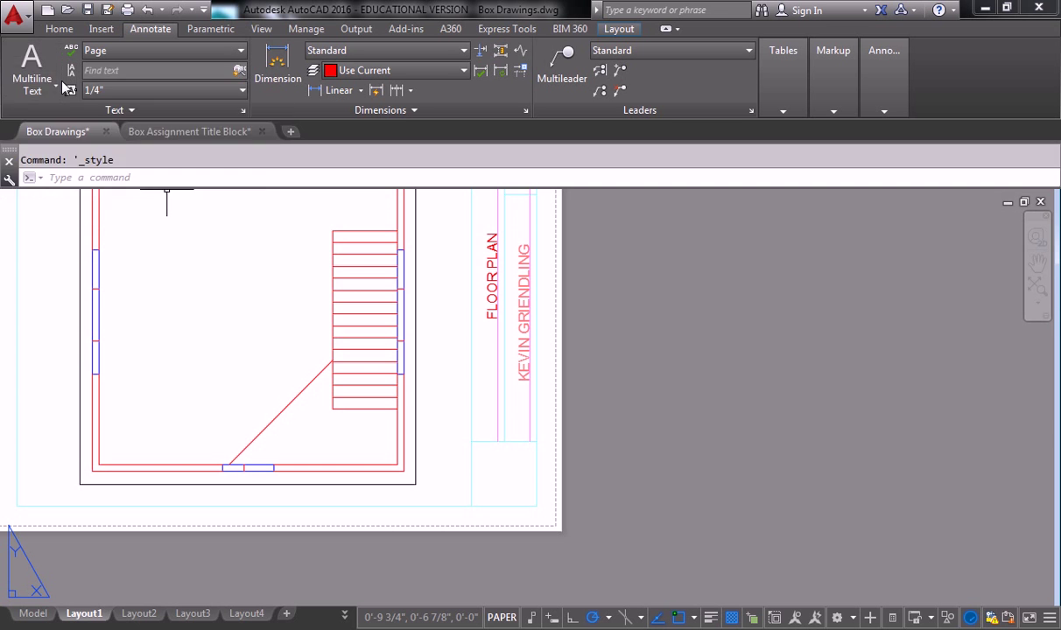
mouse_move(31, 66)
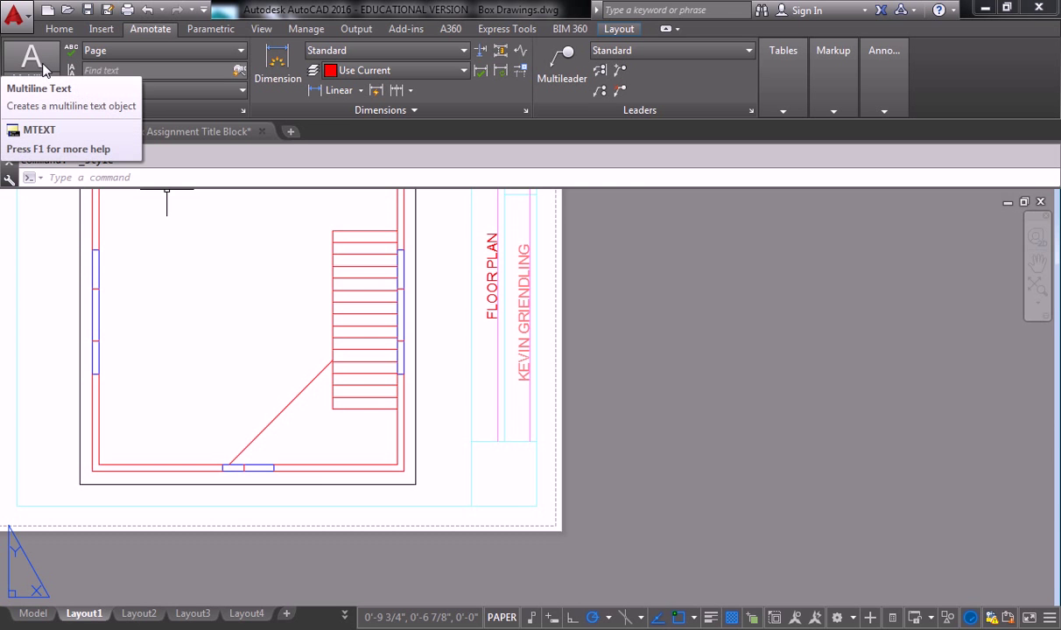
Place a single-line sheet number 1 in the bottom title box, adjust it, and quick-save the drawing.
left_click(164, 49)
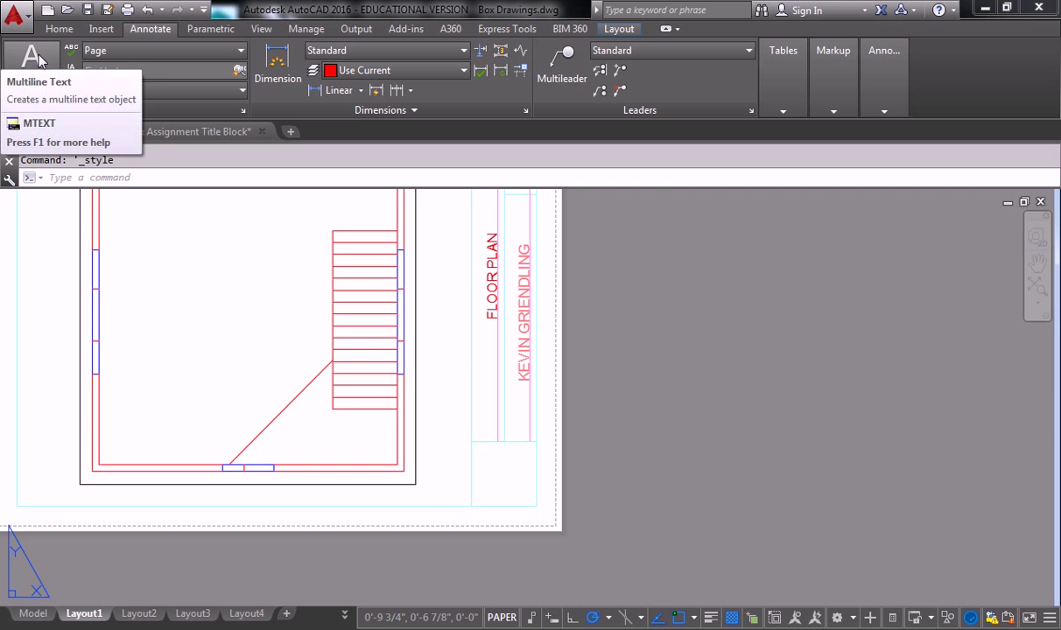
left_click(32, 66)
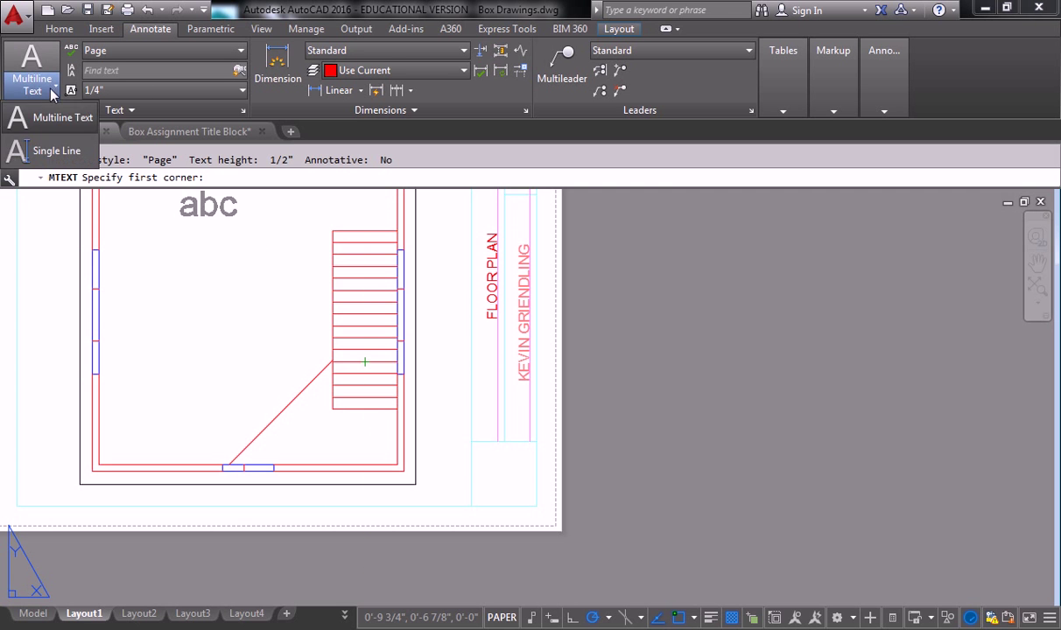
left_click(56, 151)
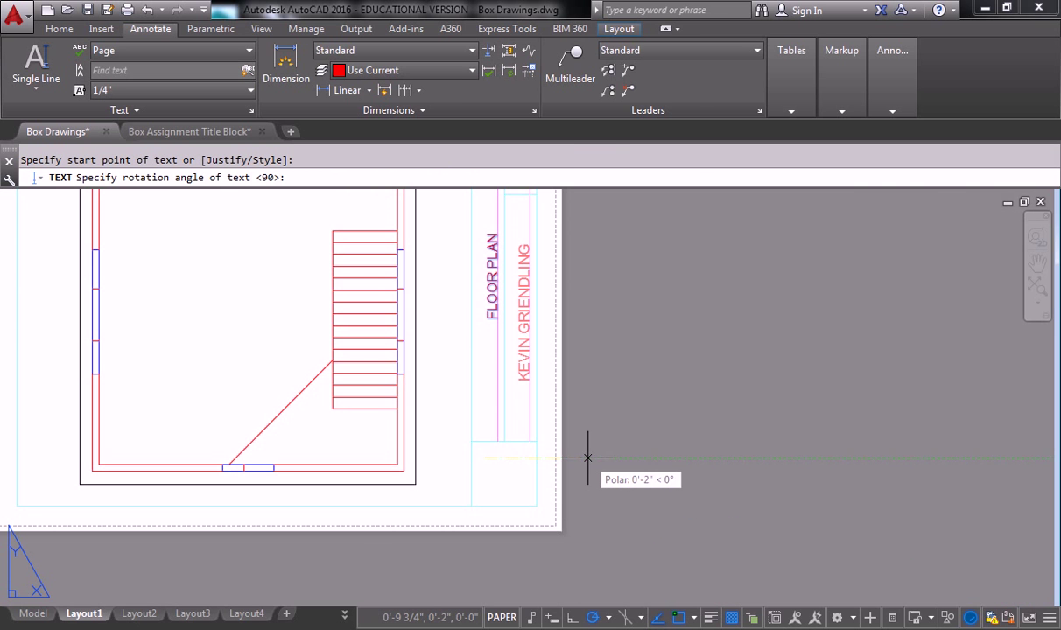
mouse_move(707, 457)
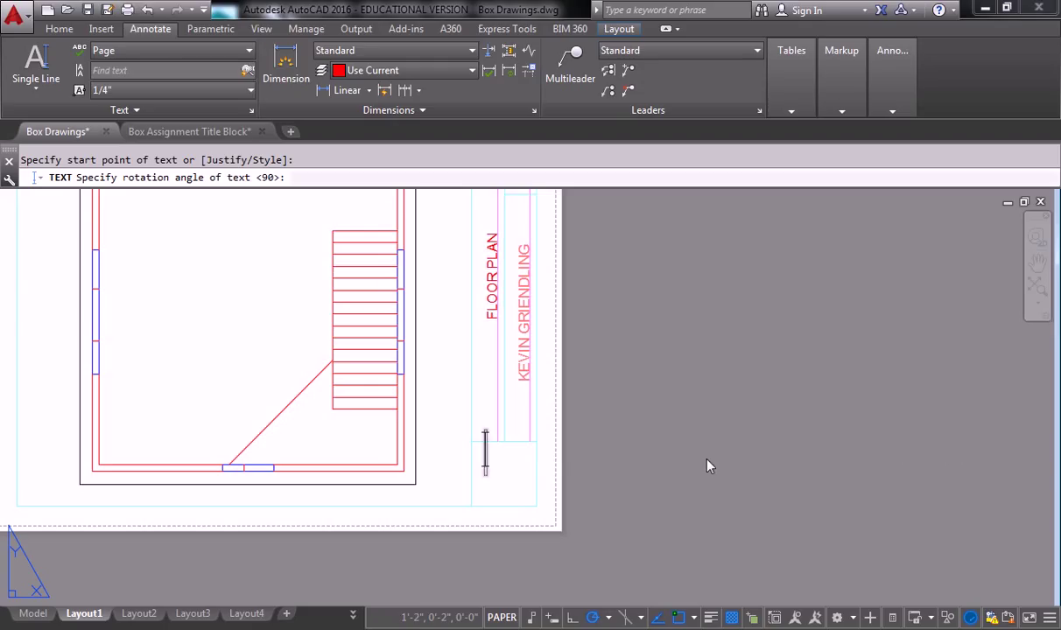
type("1")
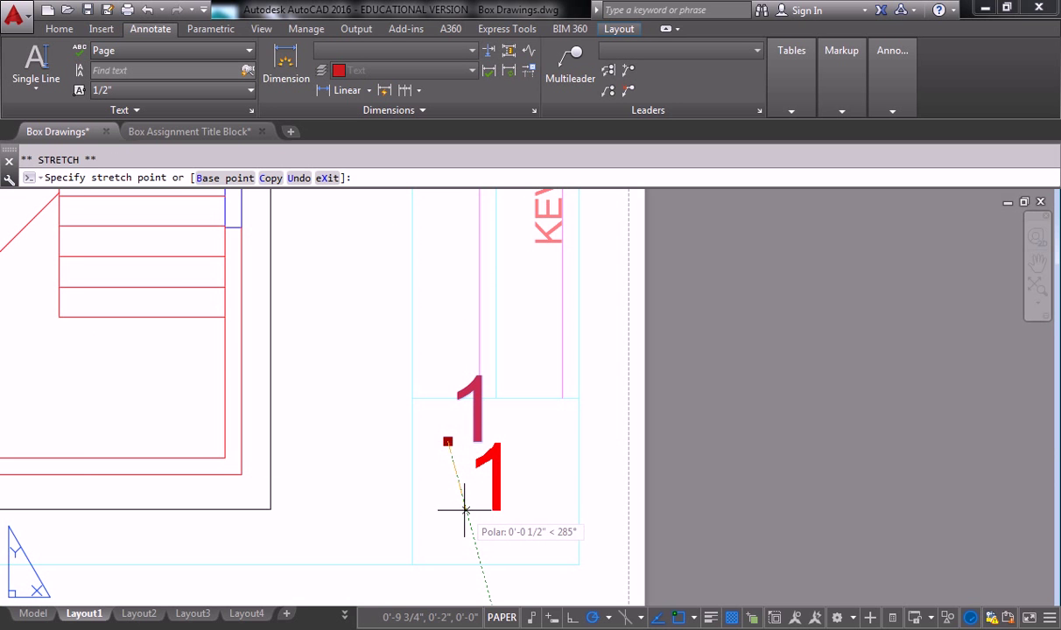
key("Escape")
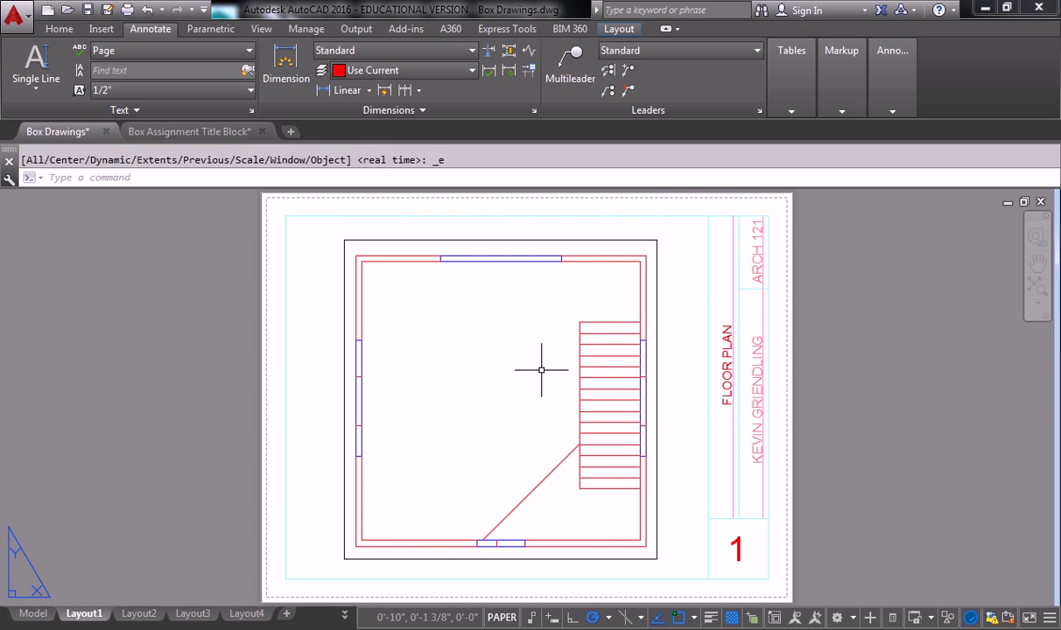
mouse_move(359, 254)
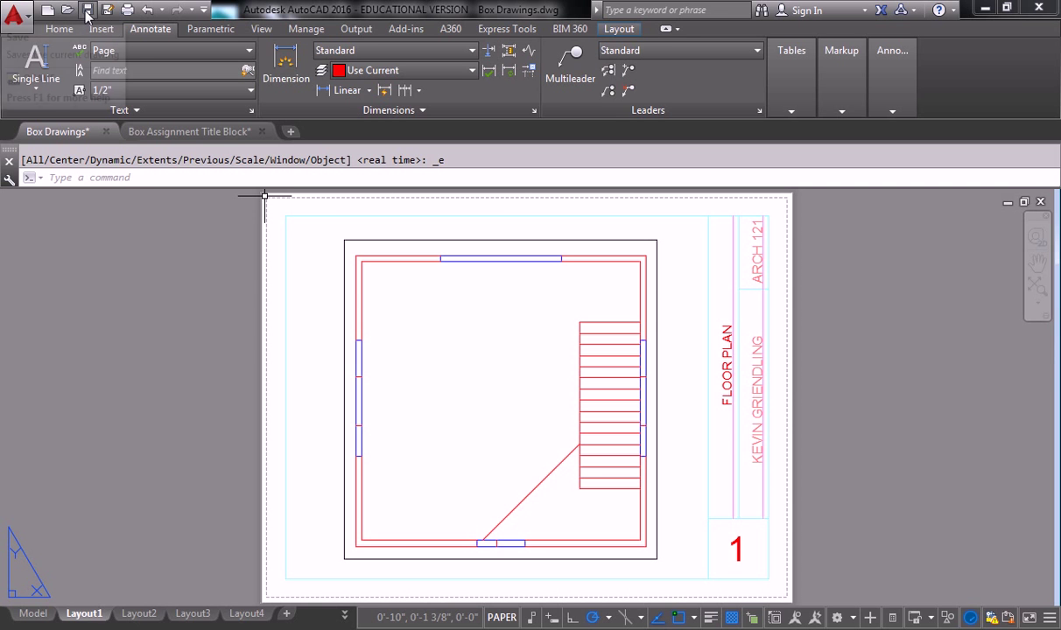
left_click(88, 11)
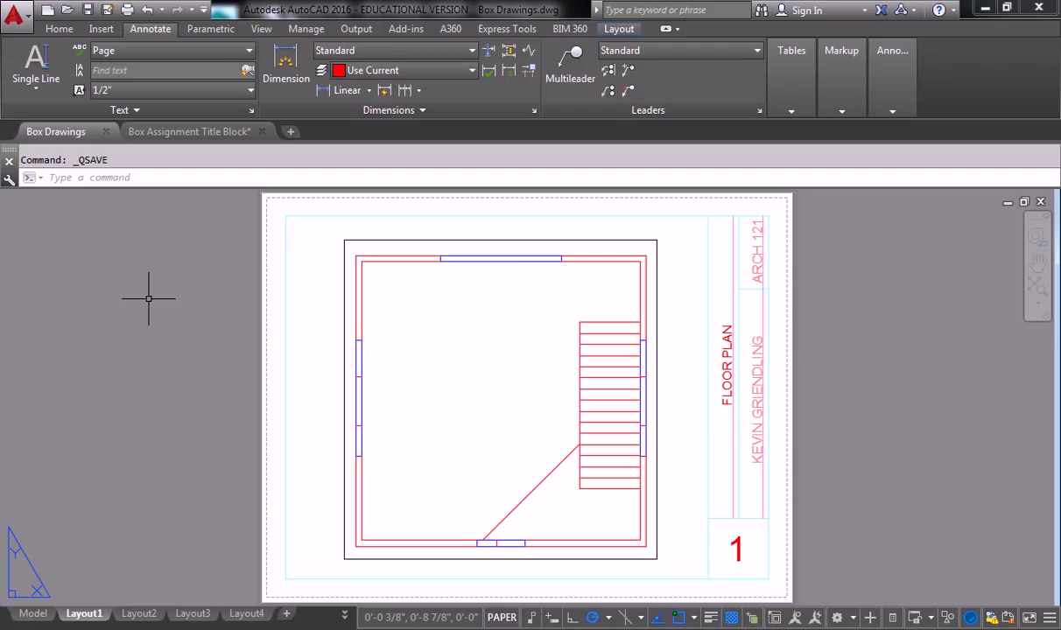
mouse_move(493, 446)
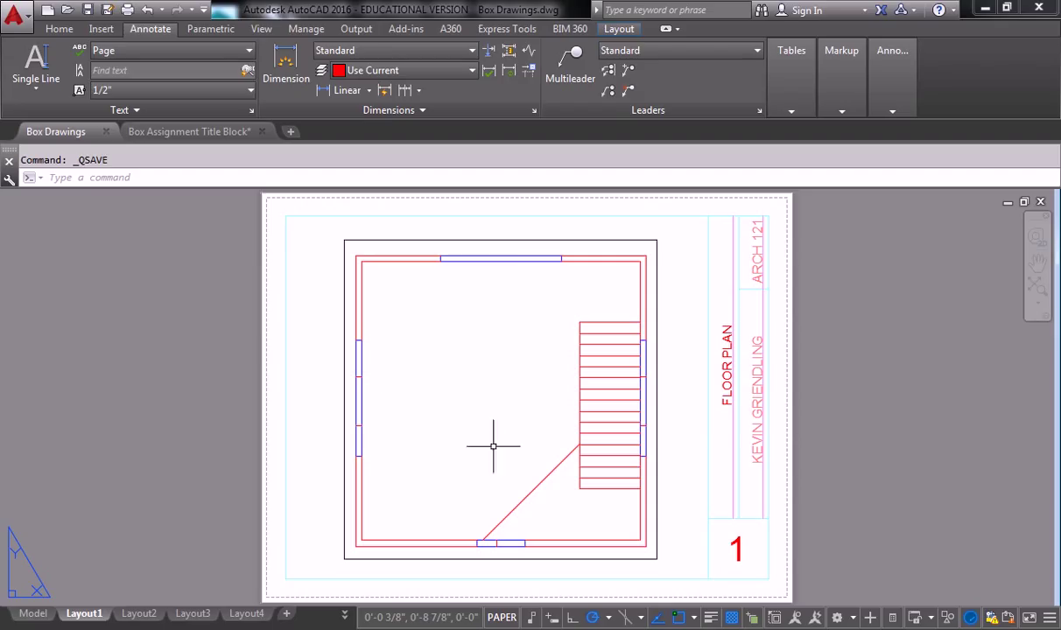
Plot the Layout1 sheet as a single sheet to reach its plot preview.
right_click(84, 612)
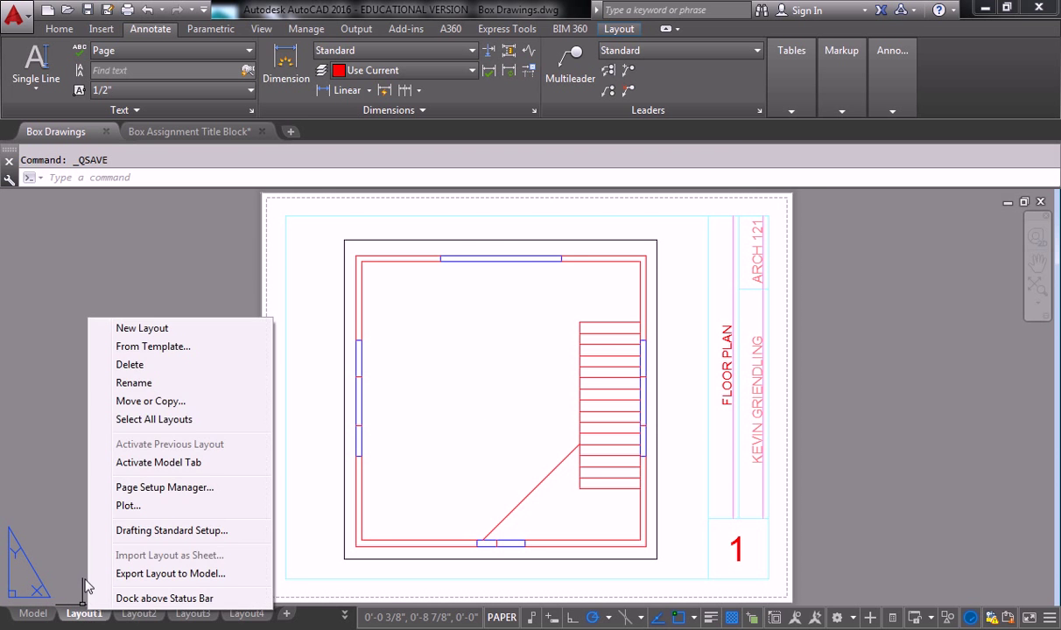
left_click(128, 504)
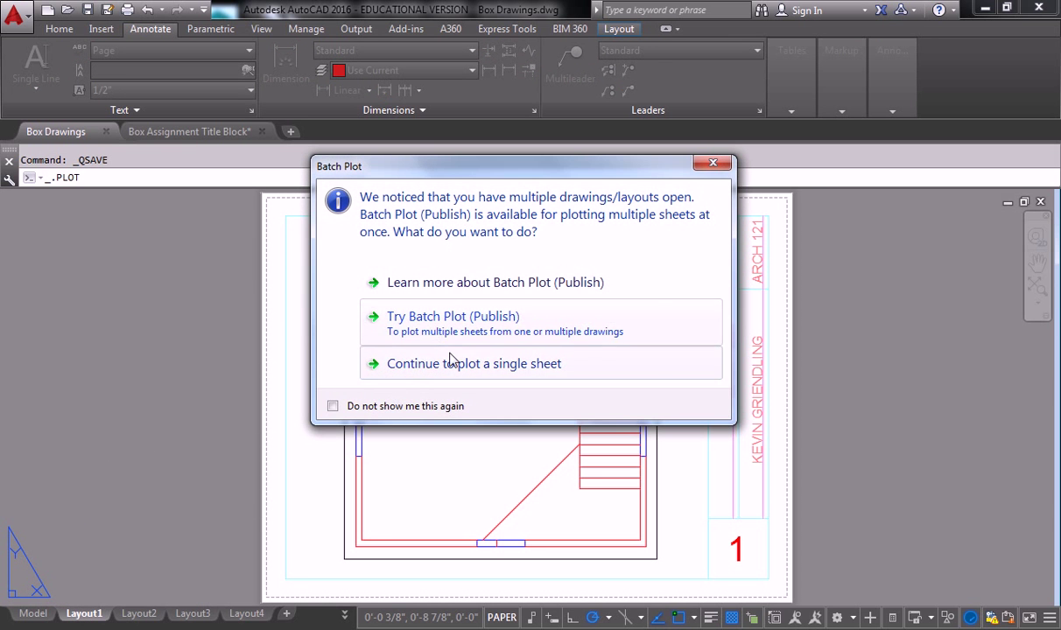
left_click(472, 363)
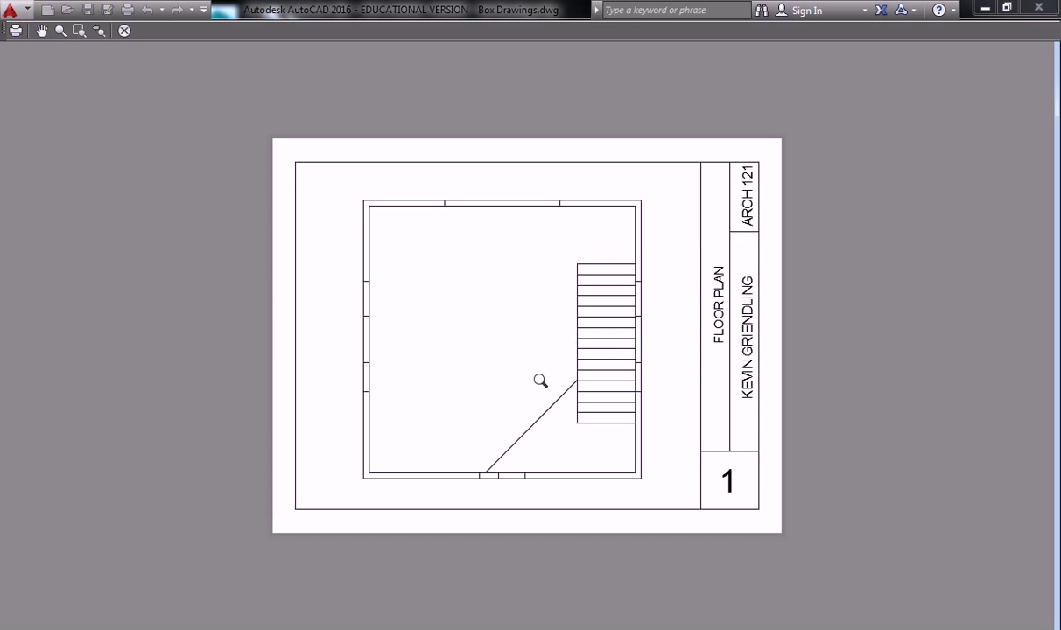
mouse_move(714, 368)
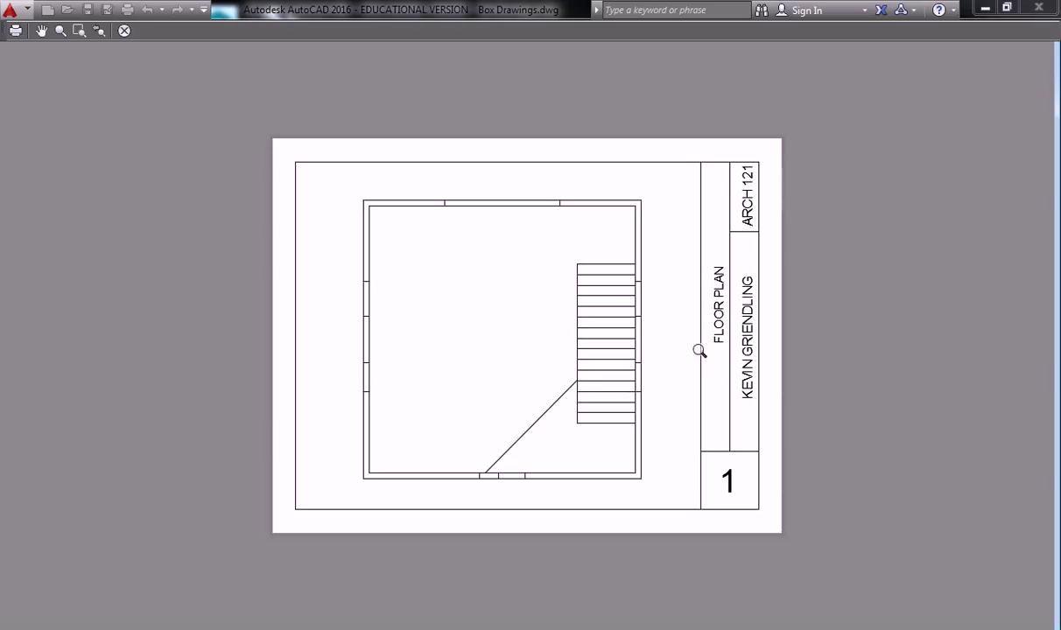
mouse_move(473, 359)
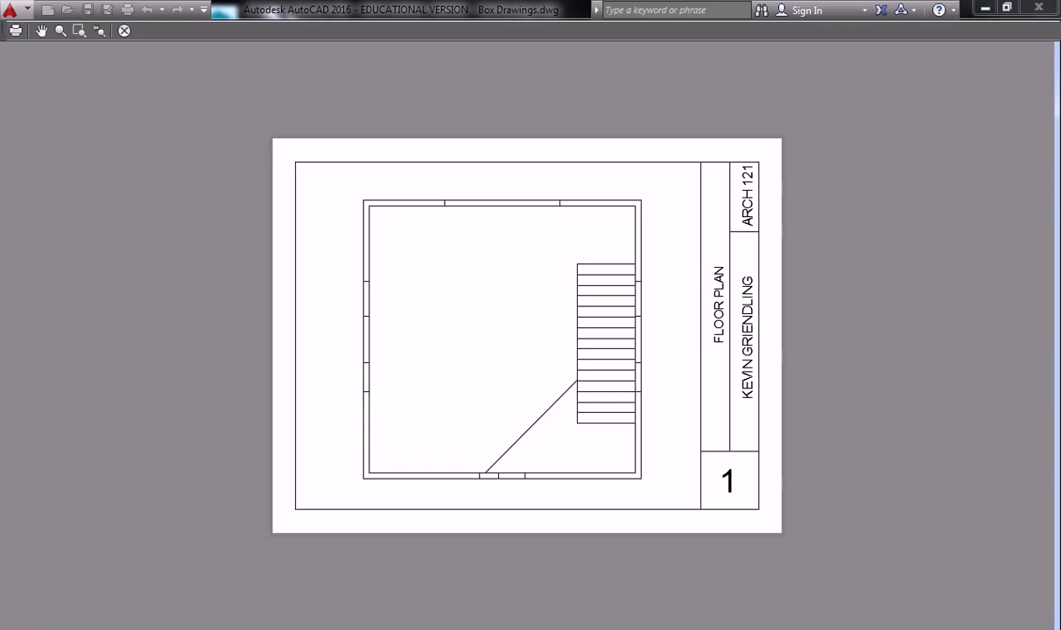
mouse_move(507, 445)
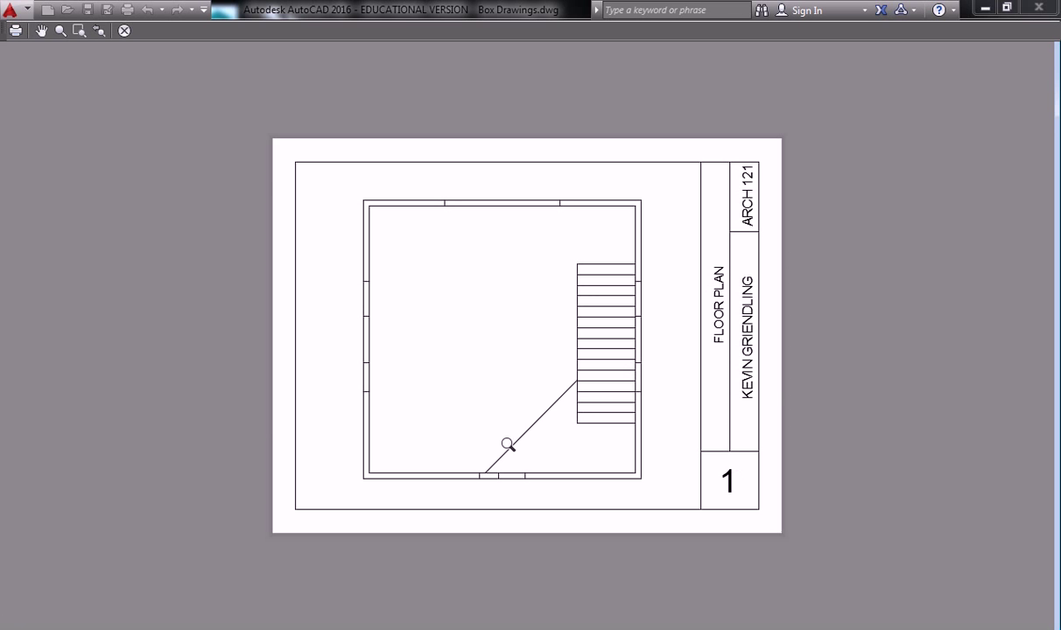
mouse_move(578, 376)
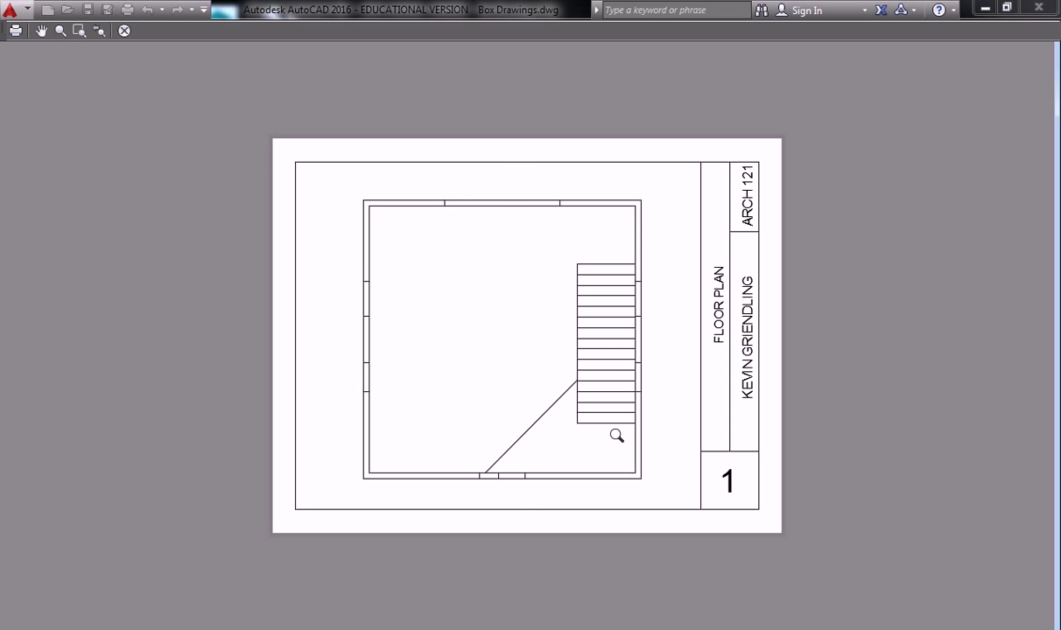
mouse_move(437, 375)
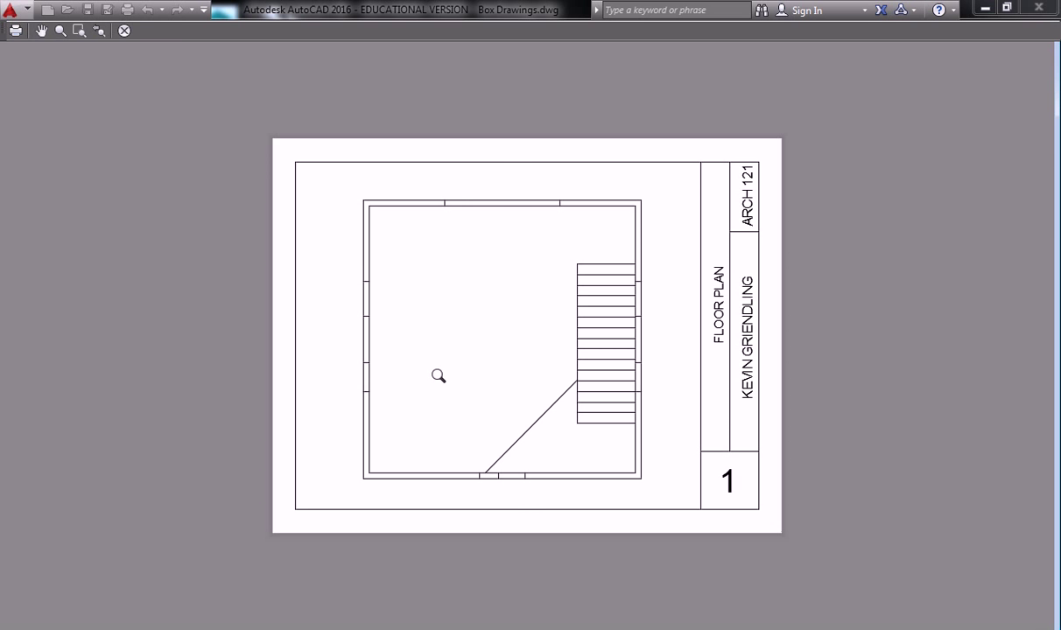
Return to the layout and bring up the Layer Properties Manager with its nine layers.
left_click(84, 613)
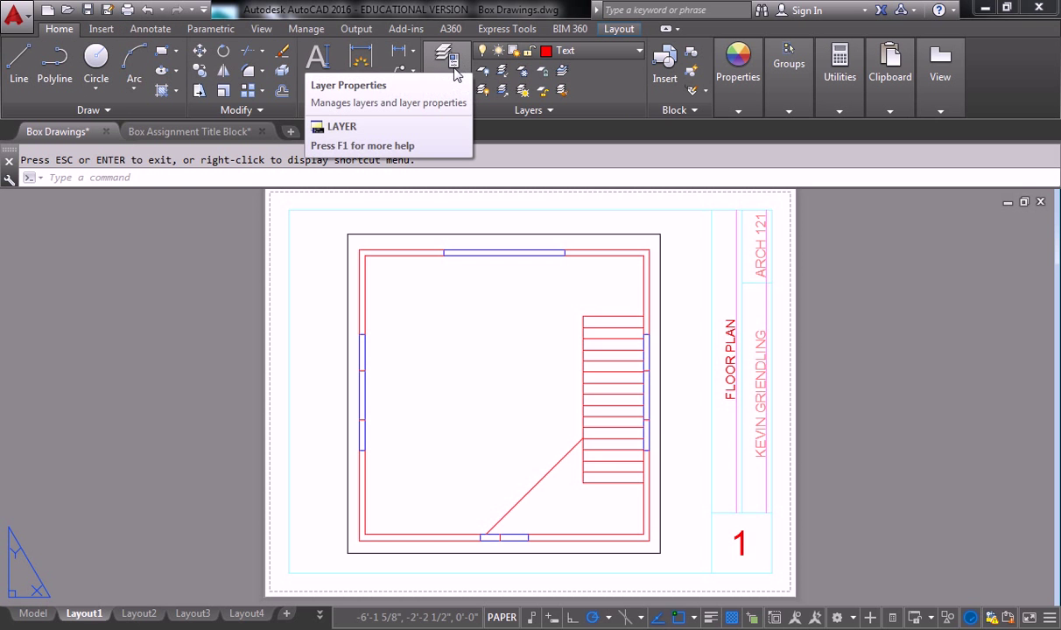
left_click(448, 61)
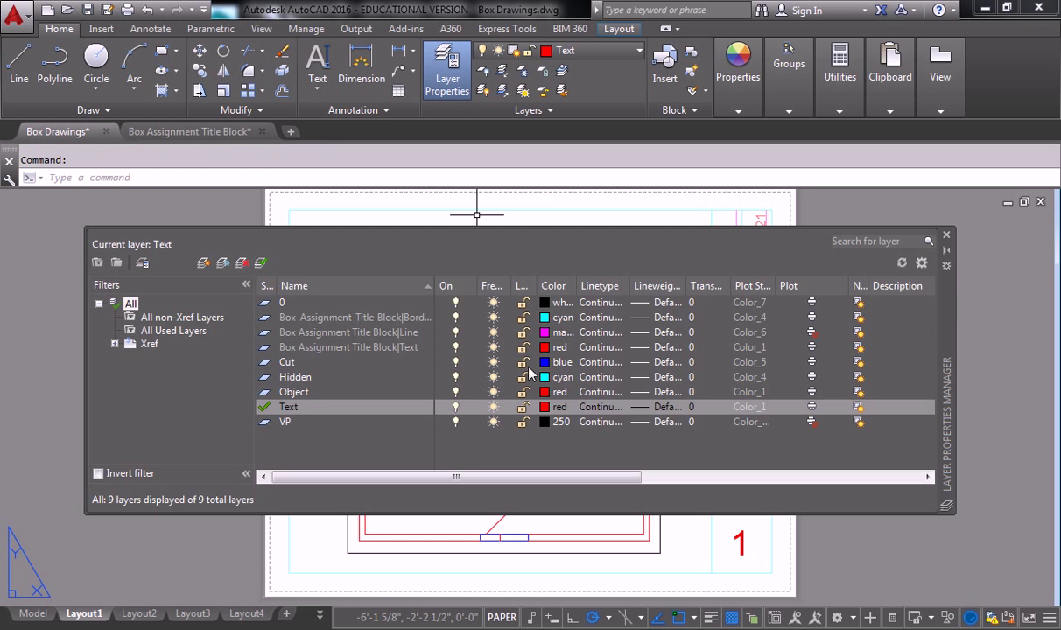
mouse_move(105, 381)
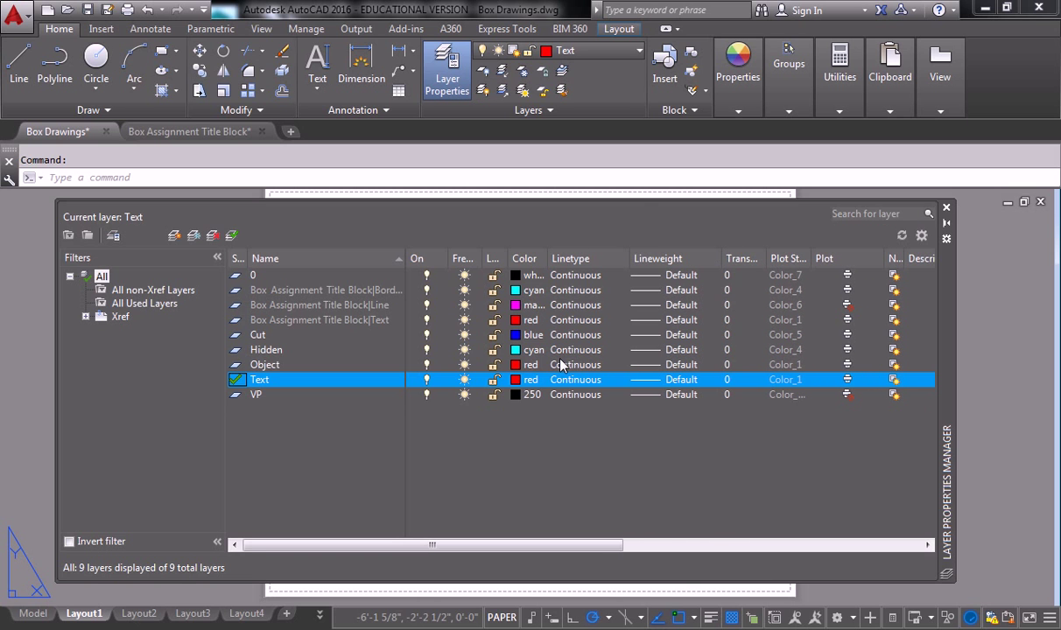
mouse_move(693, 411)
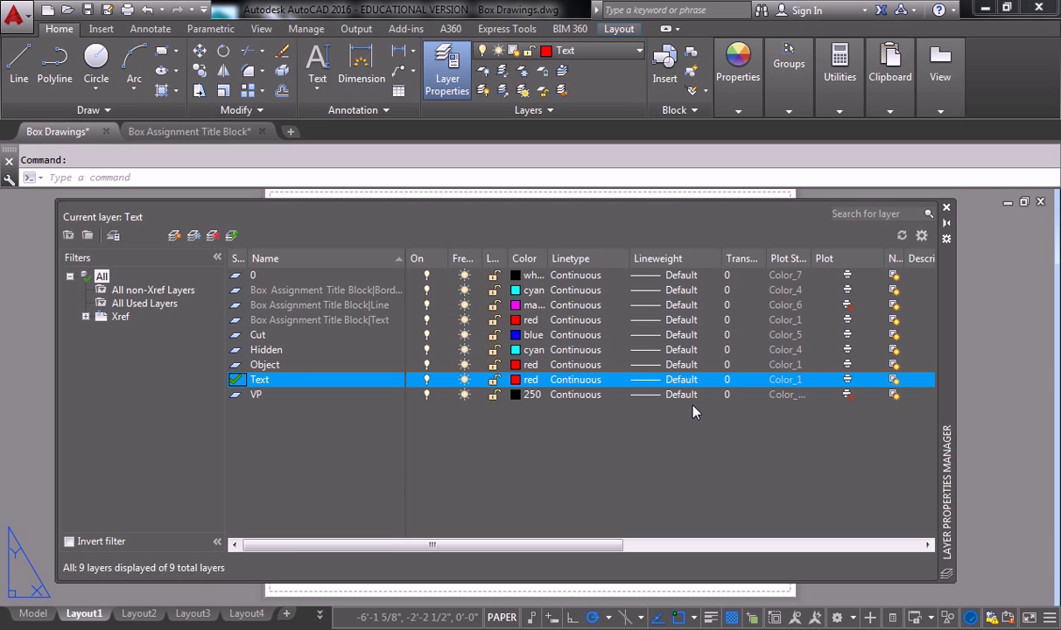
mouse_move(652, 371)
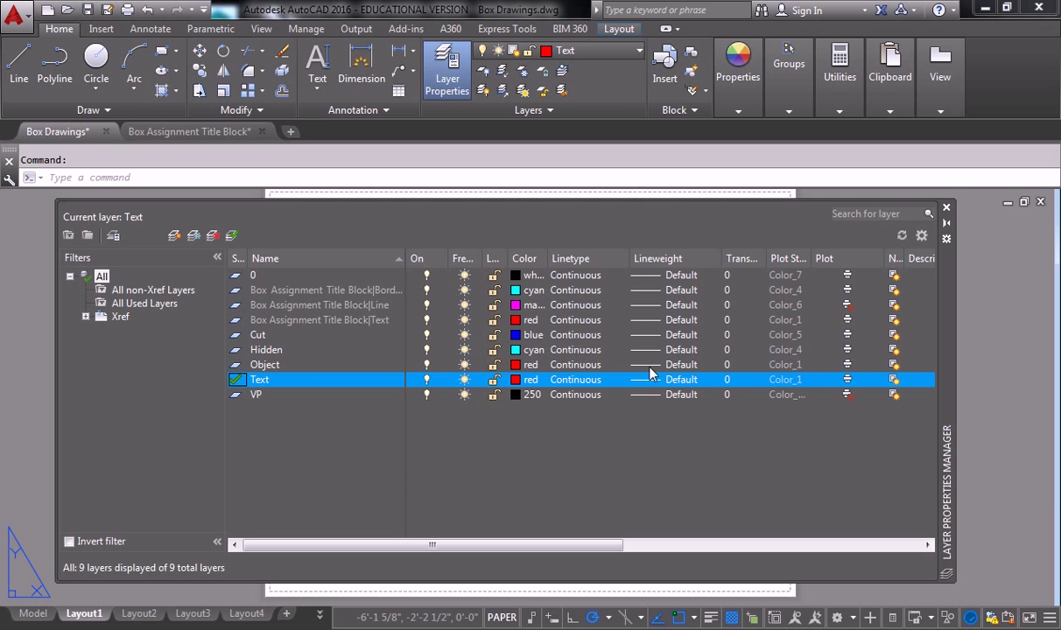
mouse_move(593, 388)
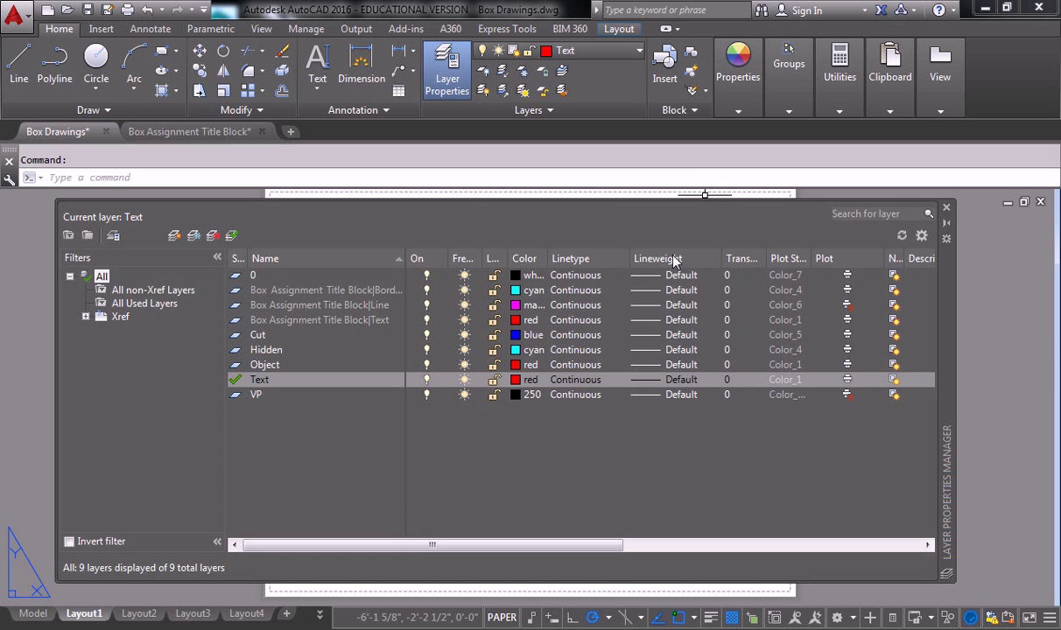
mouse_move(674, 264)
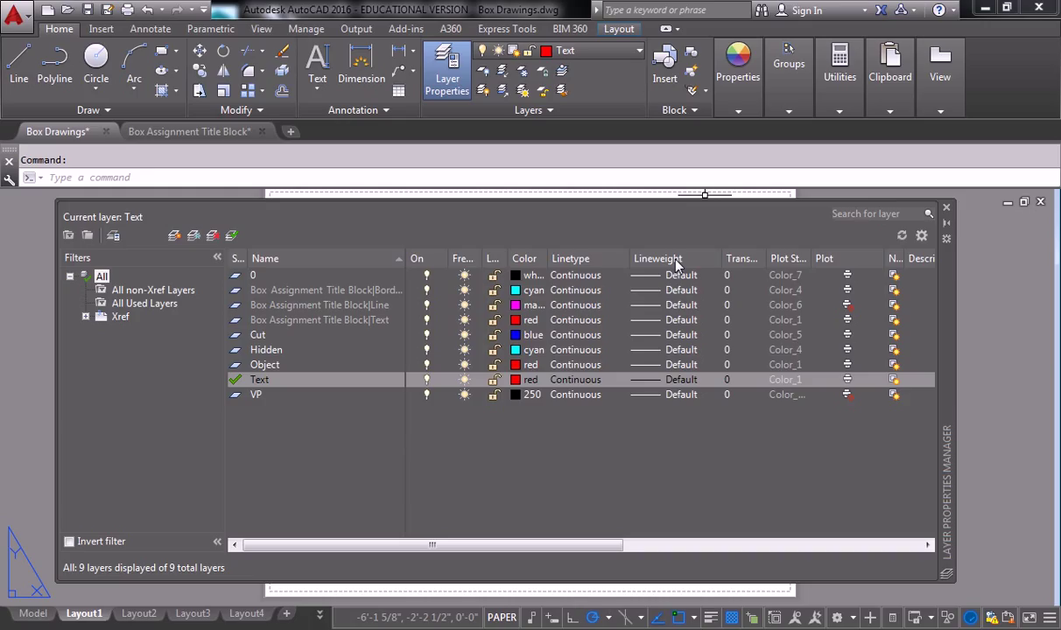
mouse_move(667, 280)
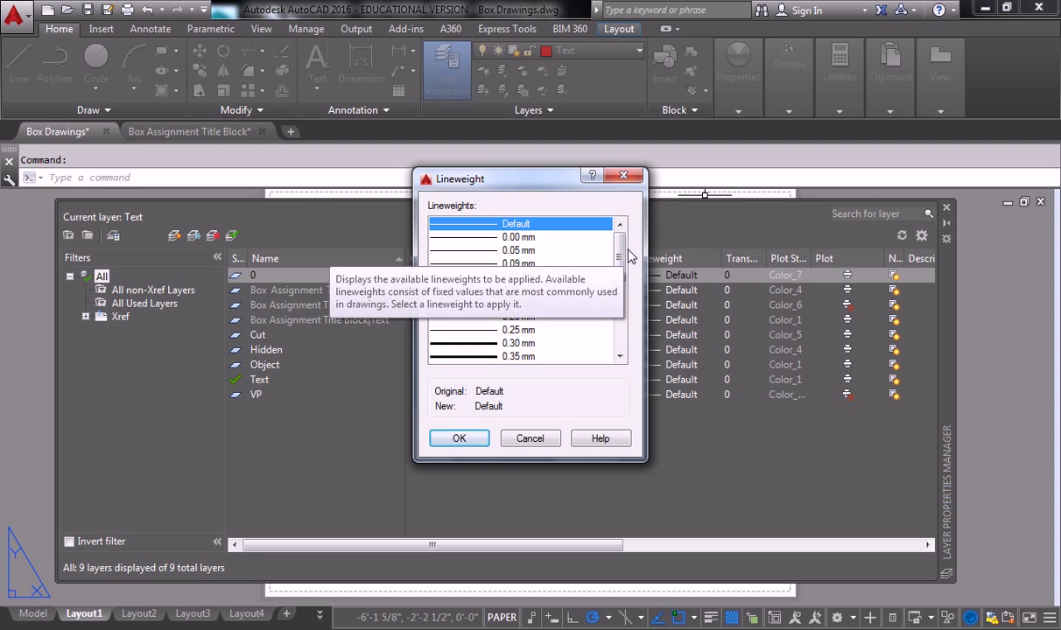
Cancel the lineweight choices, reopen the layer manager and dismiss the modification error.
scroll("down", 3)
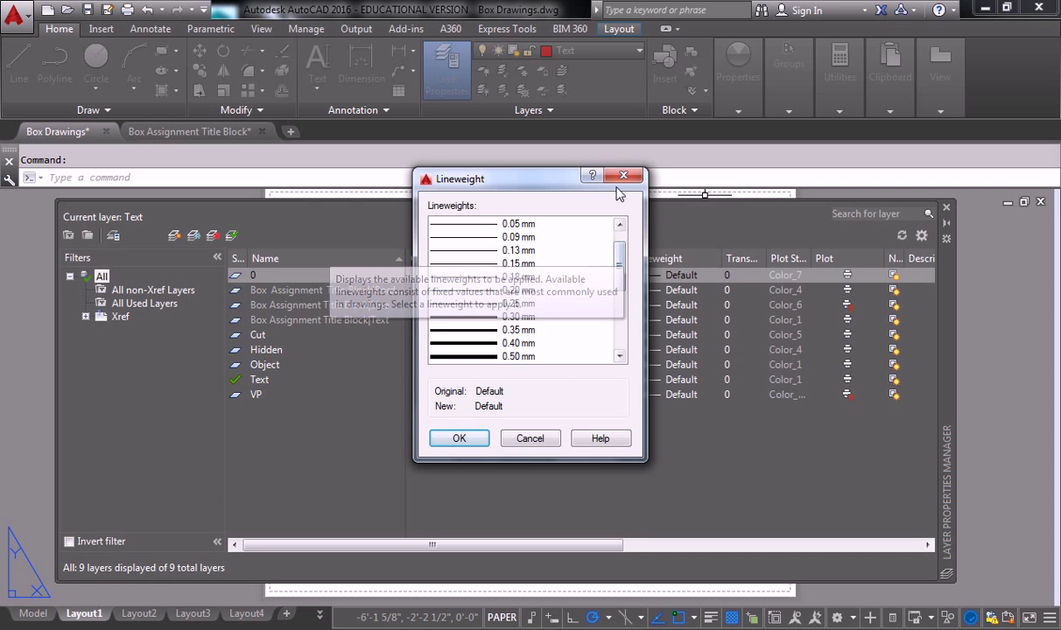
left_click(529, 438)
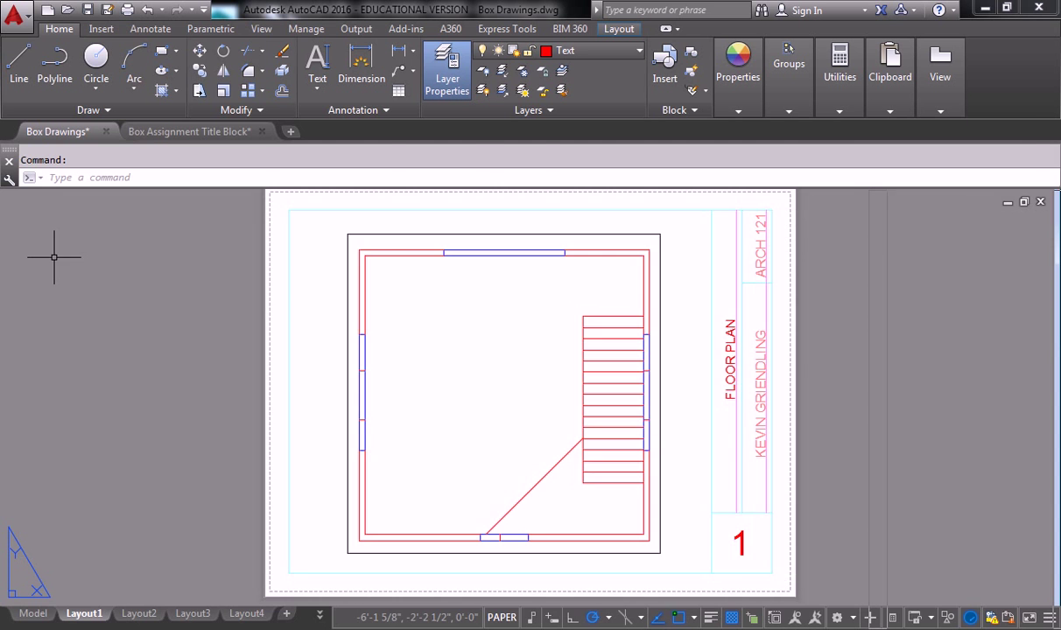
left_click(446, 66)
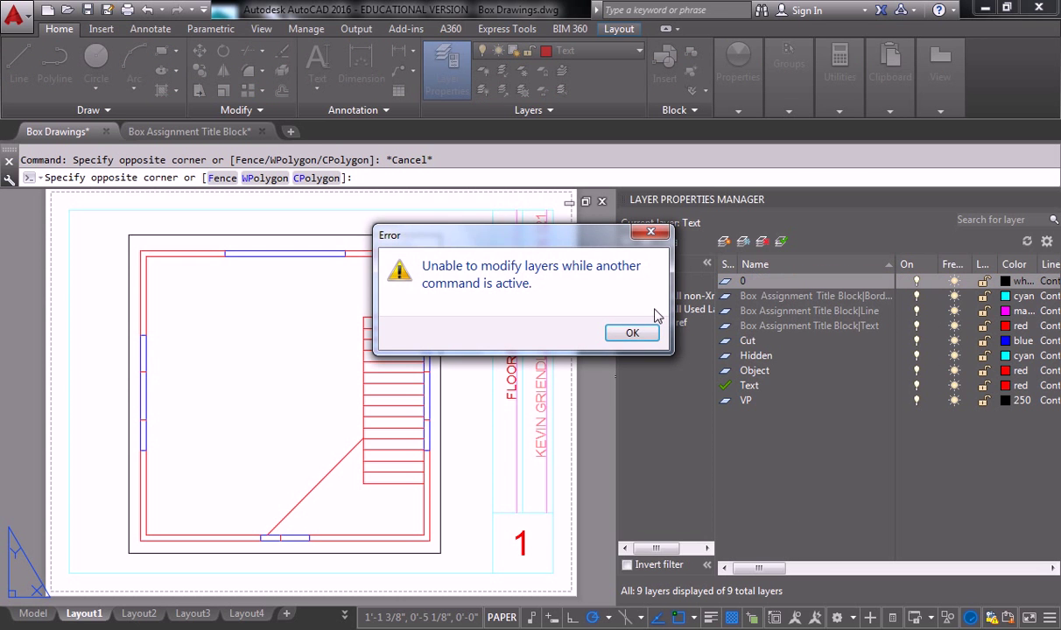
left_click(631, 333)
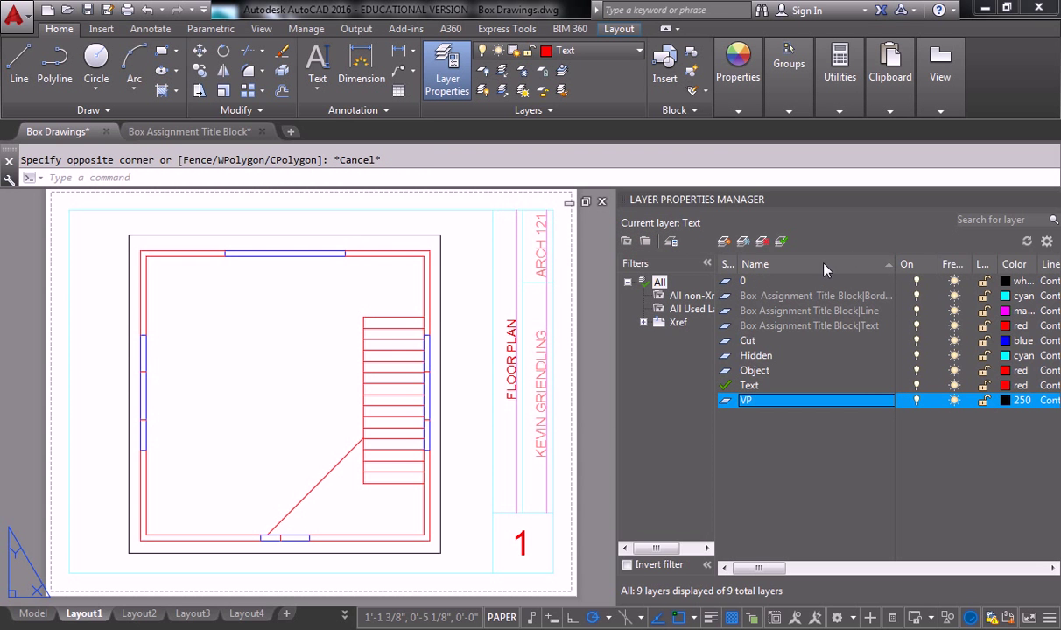
mouse_move(917, 269)
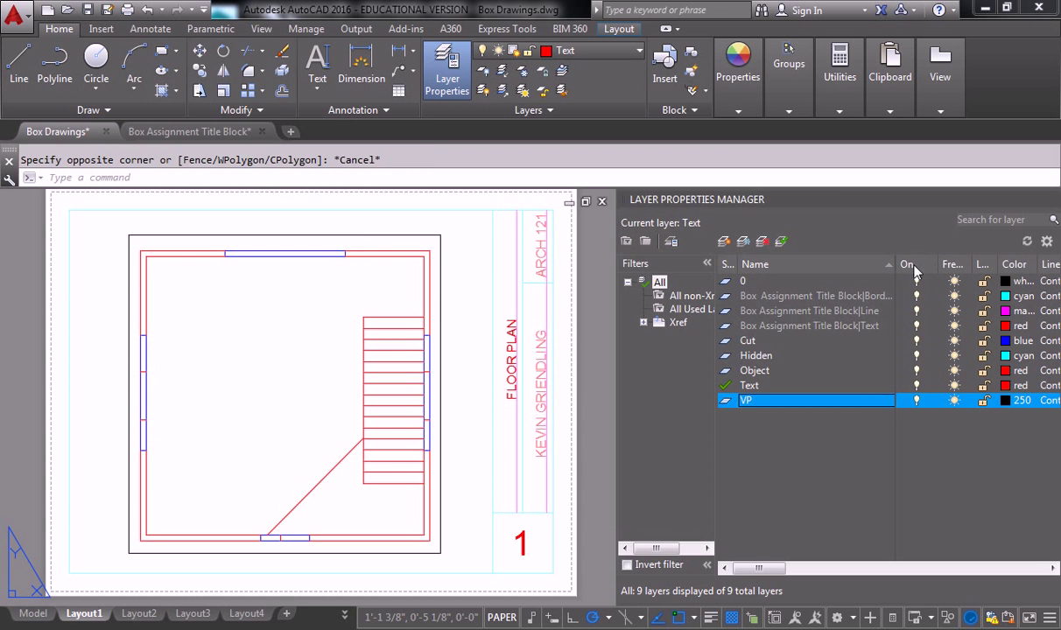
mouse_move(626, 254)
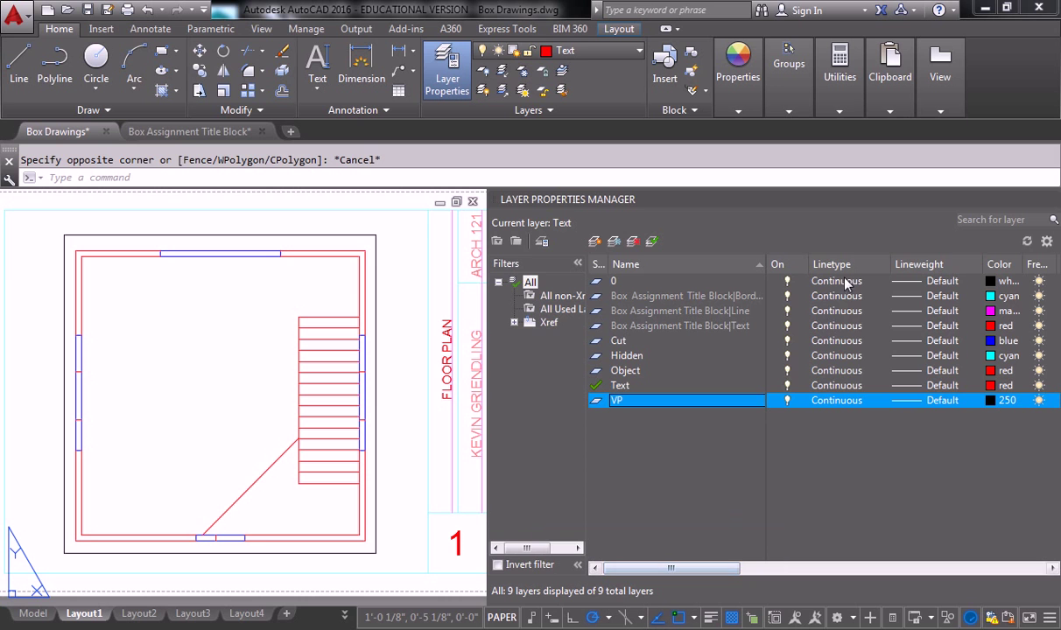
mouse_move(893, 479)
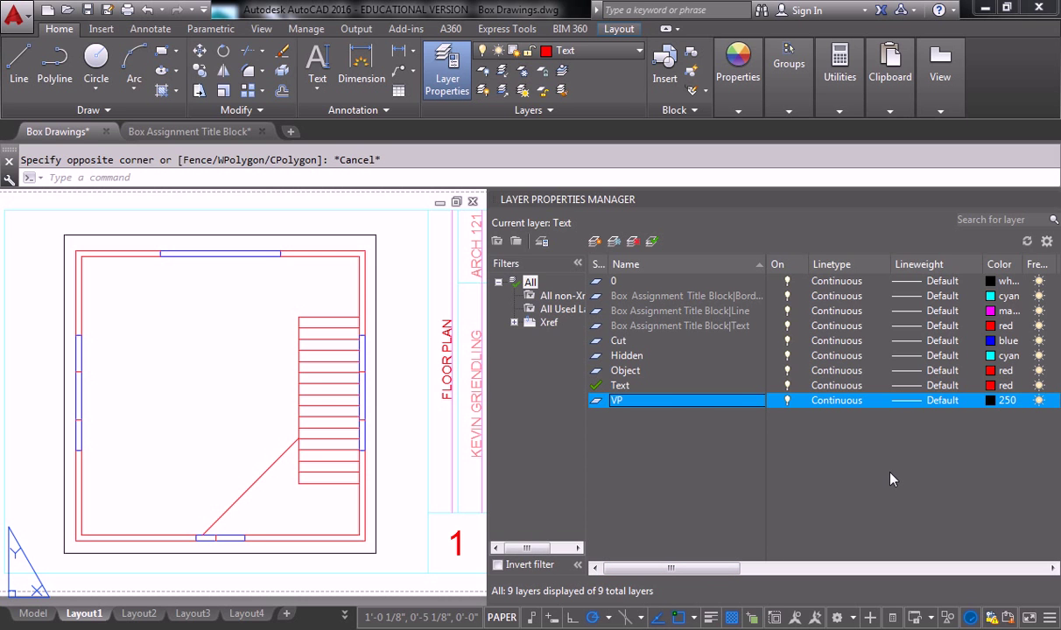
mouse_move(659, 396)
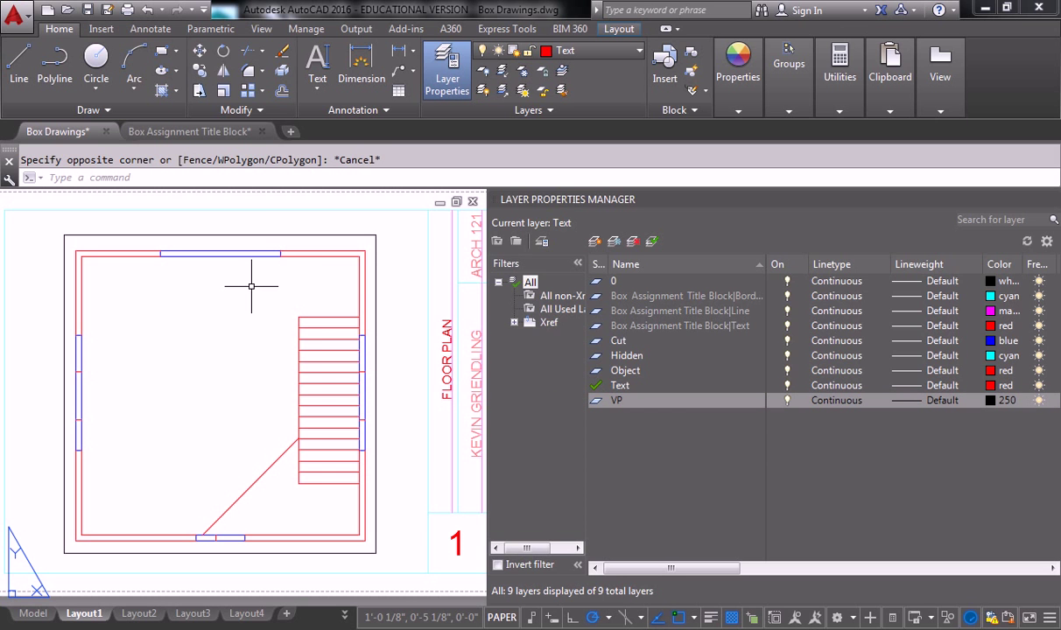
mouse_move(266, 295)
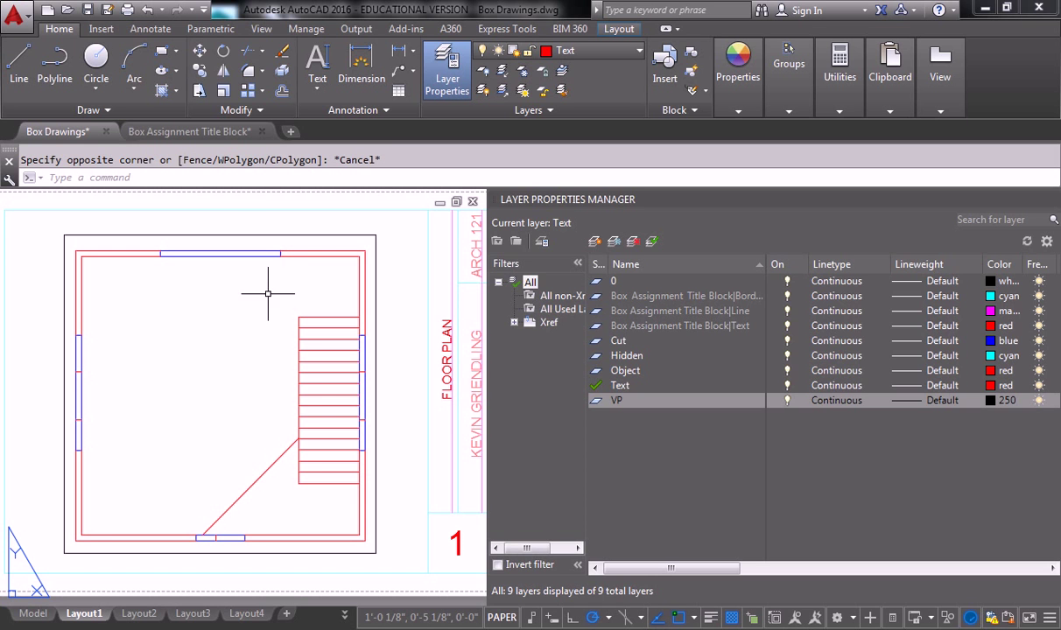
mouse_move(455, 391)
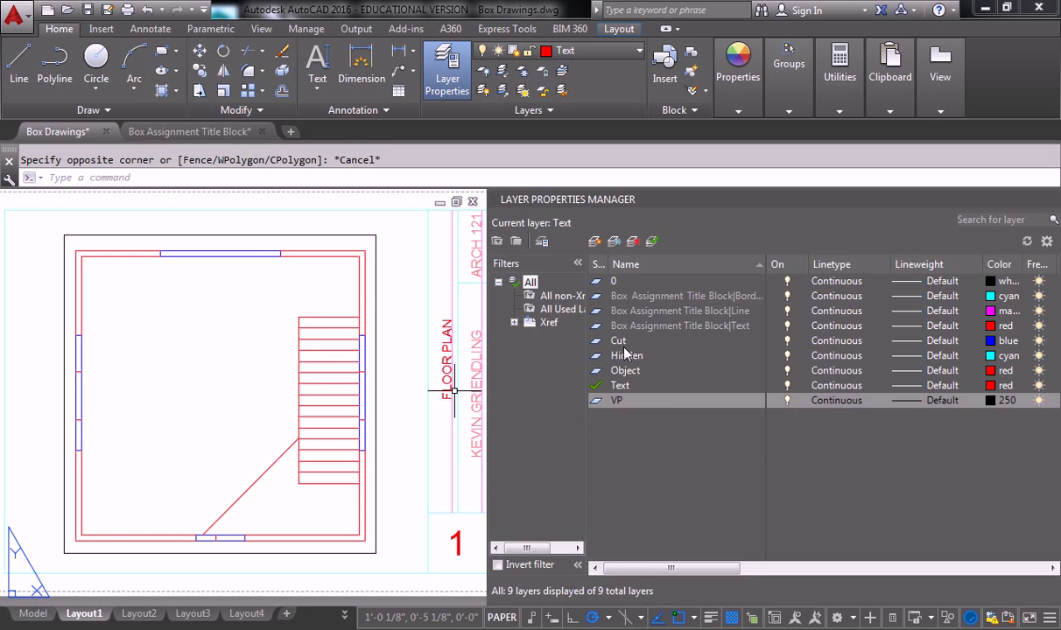
Give the Cut layer a 0.90 mm lineweight.
left_click(618, 340)
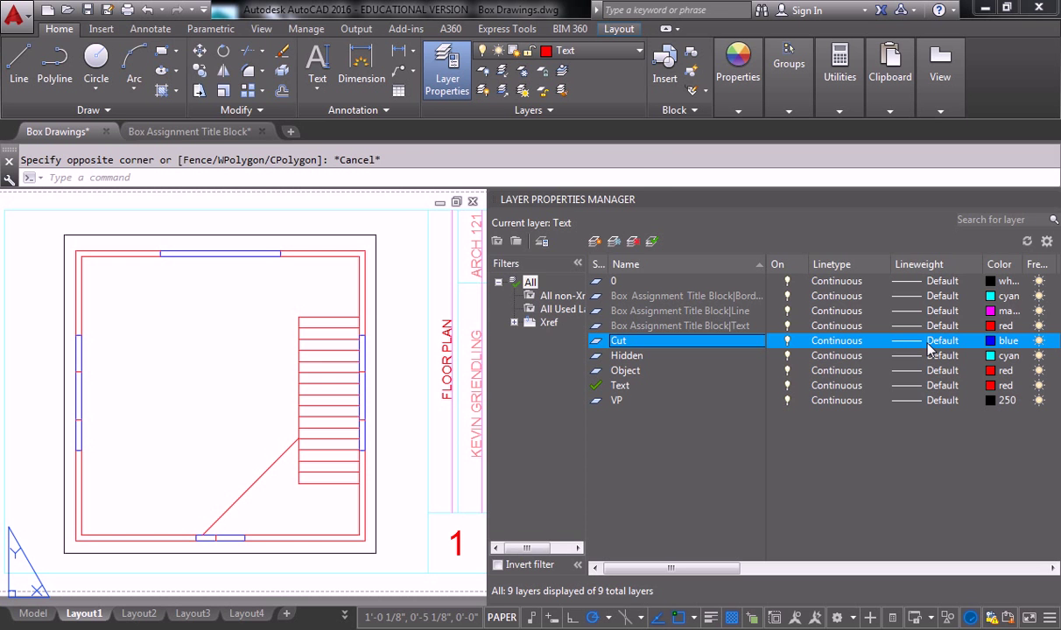
left_click(942, 340)
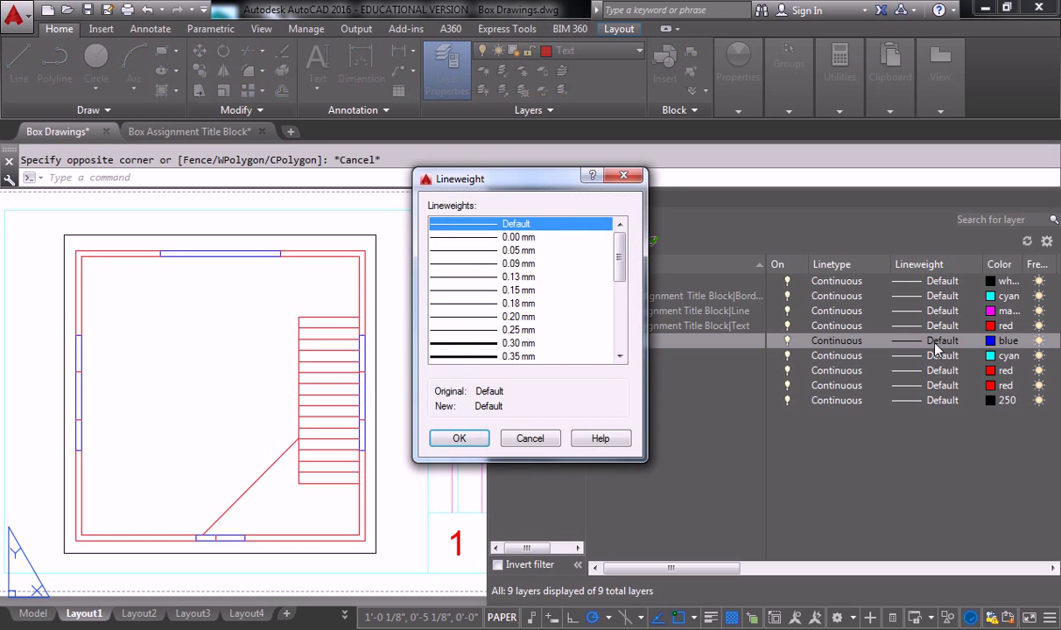
scroll("down", 3)
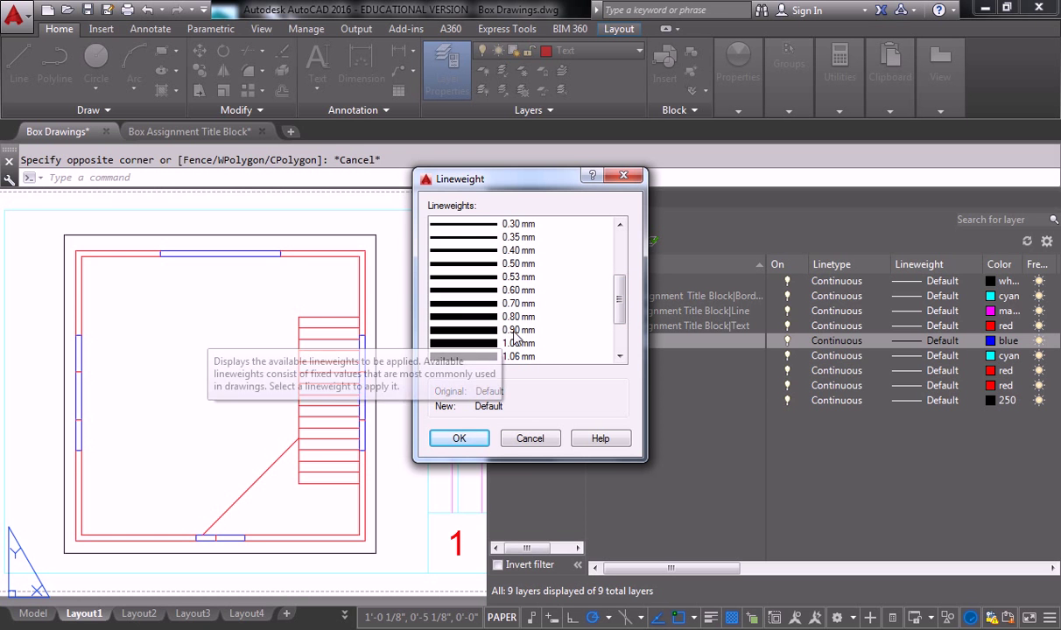
left_click(519, 329)
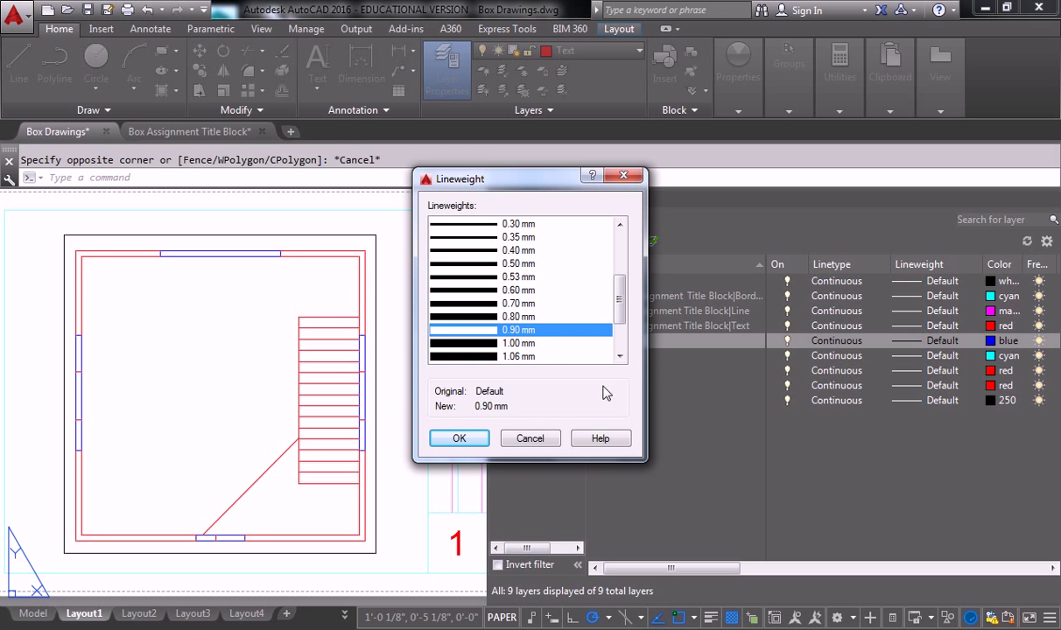
mouse_move(501, 438)
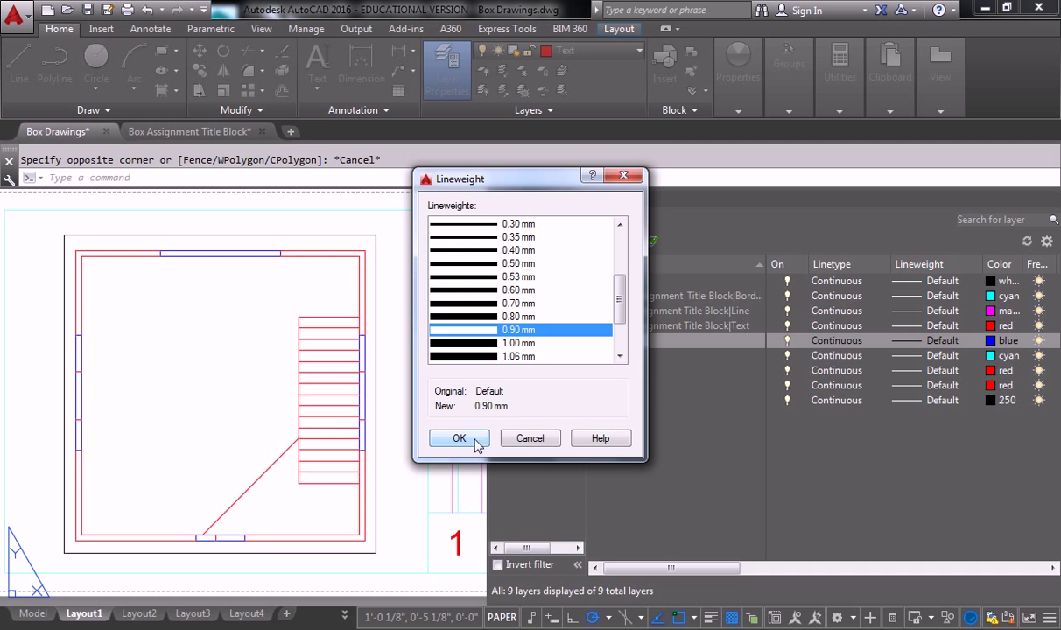
left_click(459, 438)
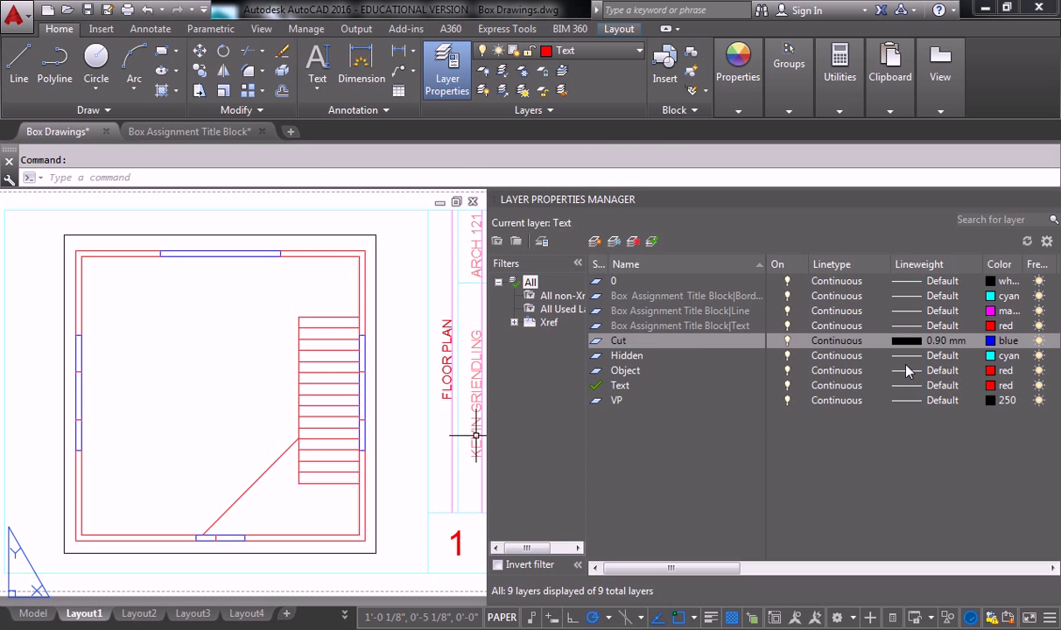
mouse_move(865, 359)
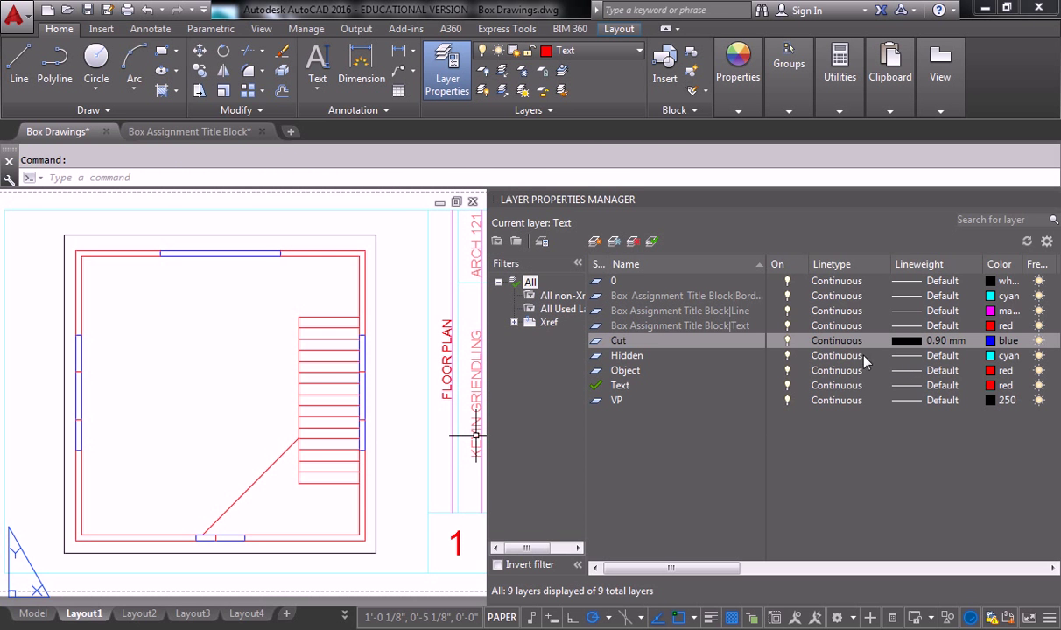
mouse_move(889, 362)
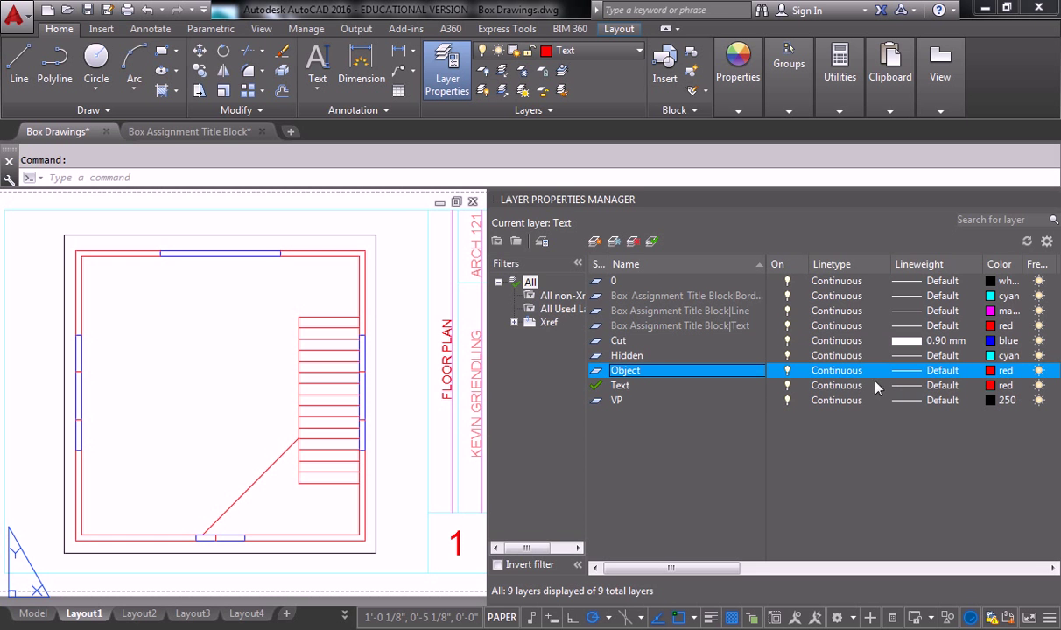
Bring up the lineweight choices for the Object layer, with 0.50 mm picked.
left_click(942, 371)
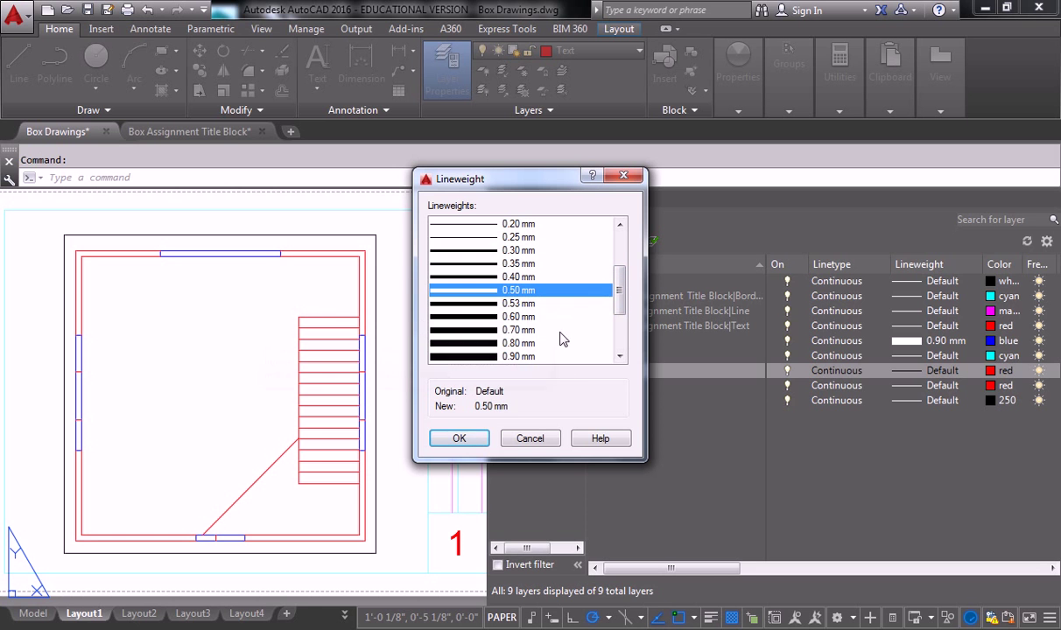
mouse_move(517, 401)
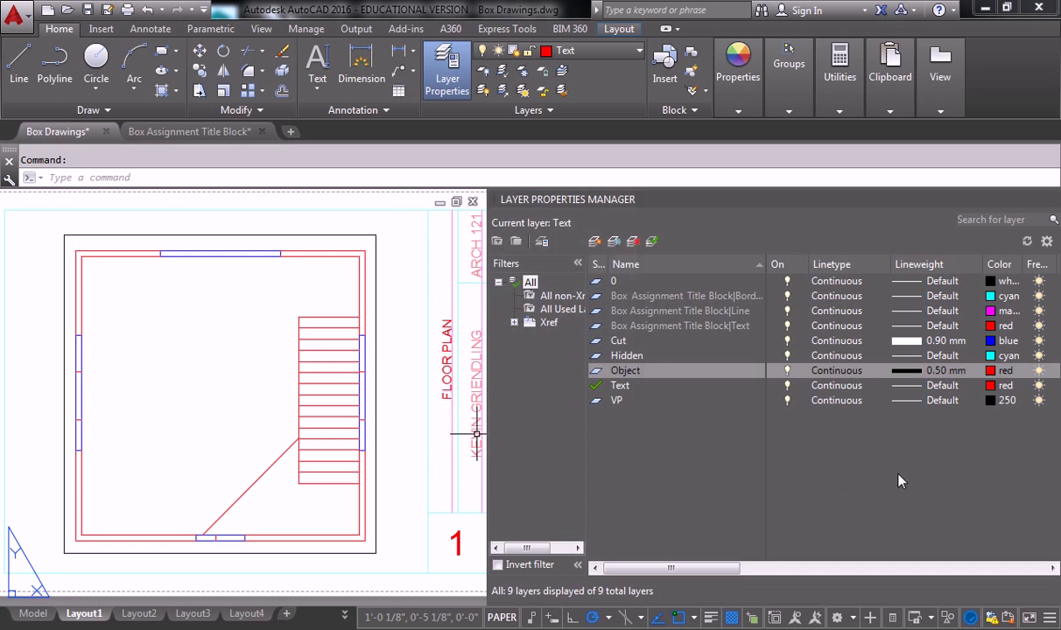
mouse_move(385, 329)
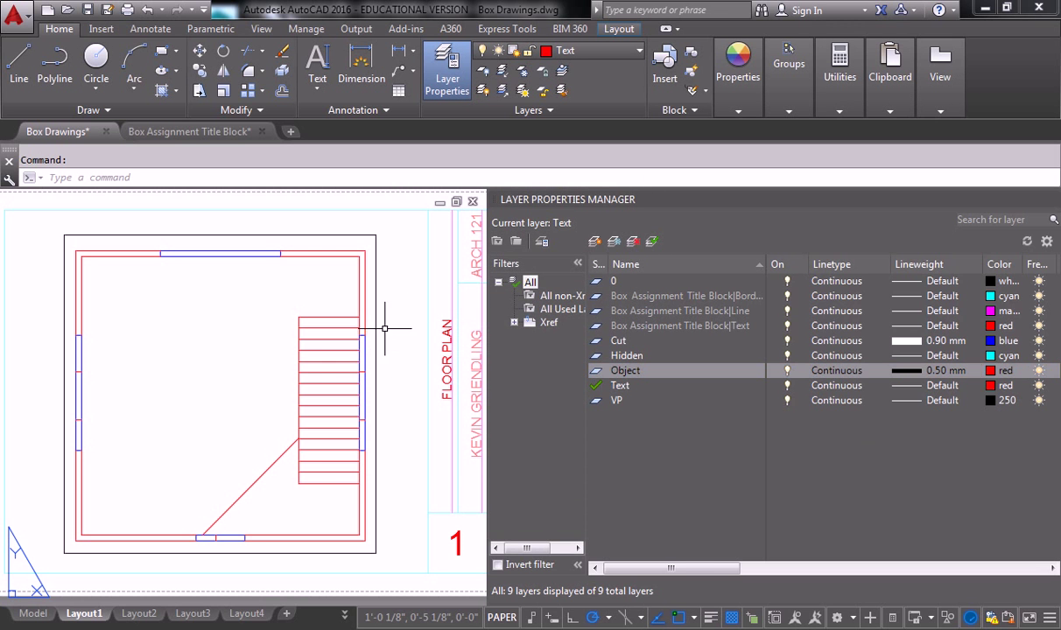
mouse_move(487, 312)
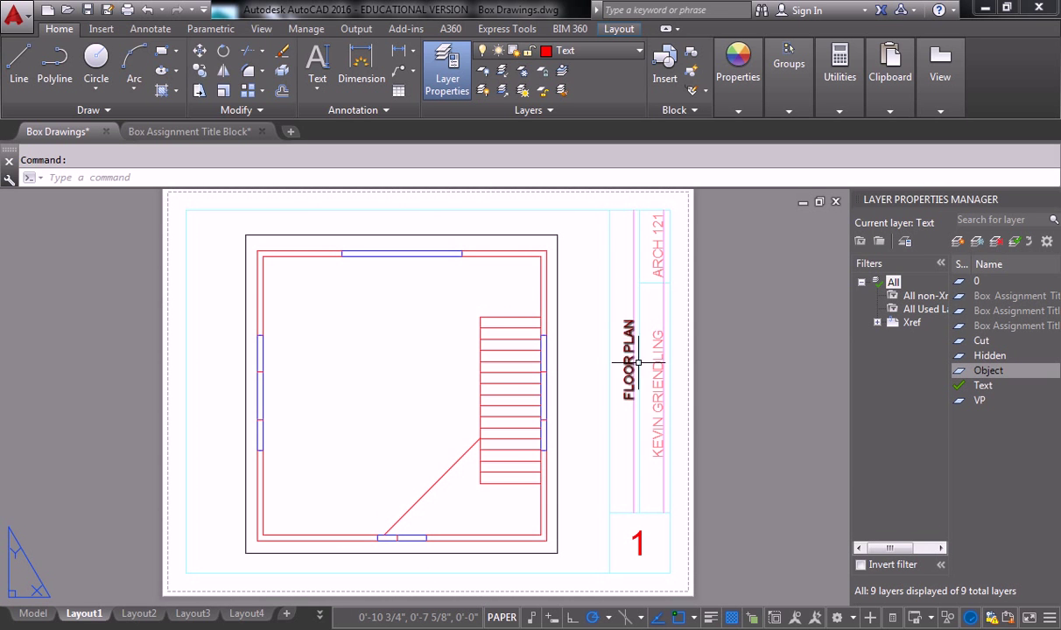
mouse_move(648, 368)
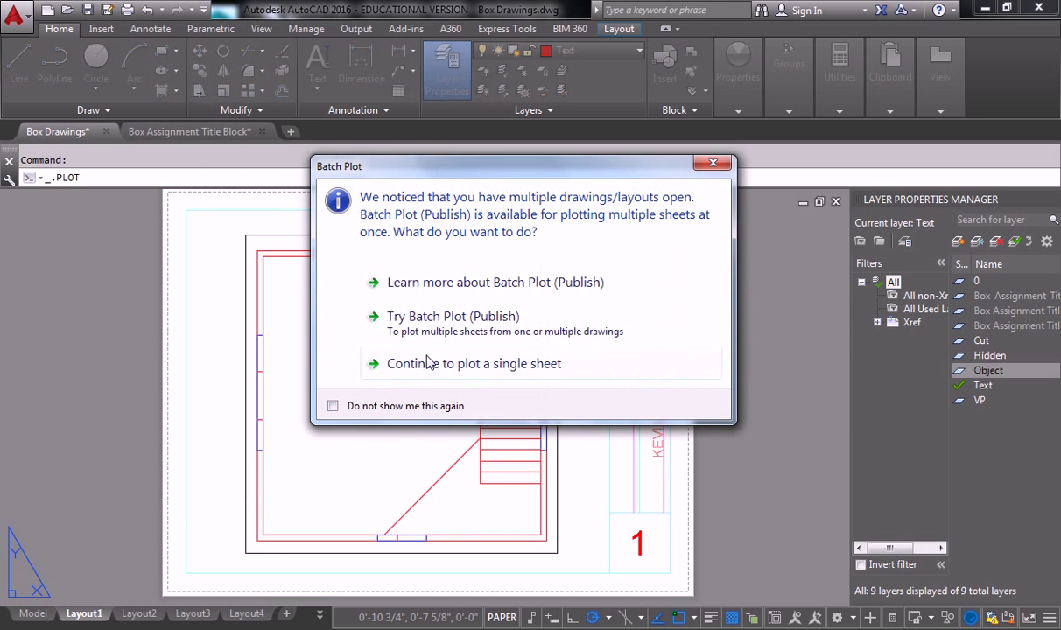
Continue with a single sheet and show the plot preview of the floor plan.
left_click(472, 362)
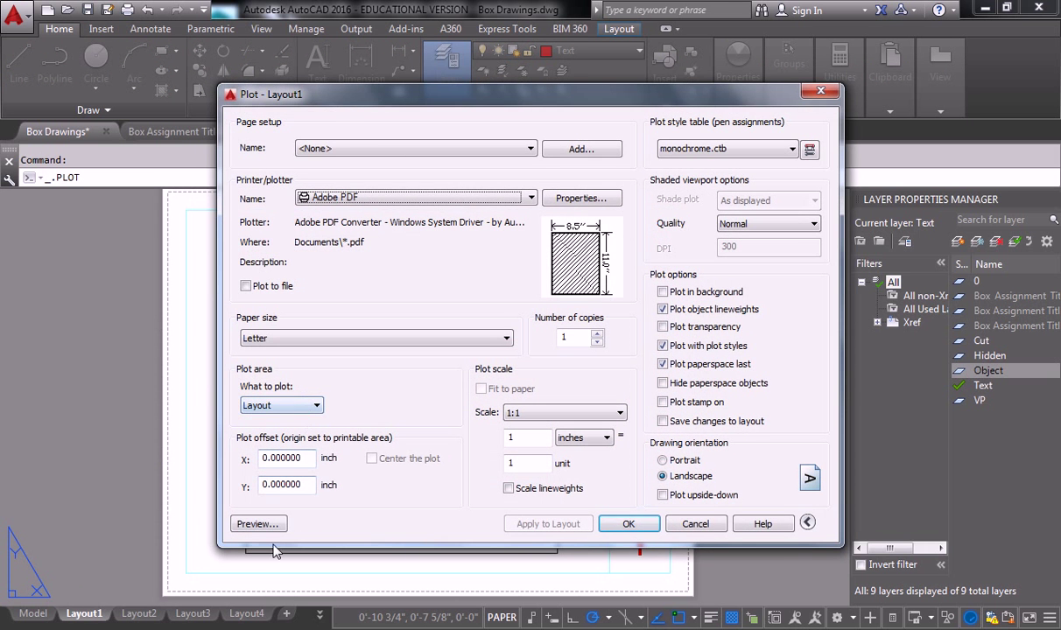
left_click(259, 524)
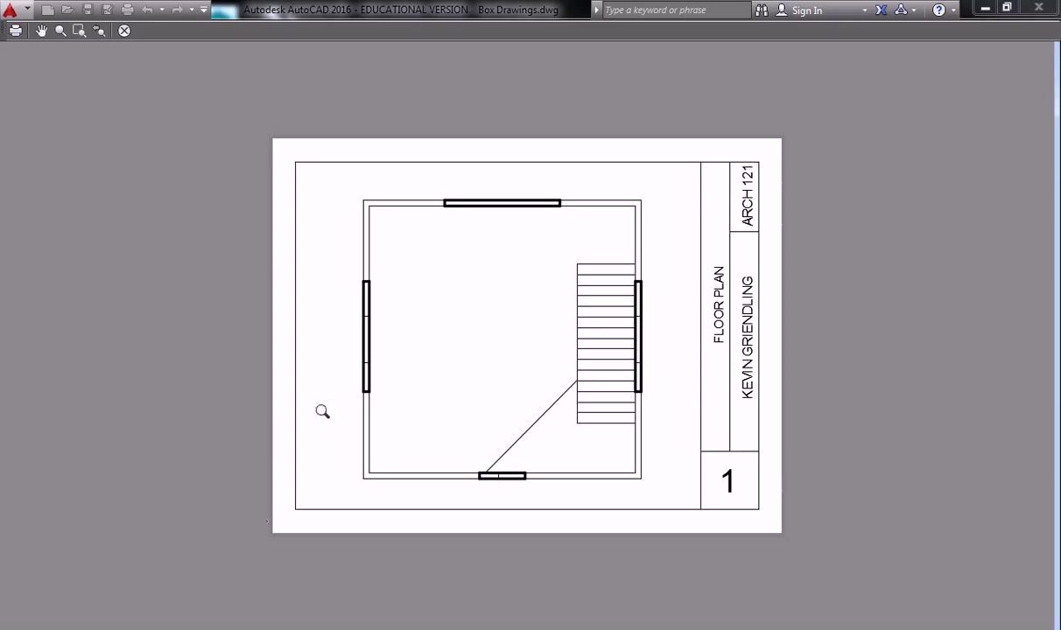
mouse_move(350, 399)
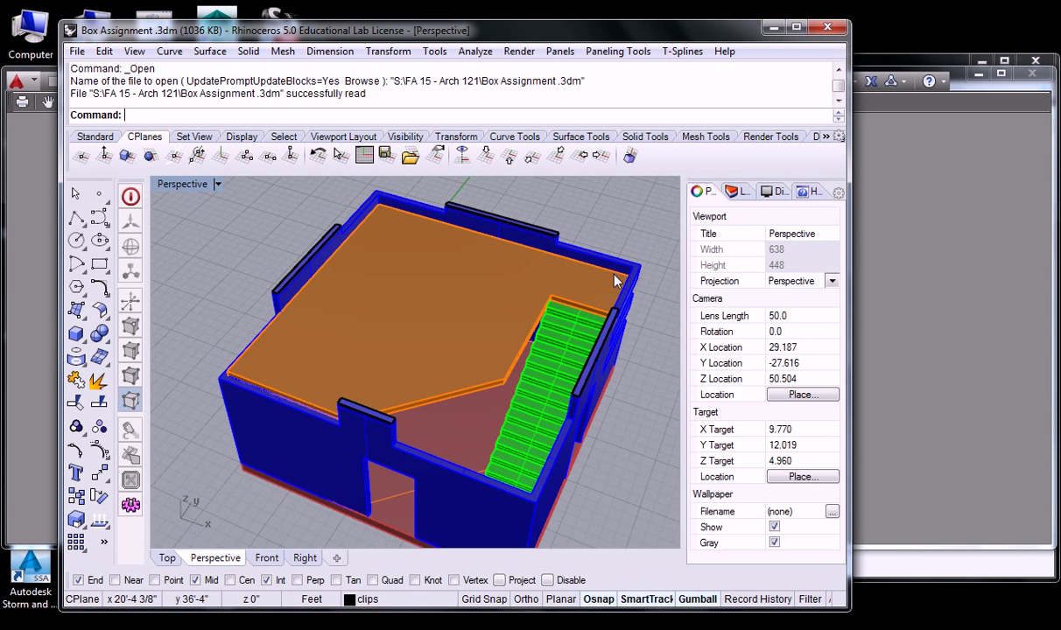
Place the Rhino Box Assignment model window beside the AutoCAD plot preview for comparison.
left_click_drag(616, 281, 504, 400)
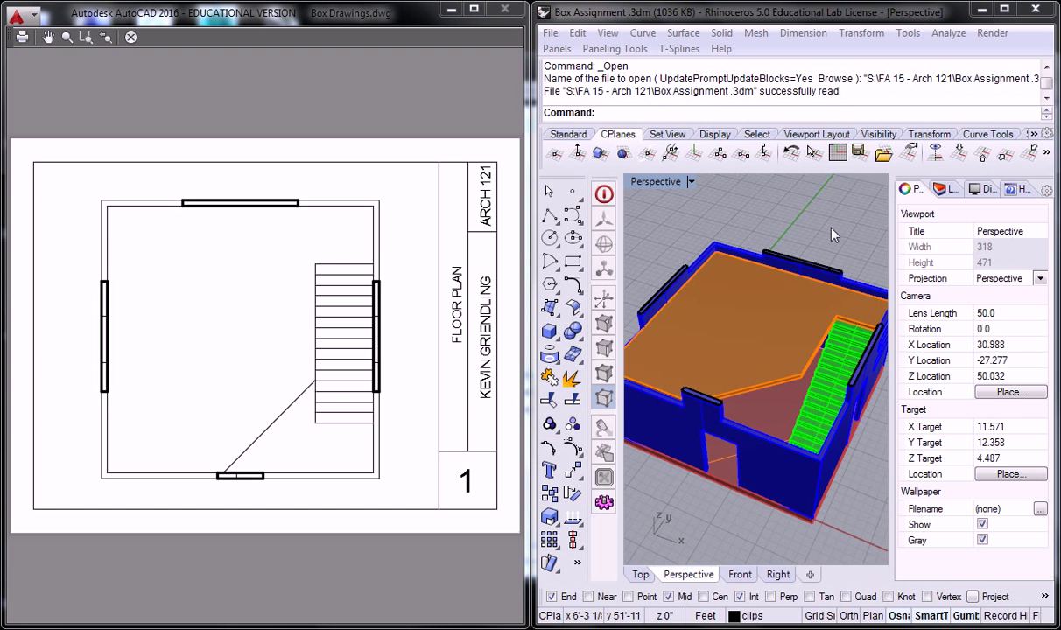
mouse_move(413, 476)
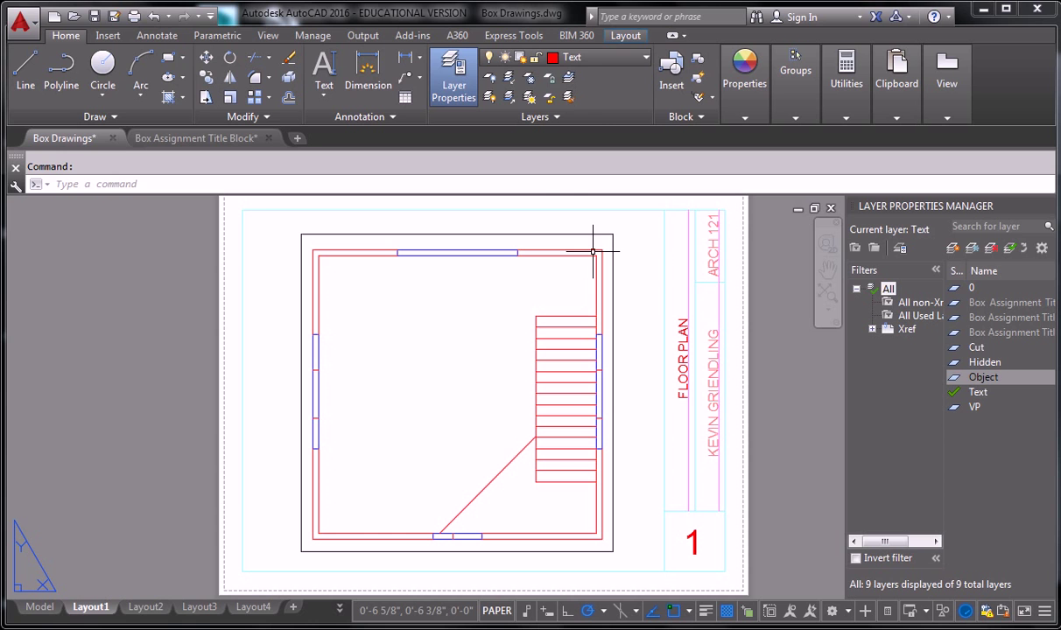
mouse_move(80, 595)
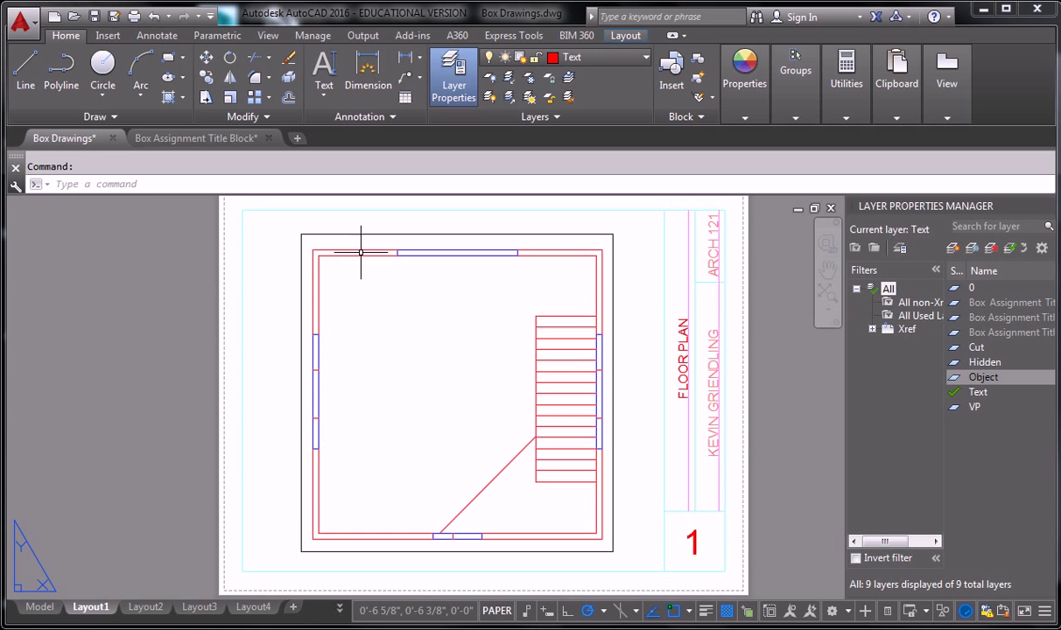
mouse_move(532, 354)
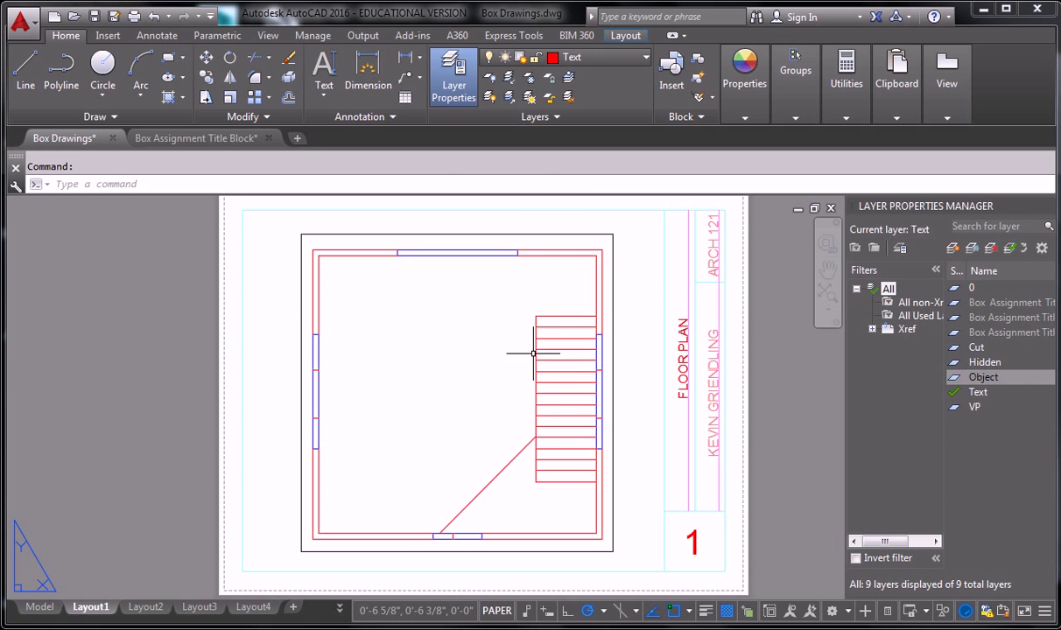
mouse_move(581, 254)
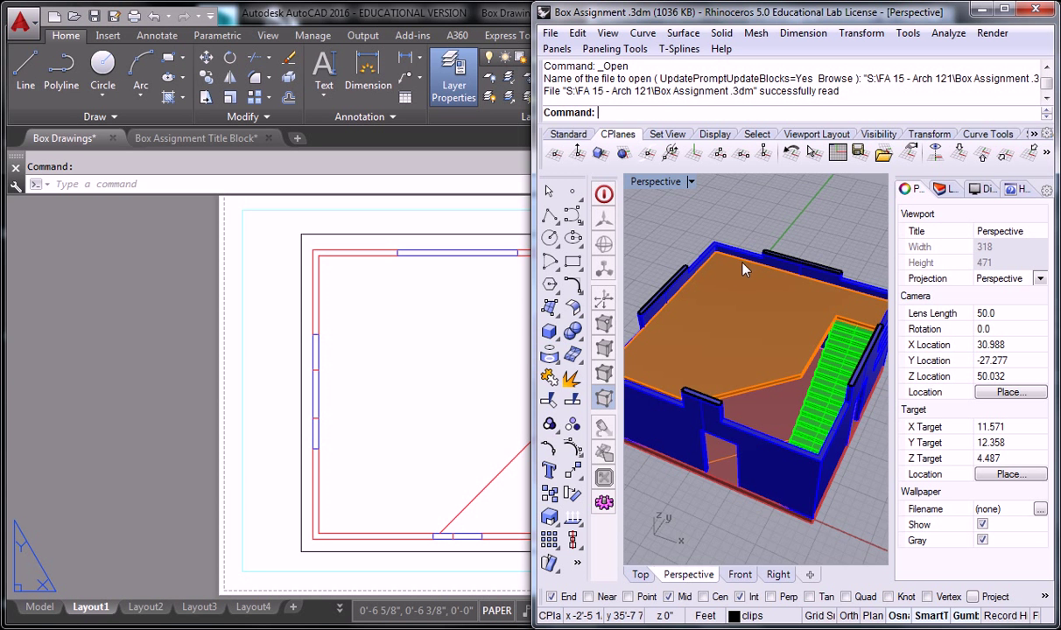
mouse_move(742, 268)
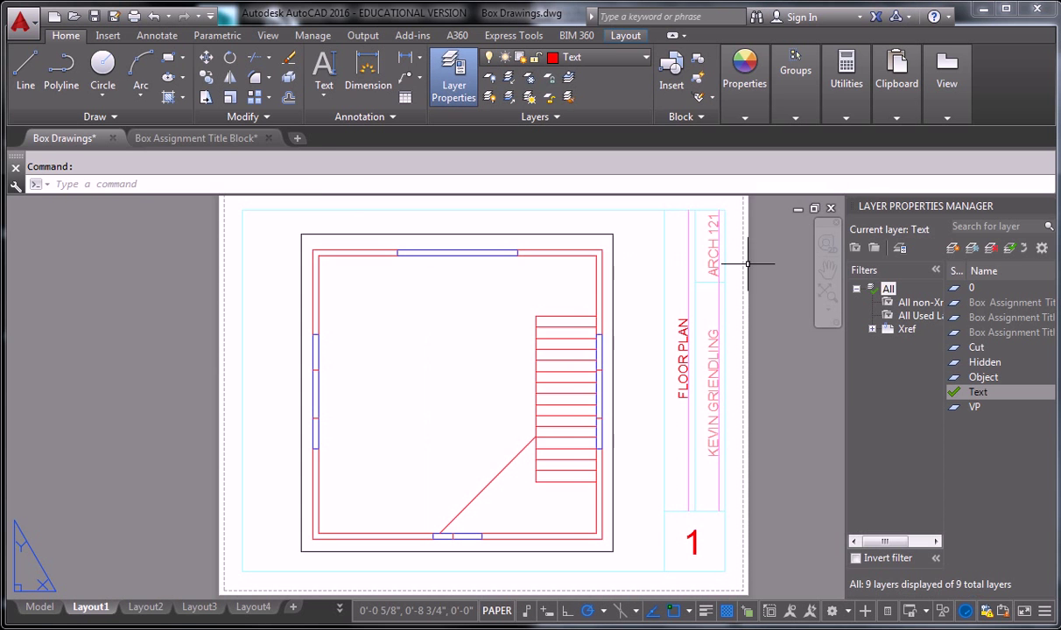
mouse_move(785, 410)
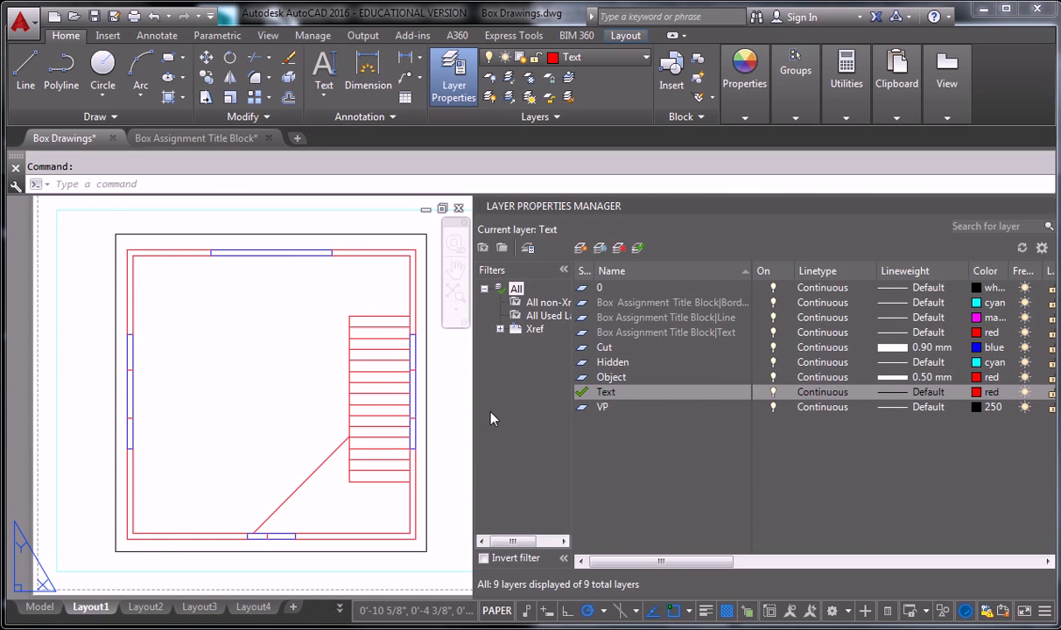
Create a new layer named Detail in the Layer Properties Manager.
left_click(604, 346)
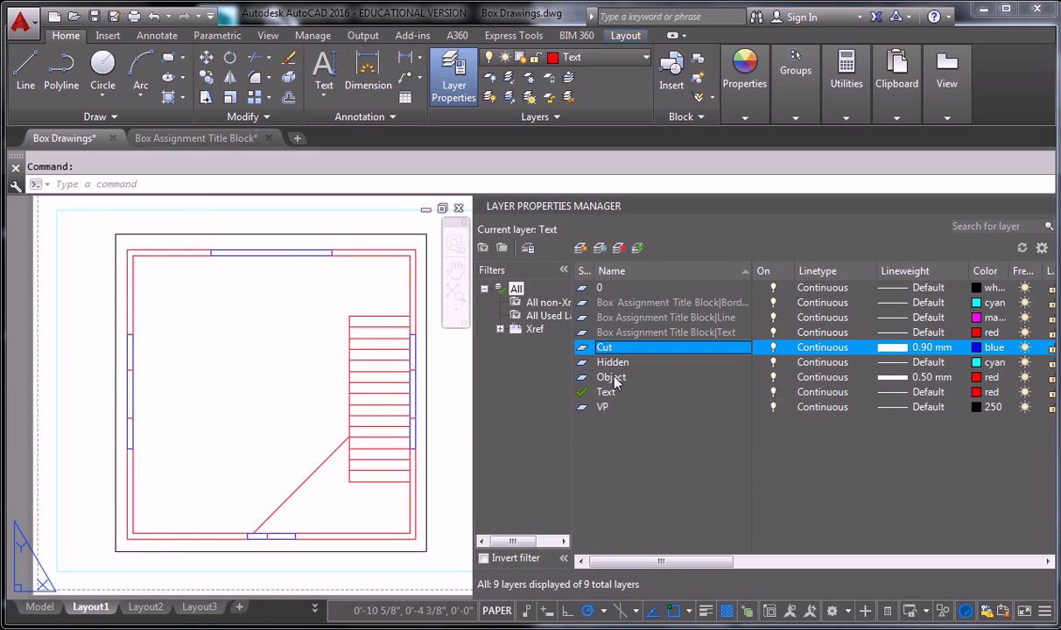
left_click(613, 360)
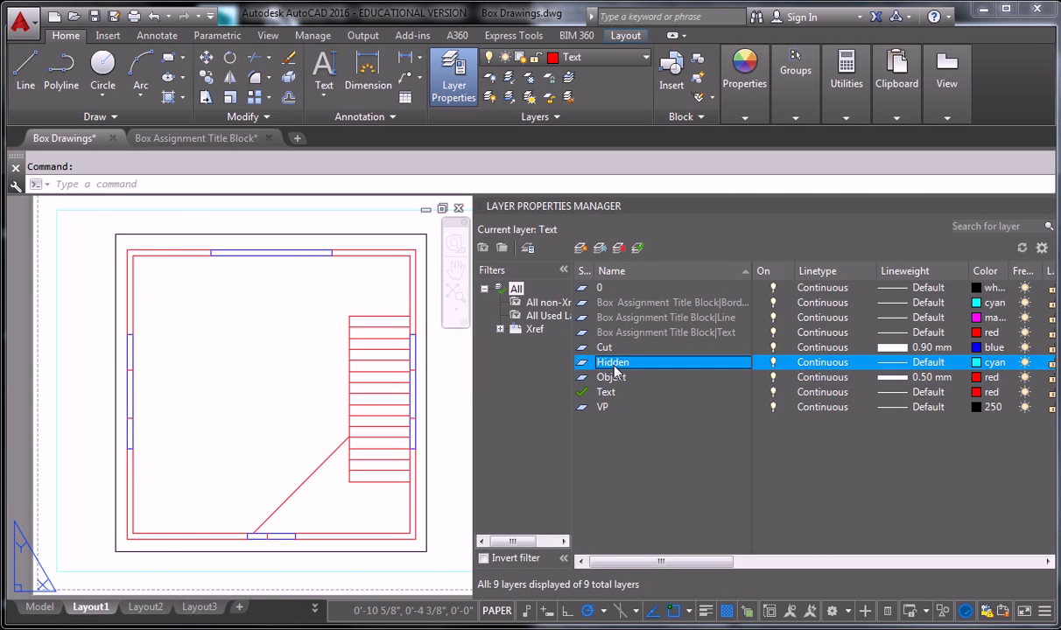
mouse_move(613, 283)
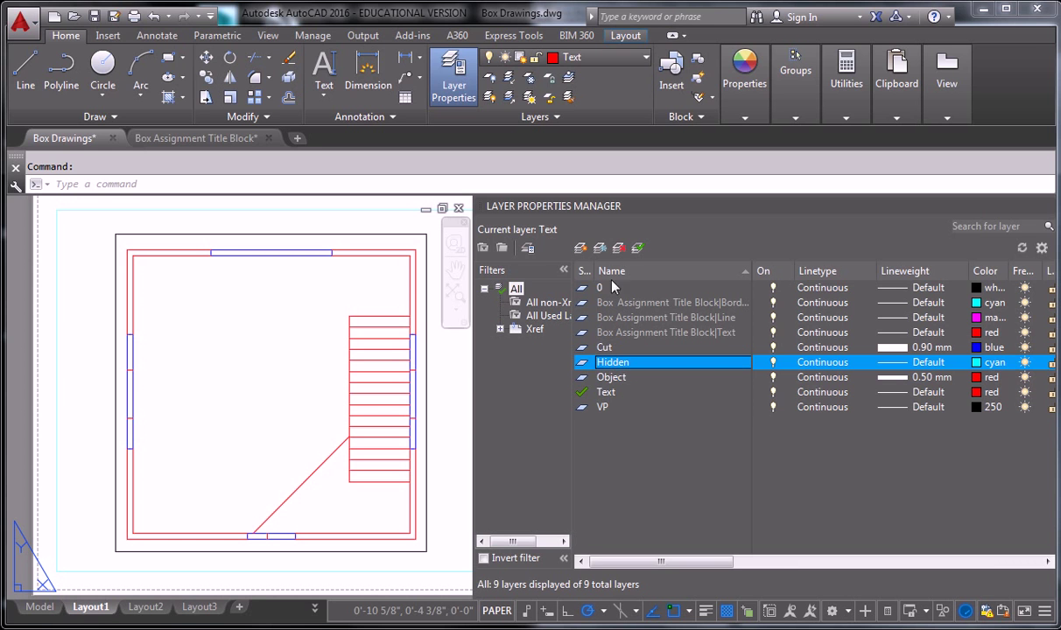
left_click(581, 248)
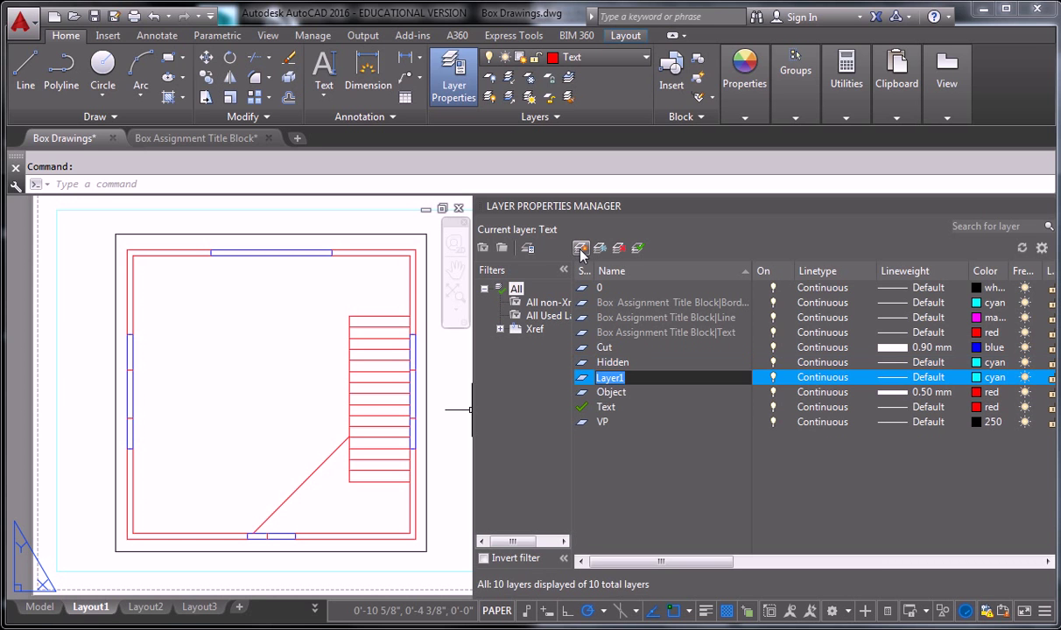
type("Detail")
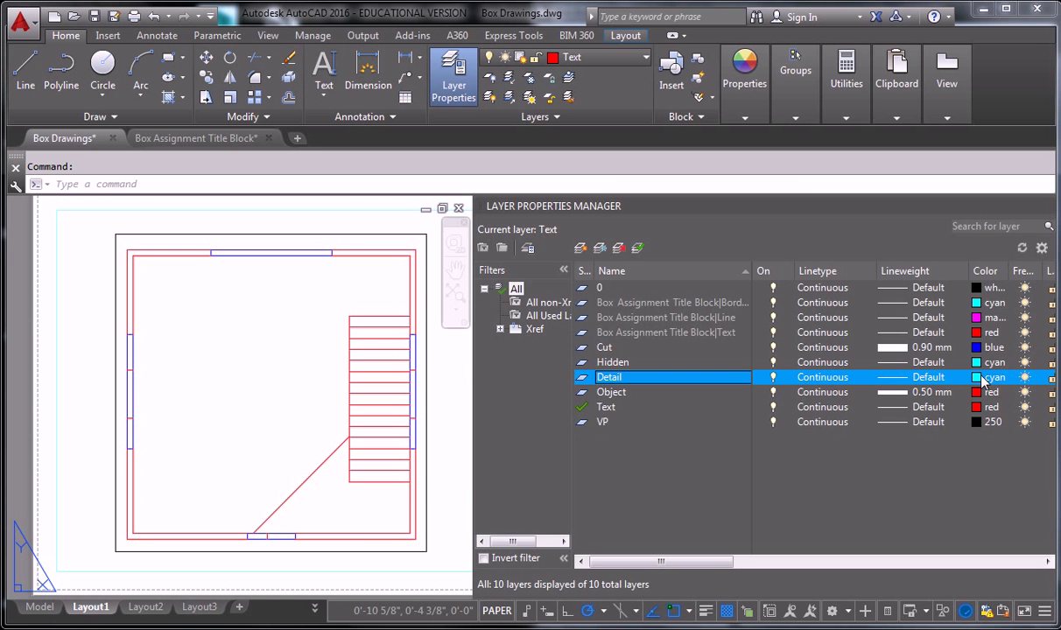
Give the Detail layer a green colour and a 0.20 mm lineweight.
left_click(994, 378)
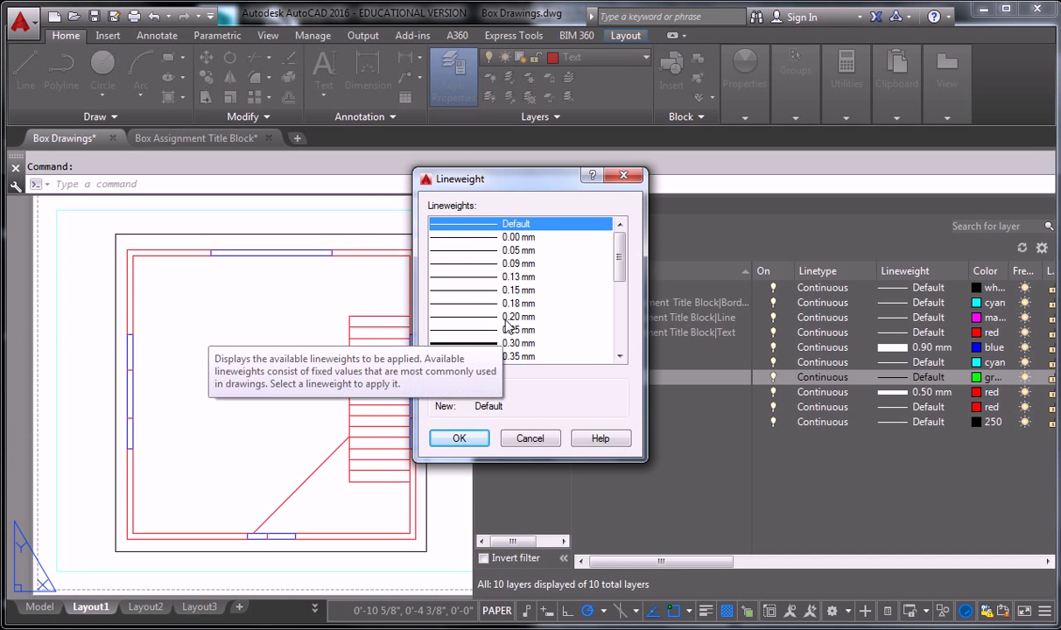
left_click(518, 317)
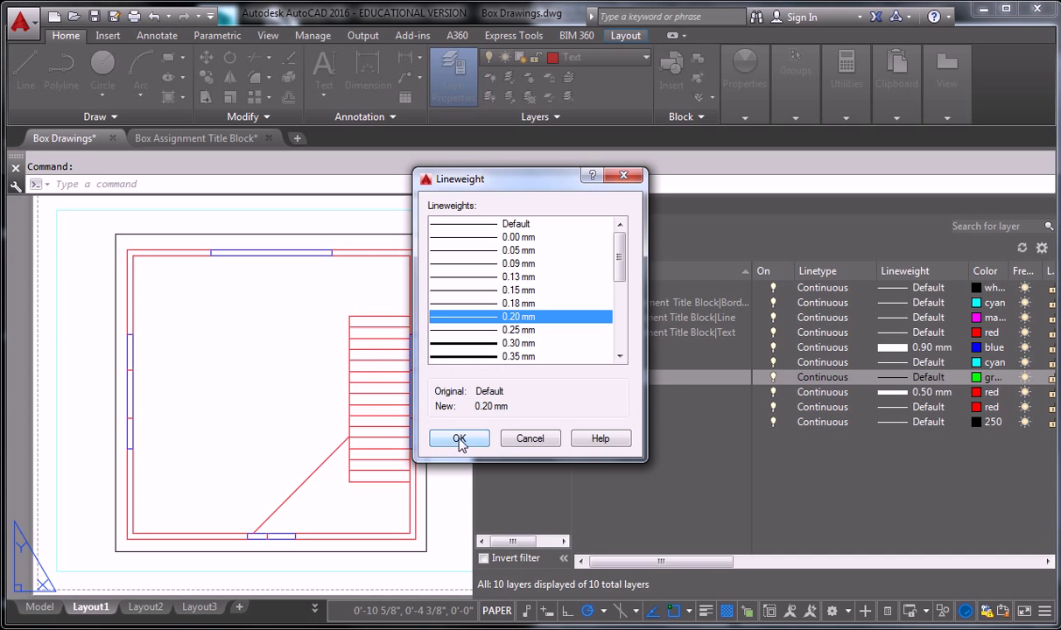
left_click(459, 438)
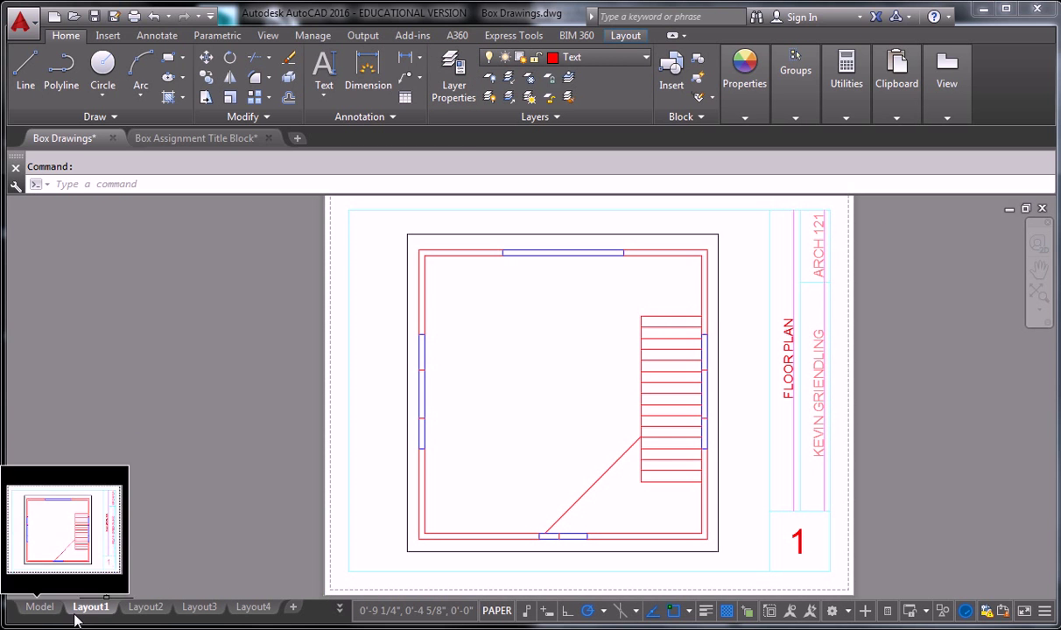
Move the stair tread lines onto the Detail layer in model space.
left_click(39, 606)
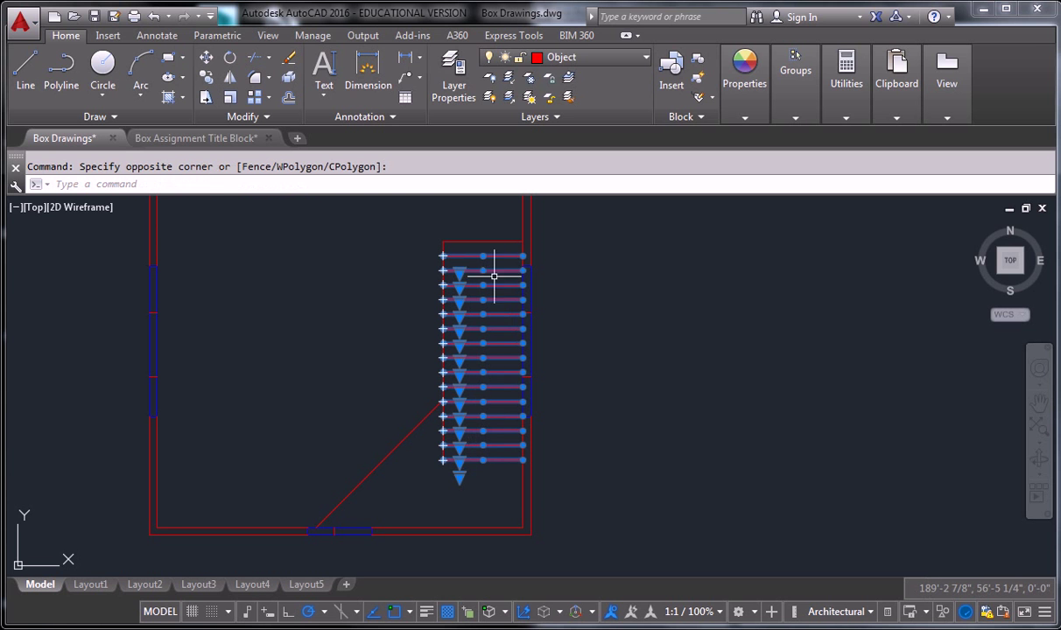
left_click(645, 56)
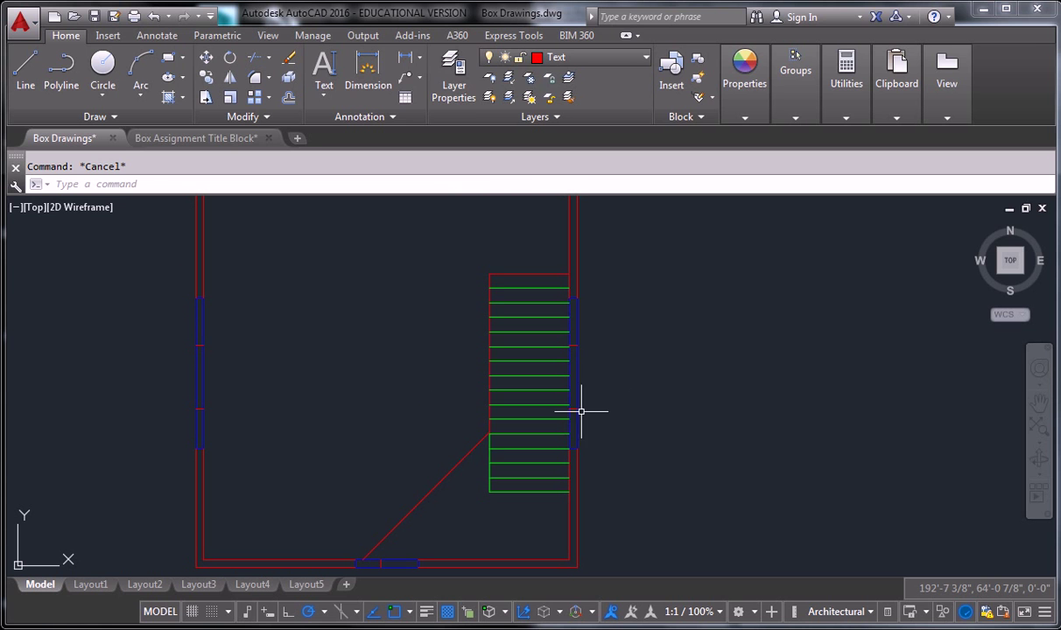
mouse_move(476, 459)
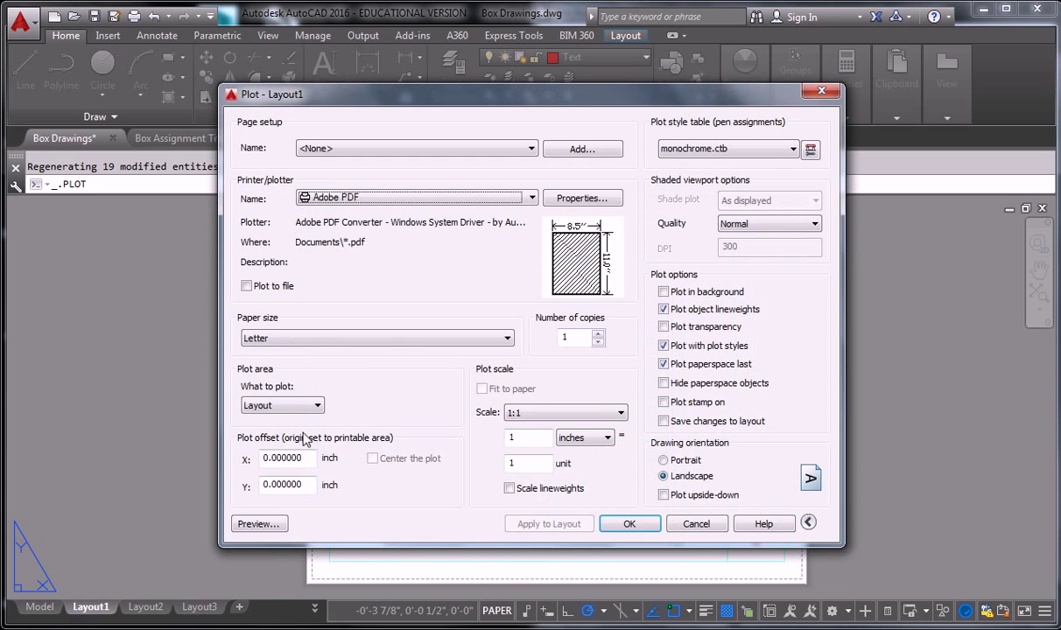
Start plotting the Layout1 sheet and bring up the drawing layer list.
left_click(259, 523)
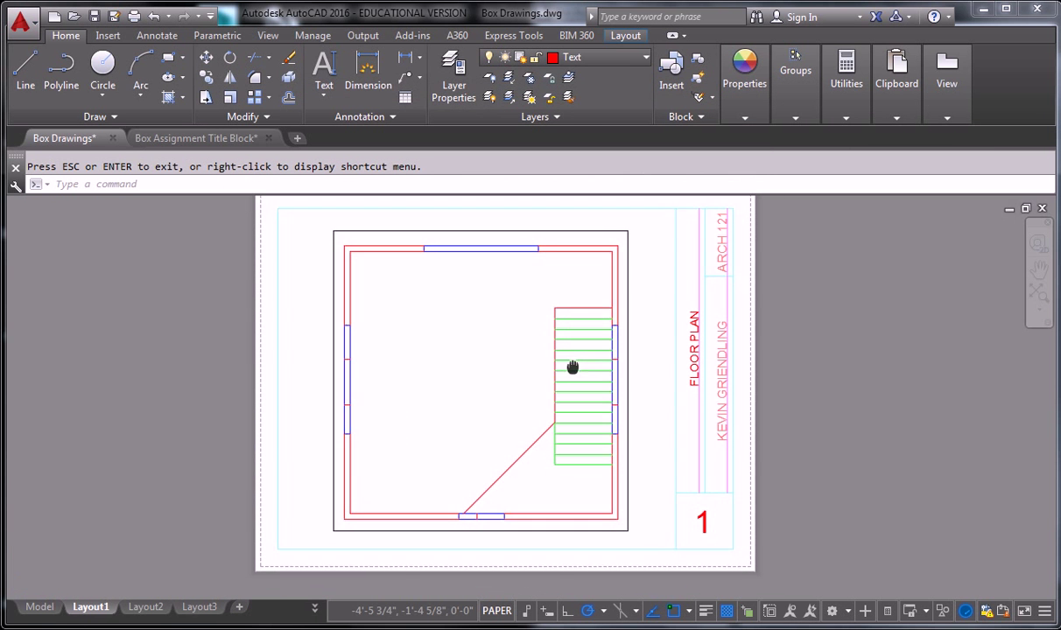
left_click(454, 74)
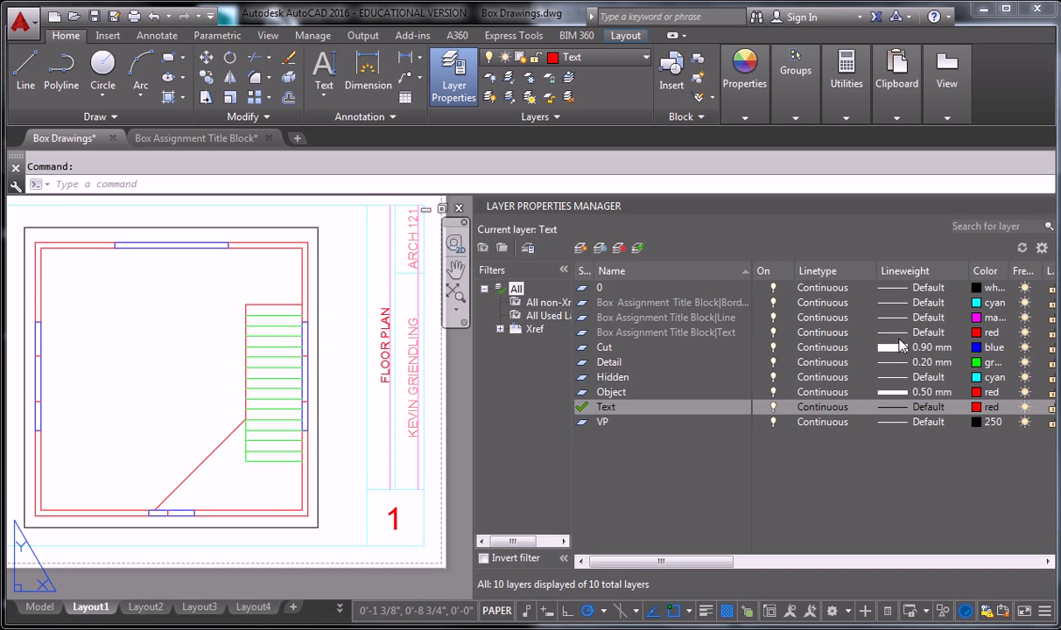
mouse_move(907, 401)
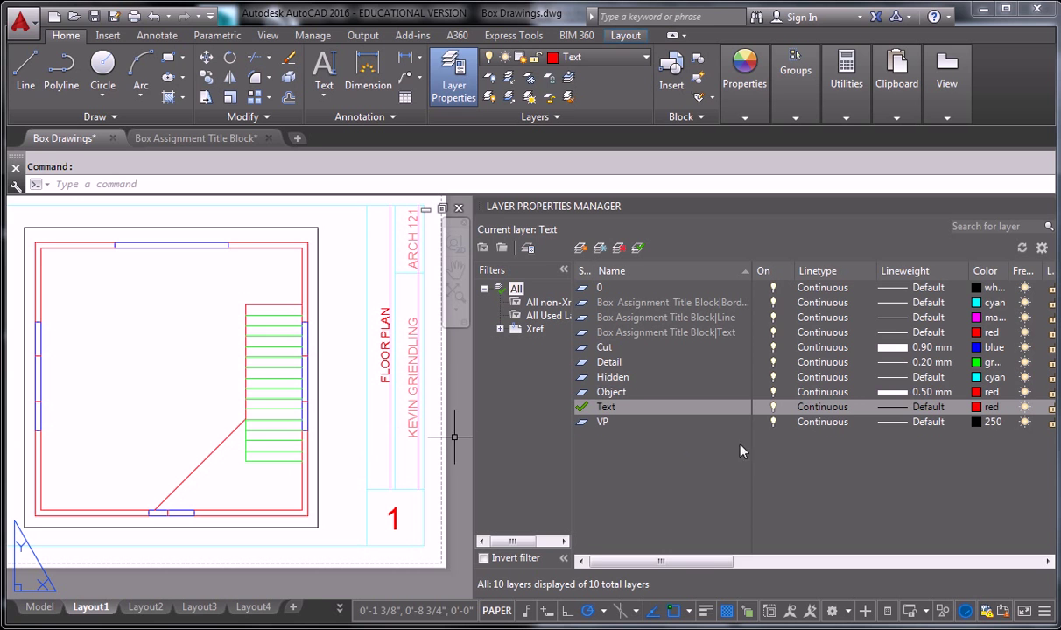
mouse_move(839, 408)
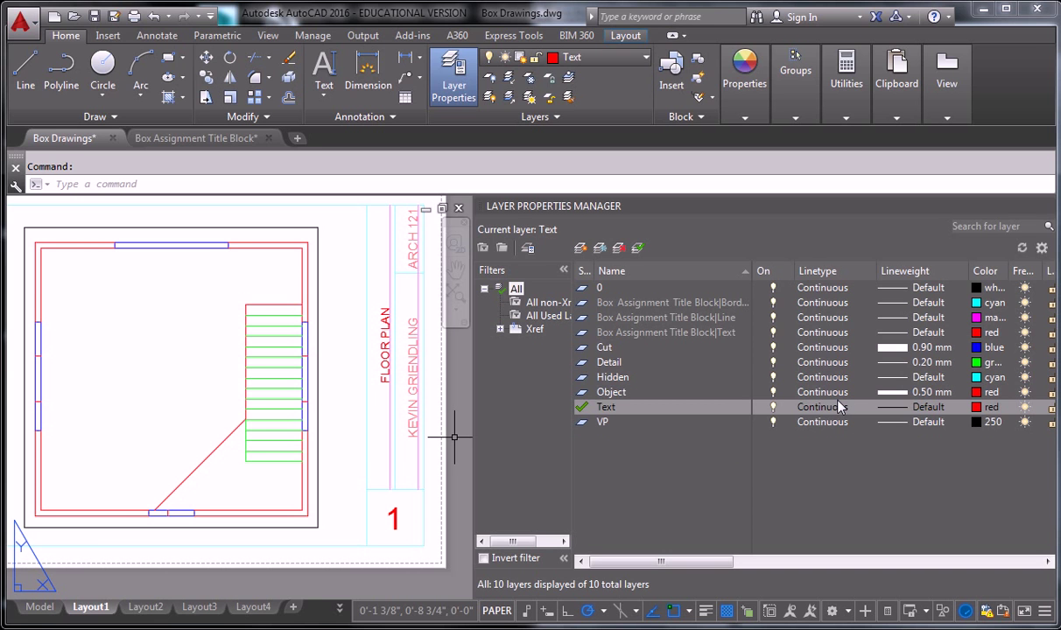
mouse_move(284, 401)
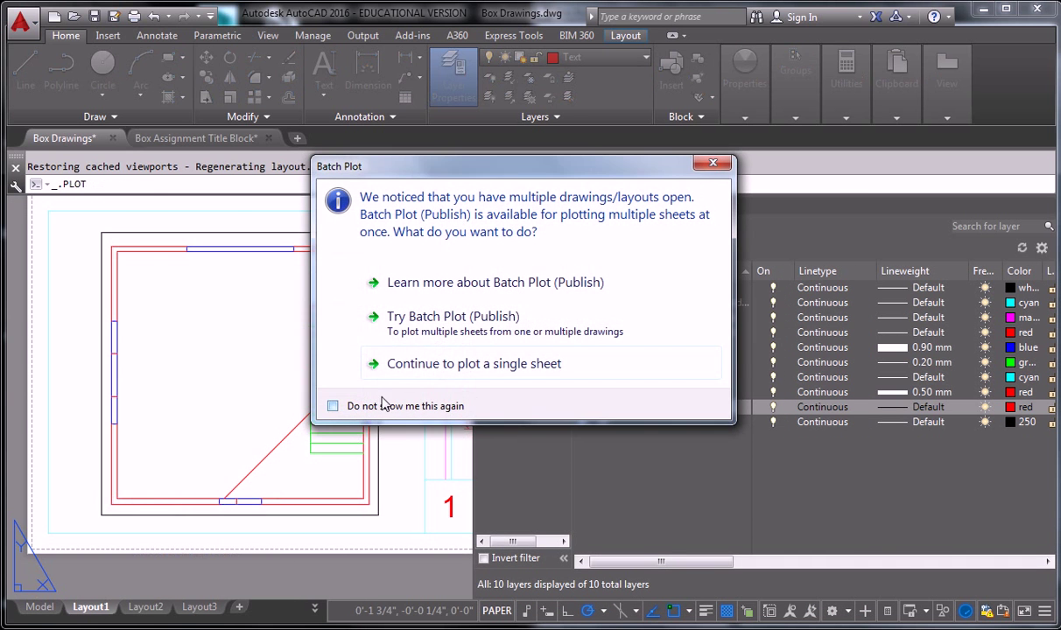
Preview the single floor plan sheet and inspect the wall lines up close.
left_click(472, 363)
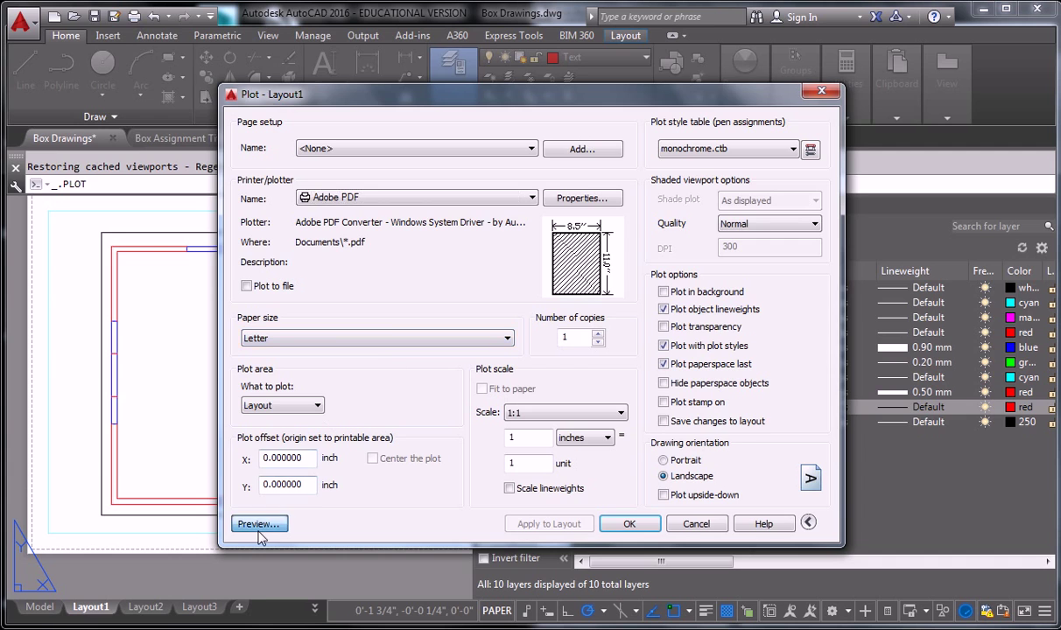
left_click(258, 523)
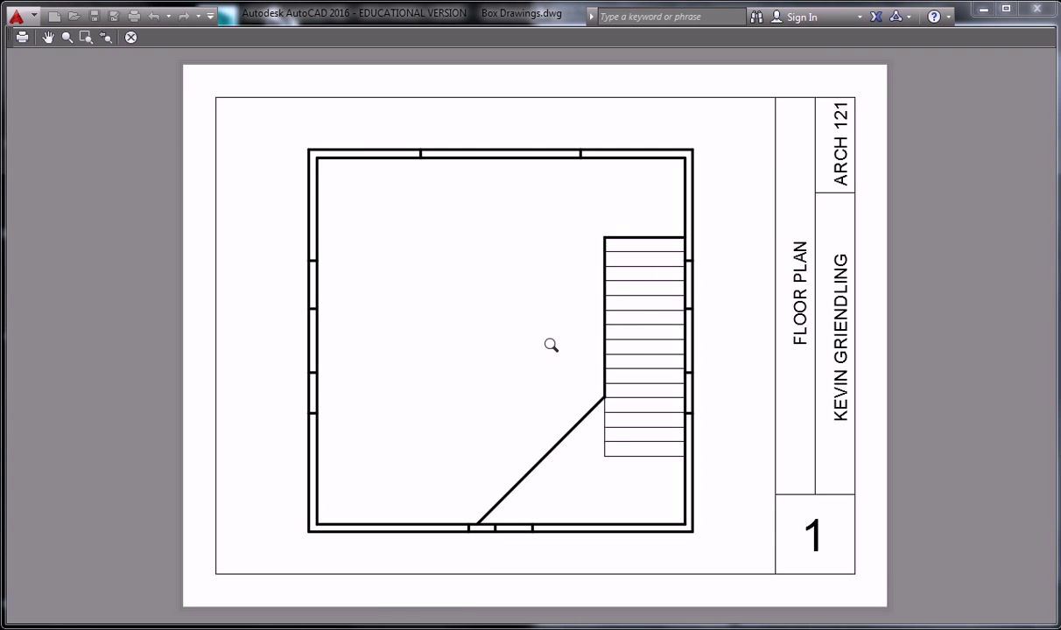
left_click_drag(550, 345, 371, 298)
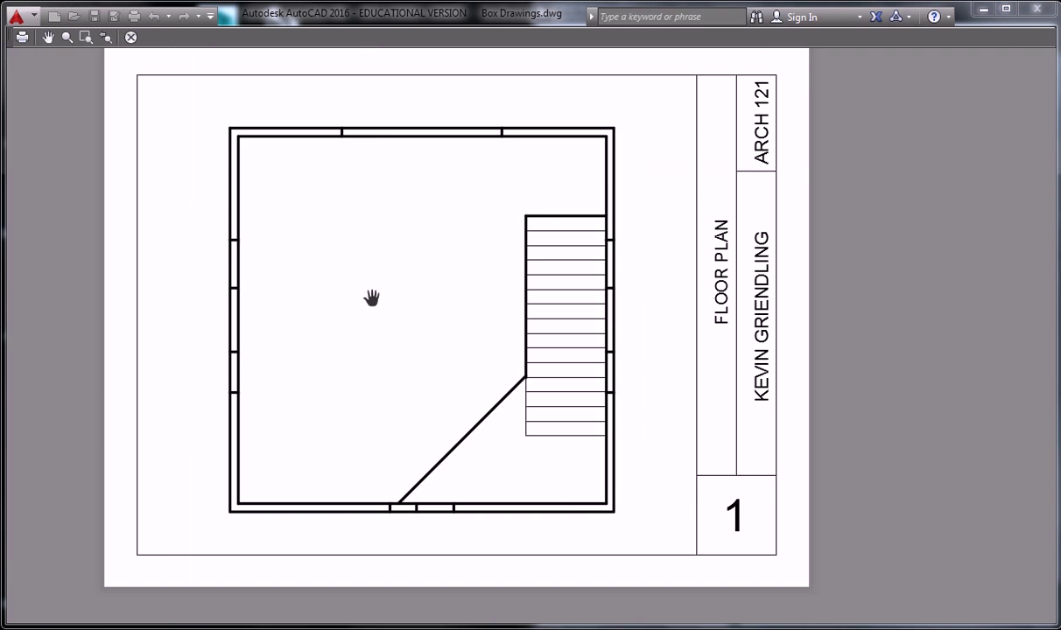
left_click_drag(371, 298, 455, 364)
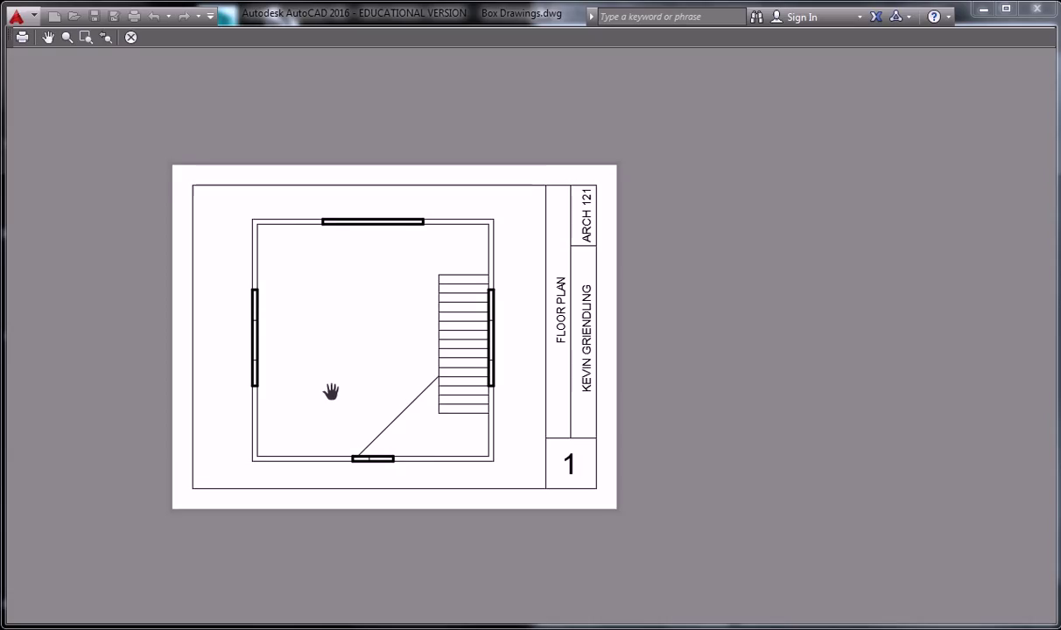
left_click_drag(331, 390, 396, 357)
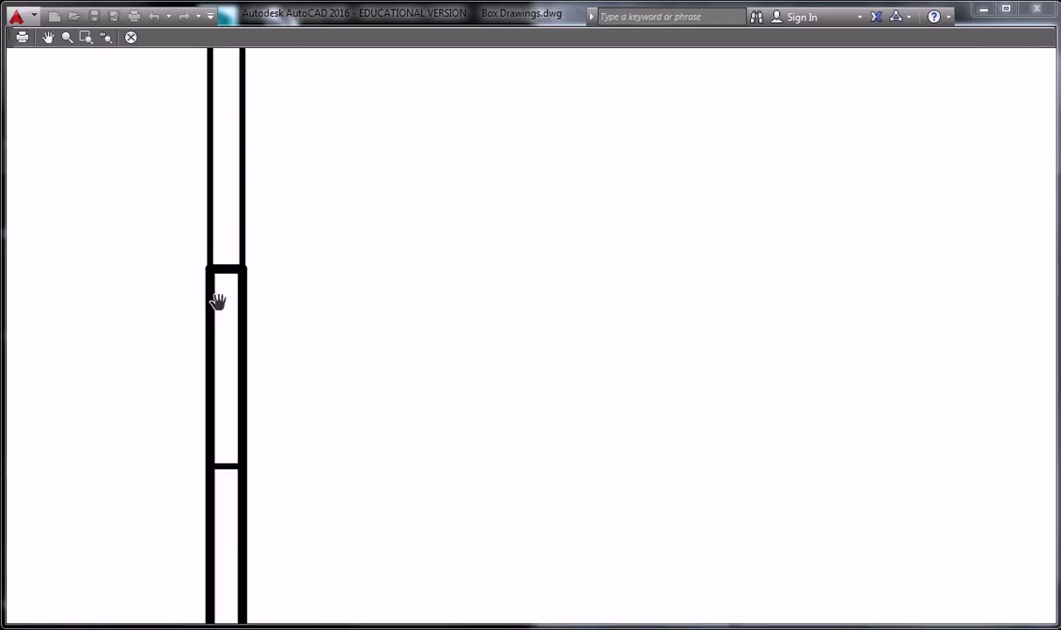
left_click_drag(217, 301, 429, 327)
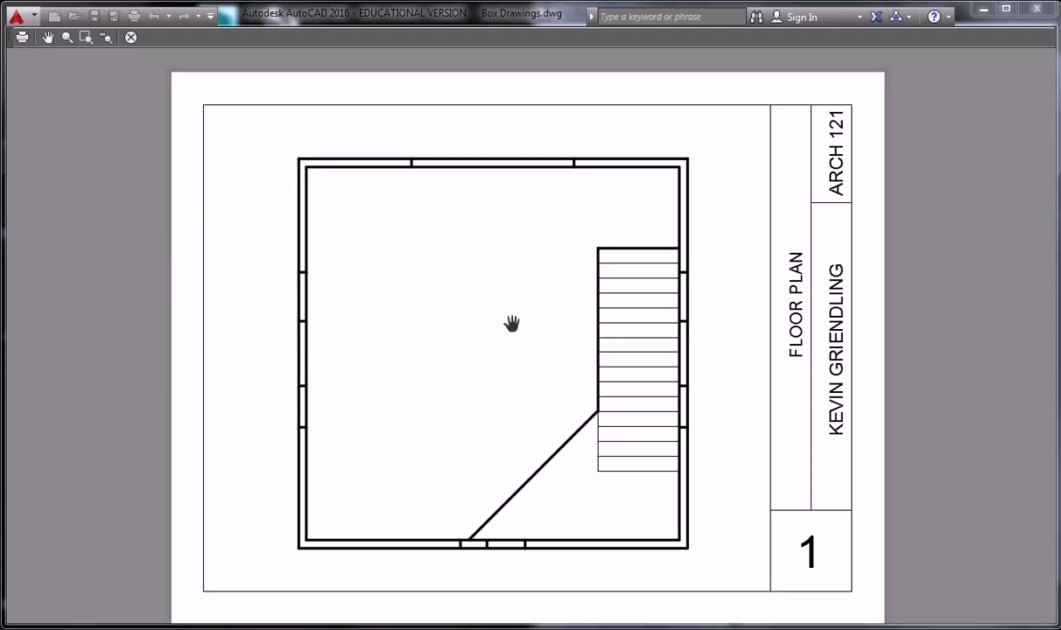
mouse_move(171, 560)
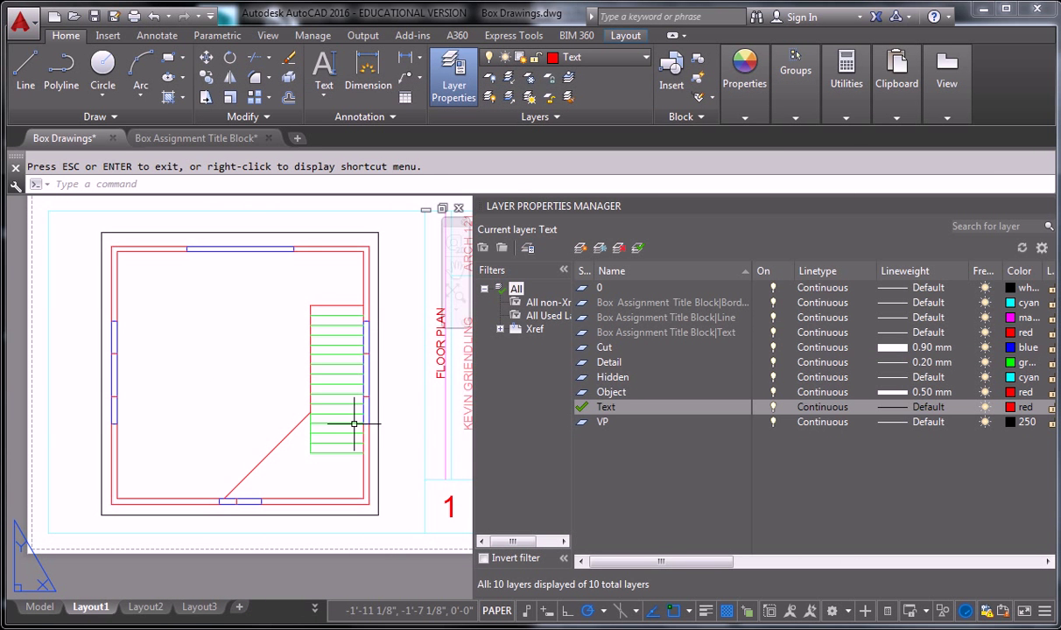
Switch to model space with only the blue Cut-layer wall pieces showing.
left_click(38, 605)
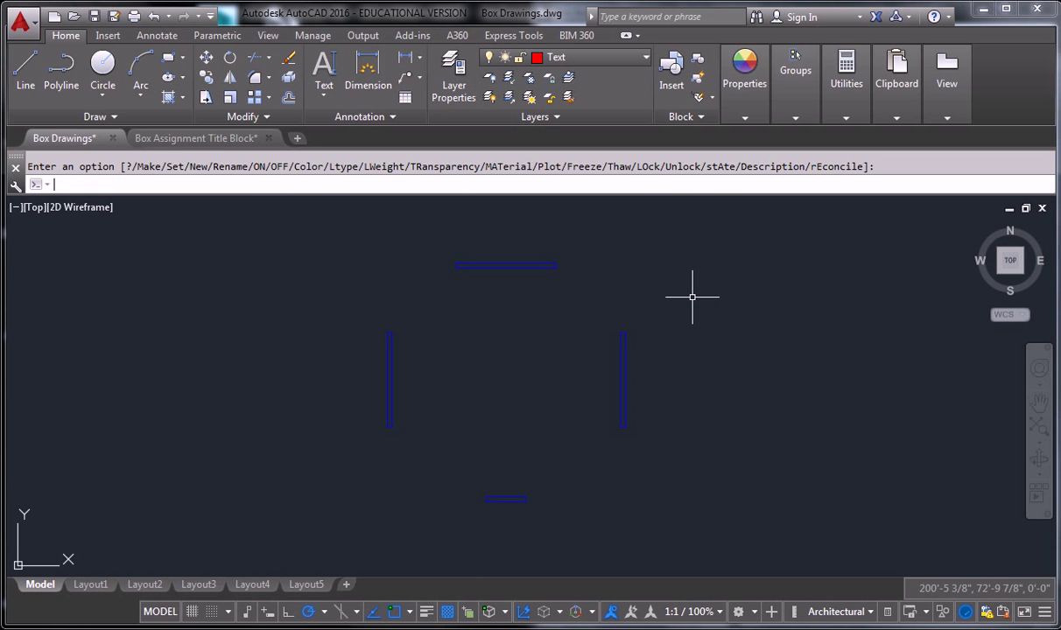
Start the HATCH command for a solid fill of the wall areas.
type("HATCH")
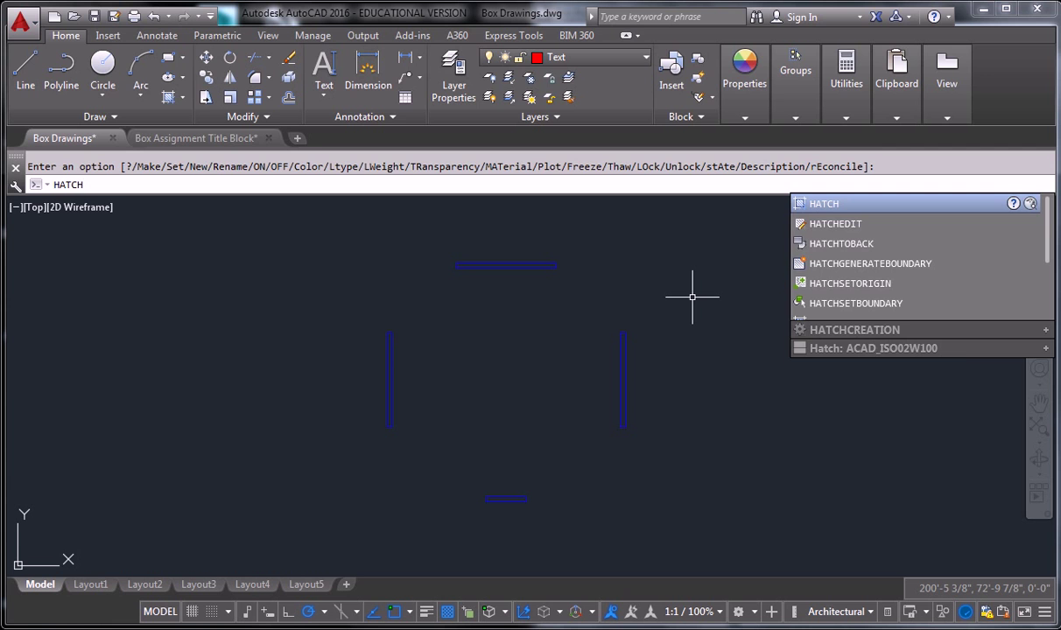
left_click(822, 203)
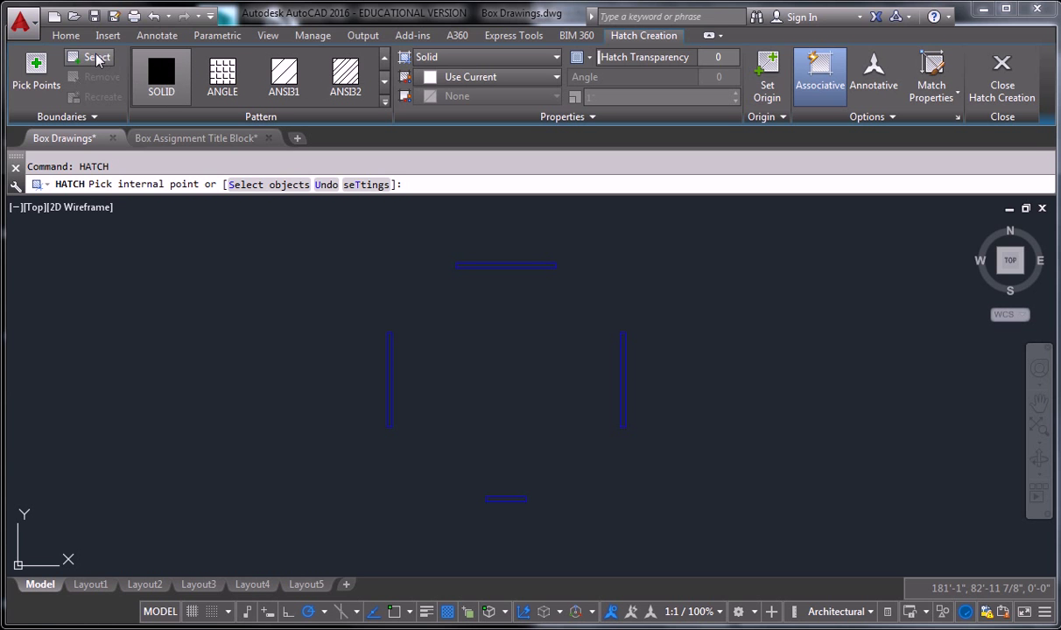
mouse_move(35, 70)
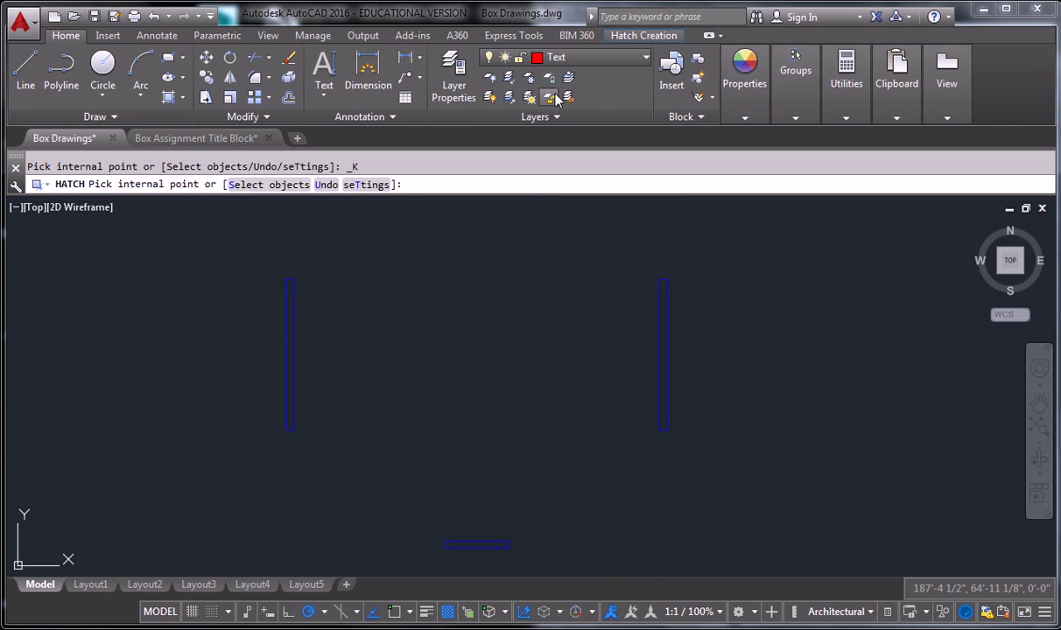
Make Cut the current layer while the solid hatch command stays active.
left_click(646, 56)
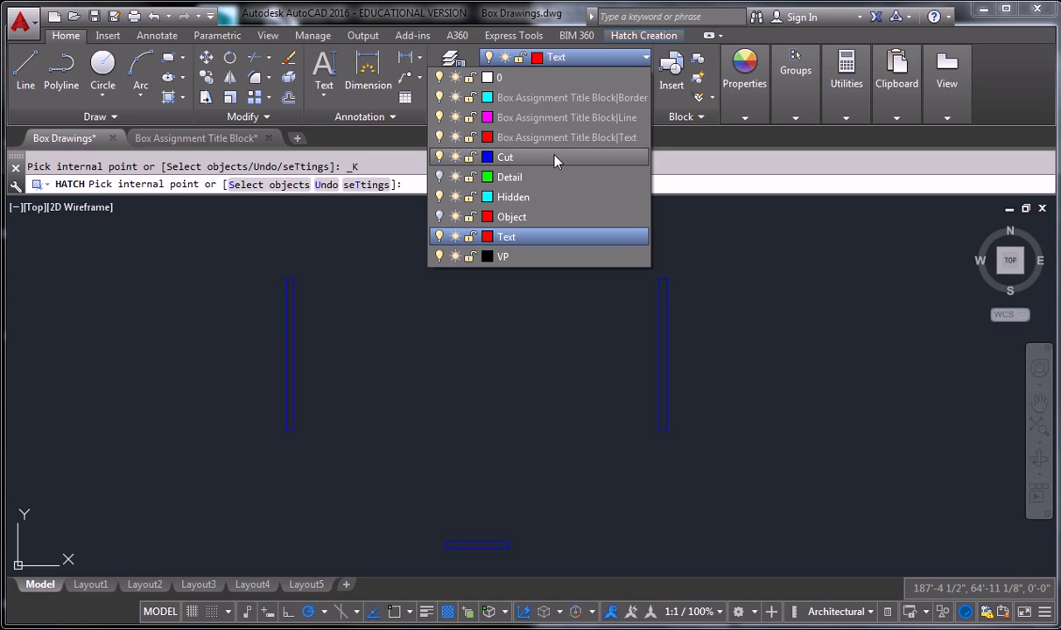
left_click(504, 157)
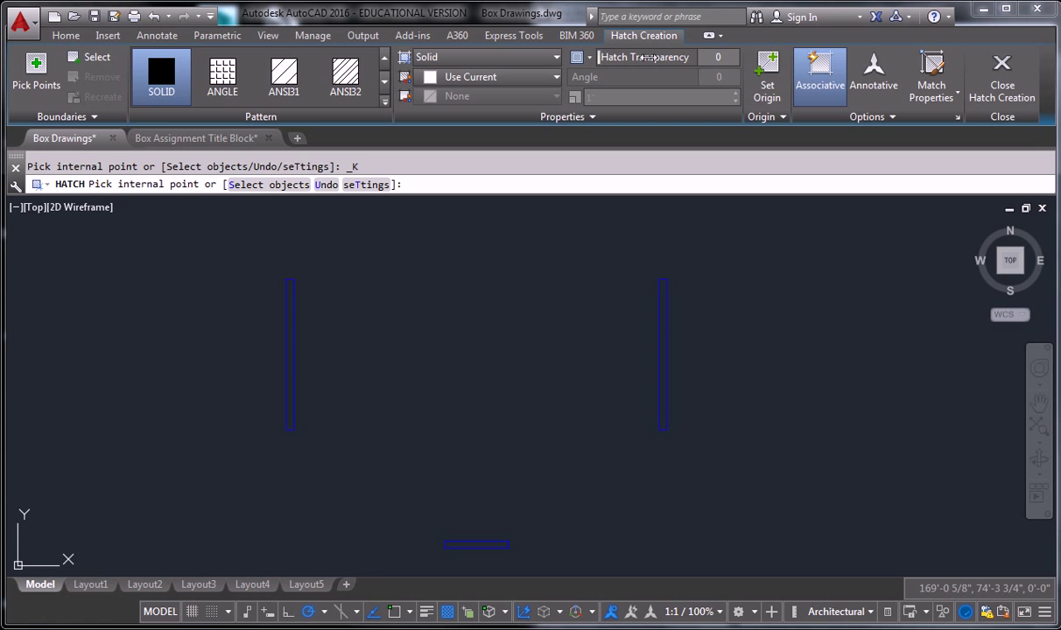
mouse_move(102, 84)
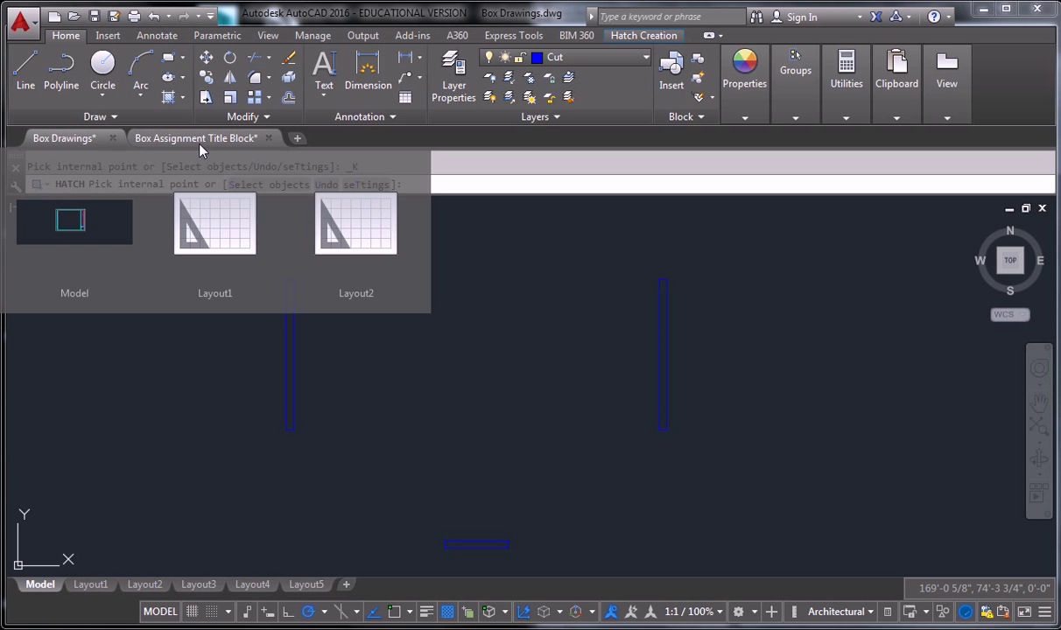
left_click(63, 137)
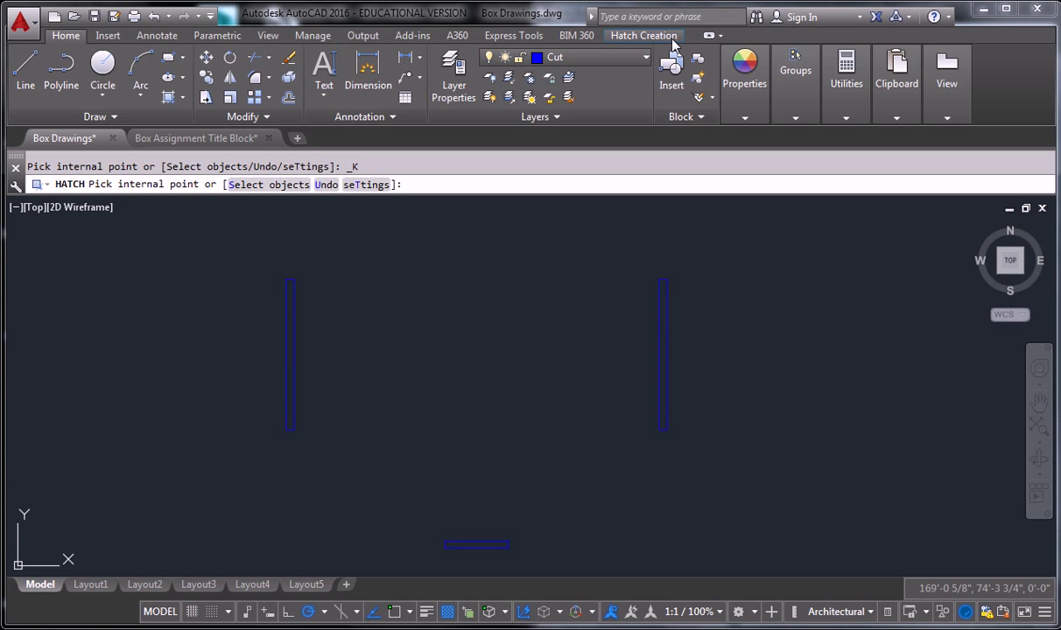
left_click(644, 35)
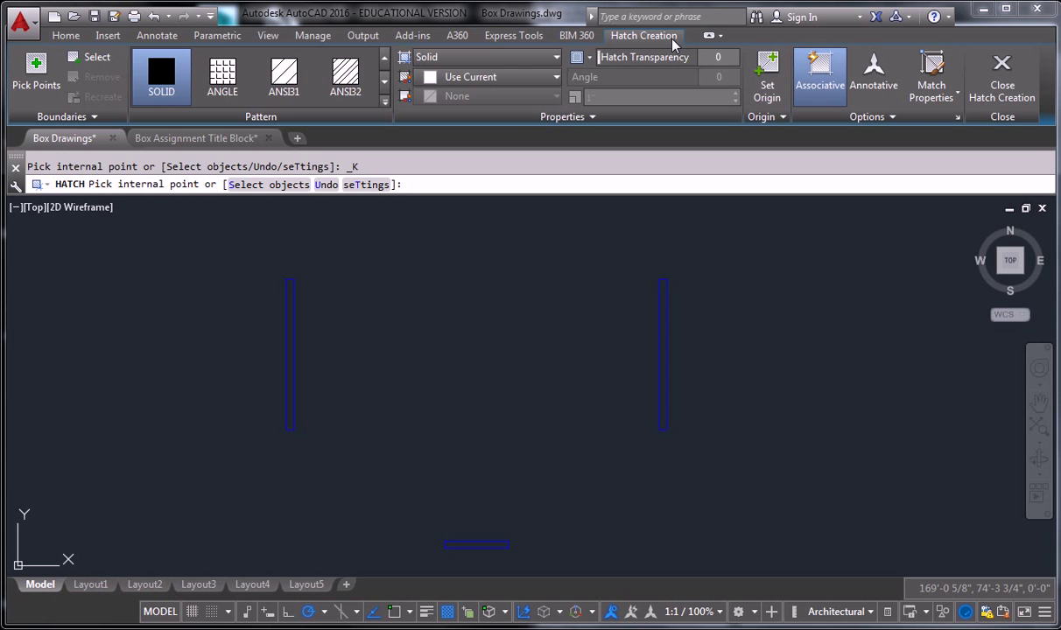
mouse_move(209, 238)
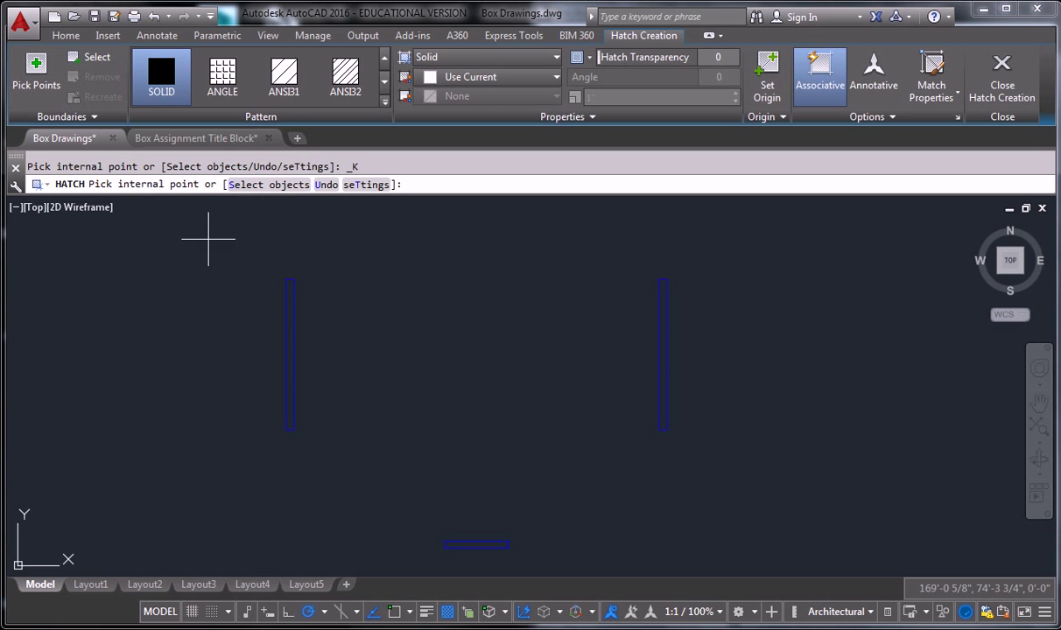
mouse_move(291, 289)
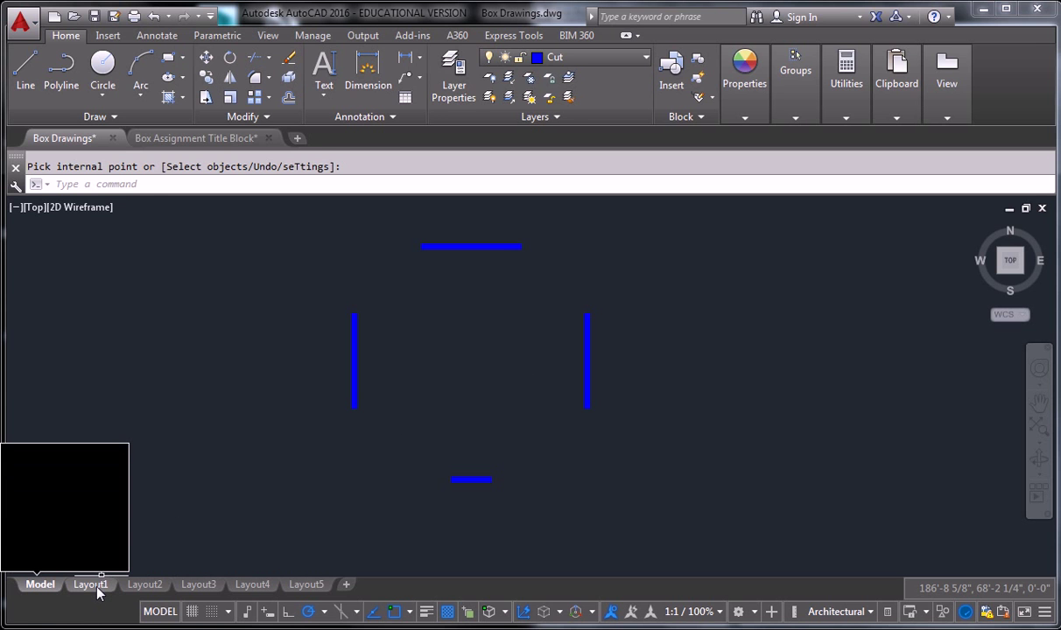
Finish the solid wall hatch and return to the Layout1 floor plan sheet.
left_click(91, 585)
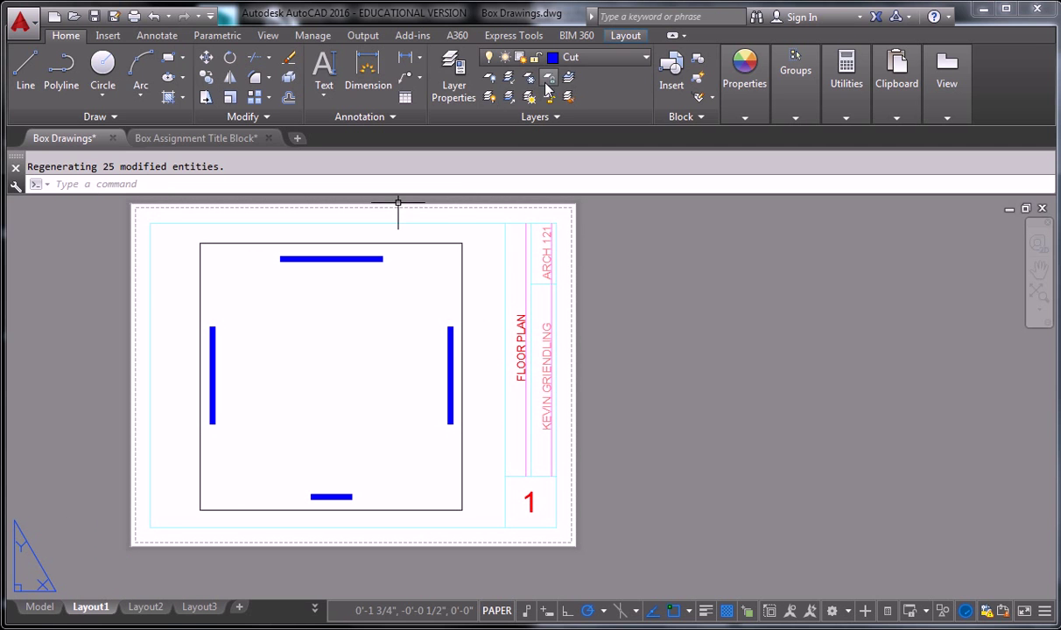
Plot the floor plan as a single sheet and preview the walls printing as solid black bars.
left_click(644, 56)
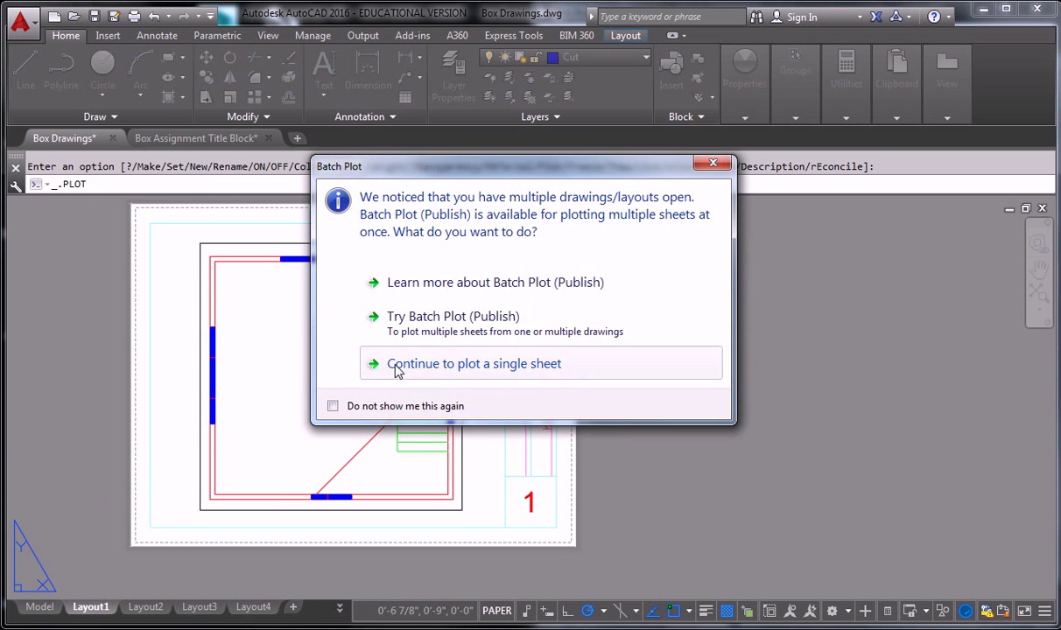
left_click(473, 362)
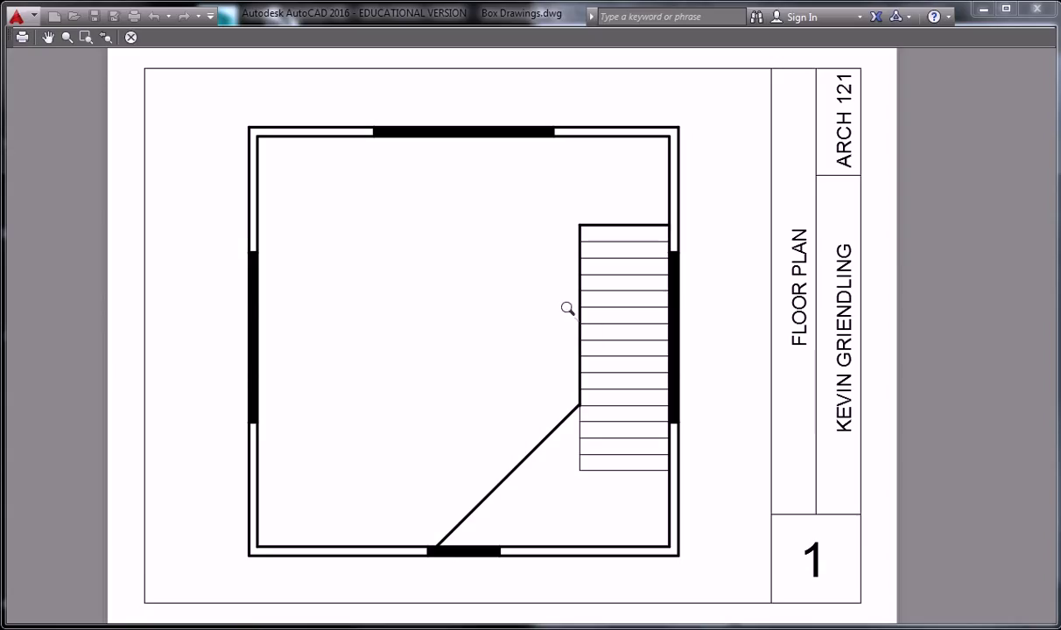
mouse_move(886, 266)
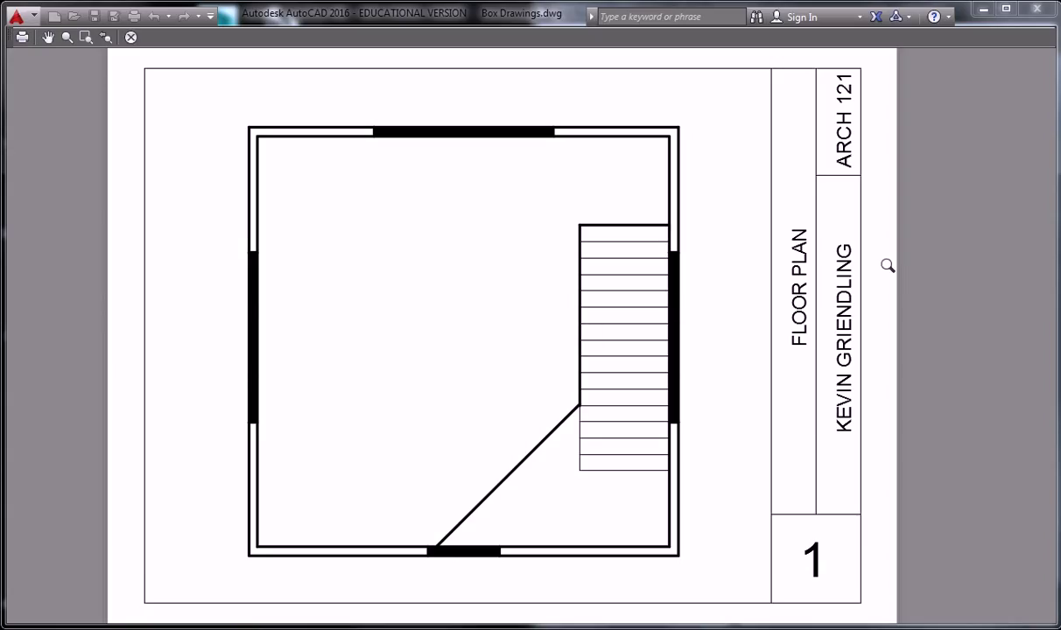
mouse_move(896, 252)
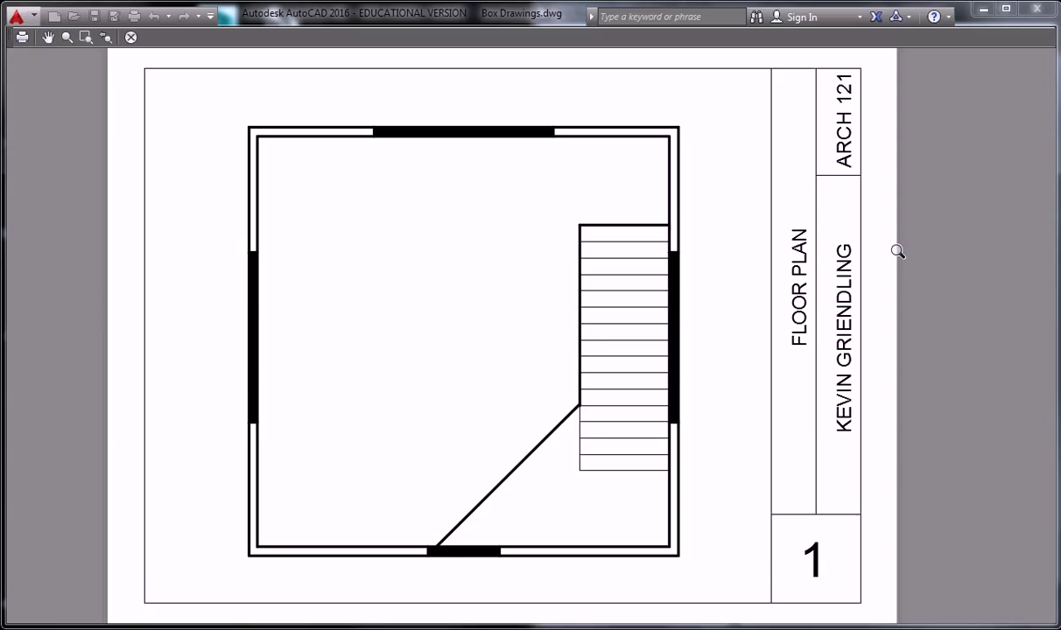